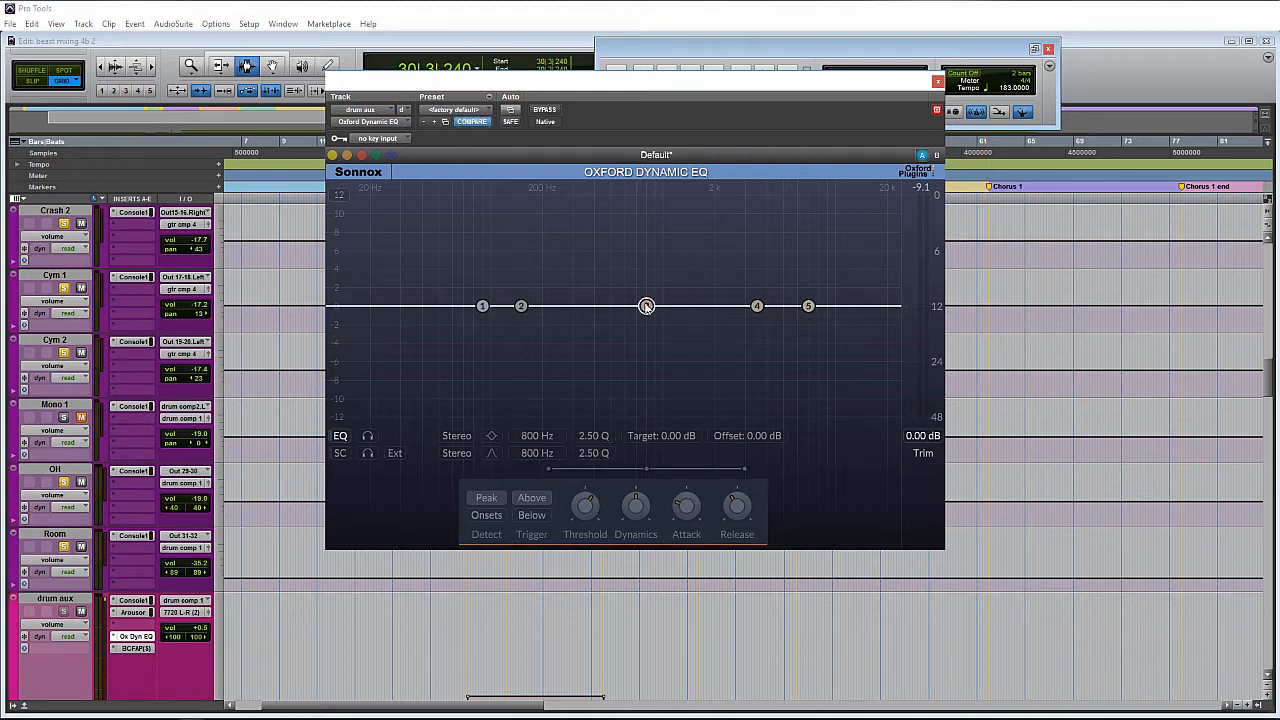
Shape band 3 into a narrow dynamic bell near 572 Hz with threshold at -63 dB
left_click_drag(646, 305, 657, 327)
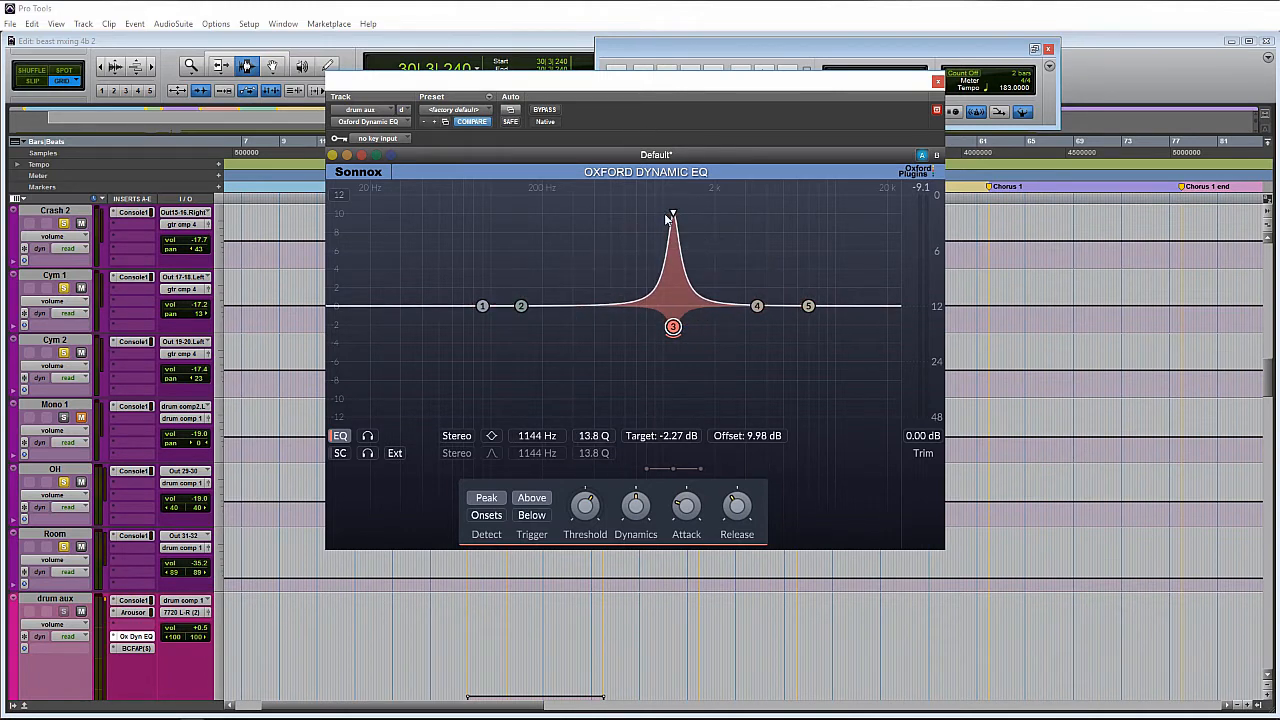
left_click_drag(672, 218, 675, 222)
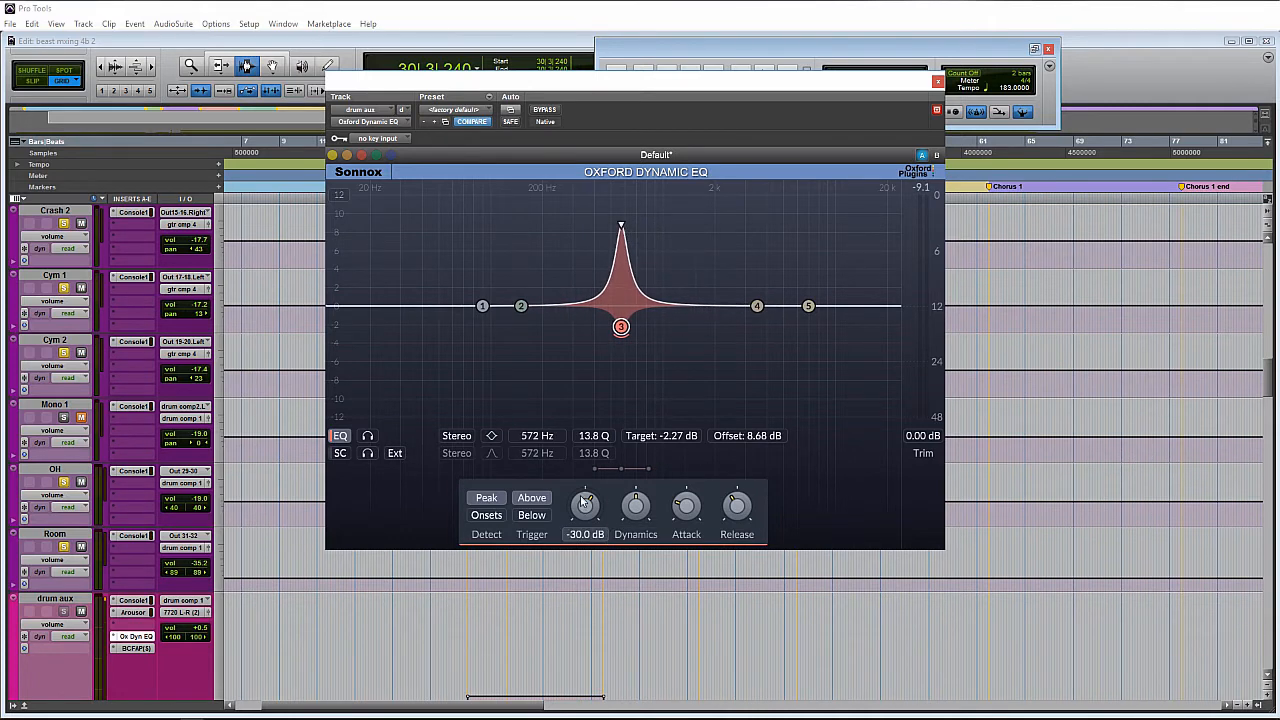
left_click_drag(585, 505, 578, 530)
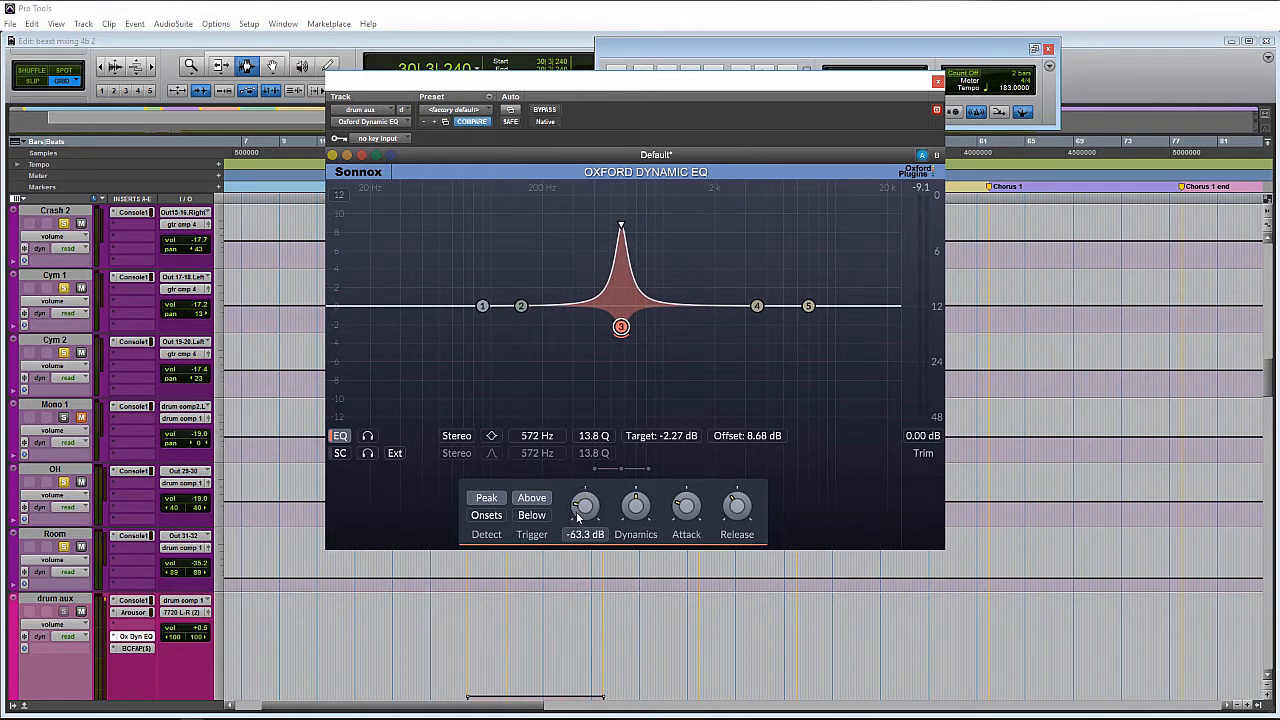
mouse_move(585, 505)
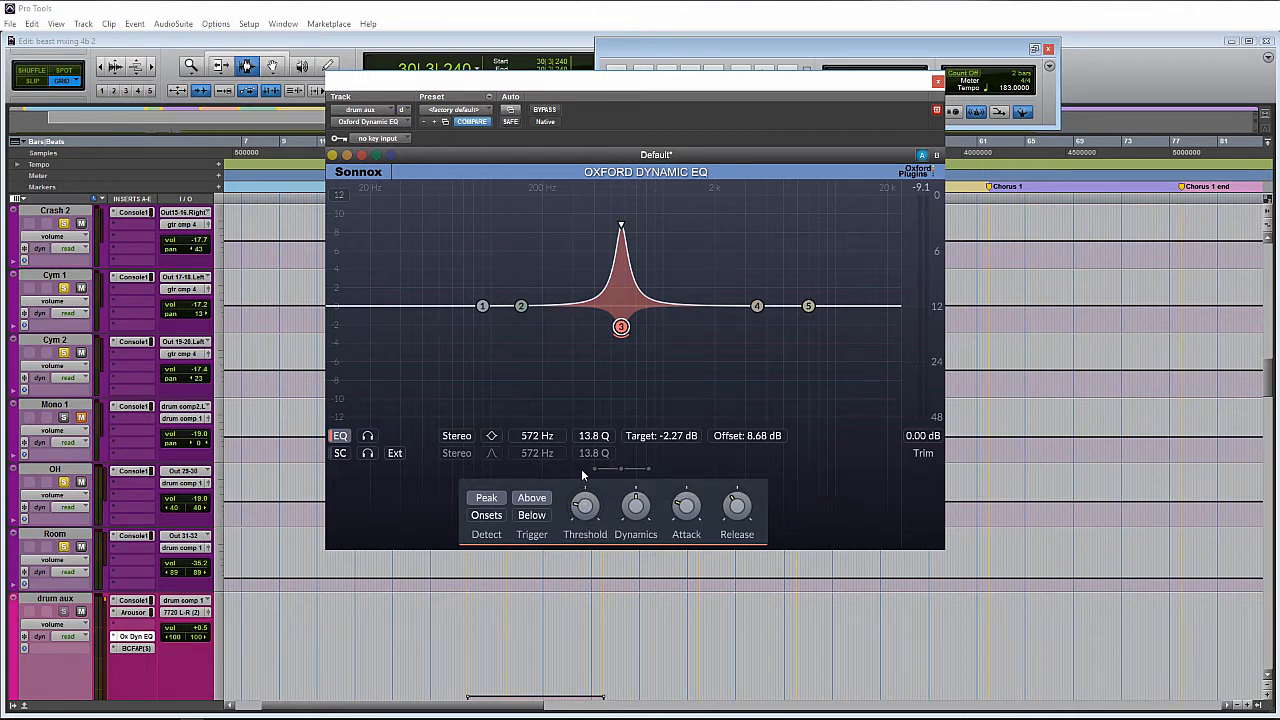
mouse_move(620, 339)
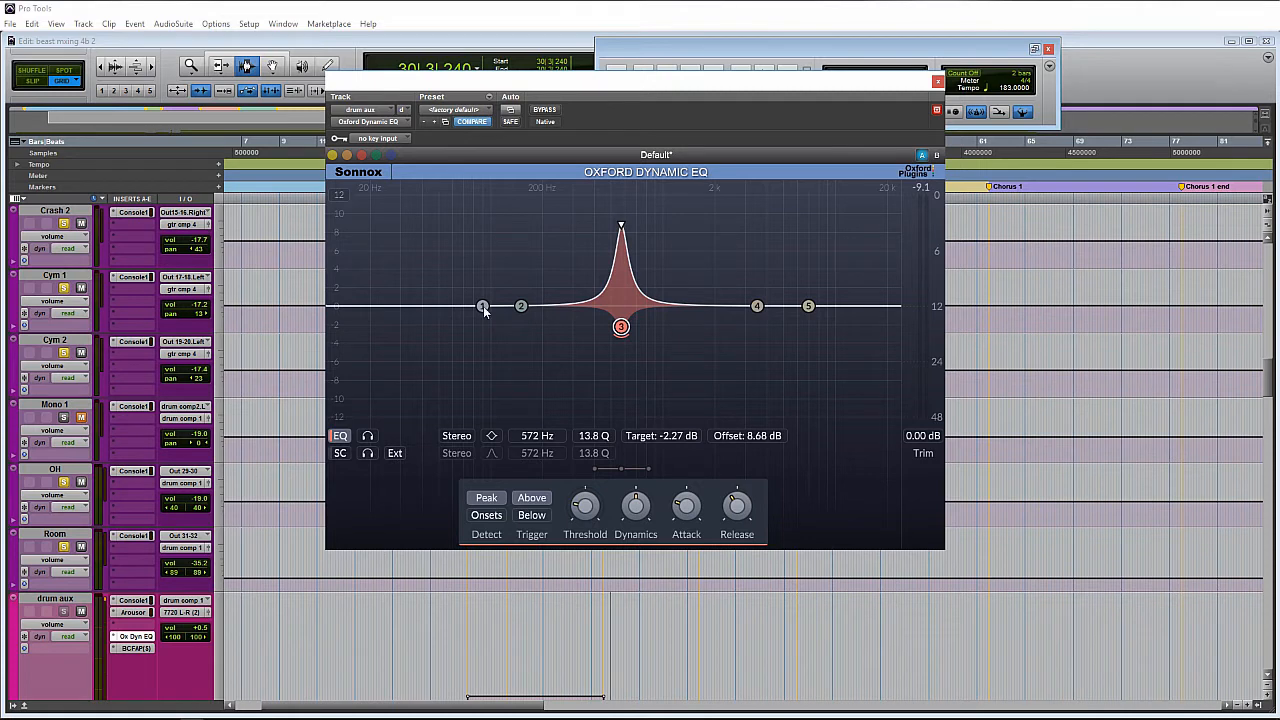
Enable EQ band 2 and open band 3's Stereo channel-mode list
left_click(520, 306)
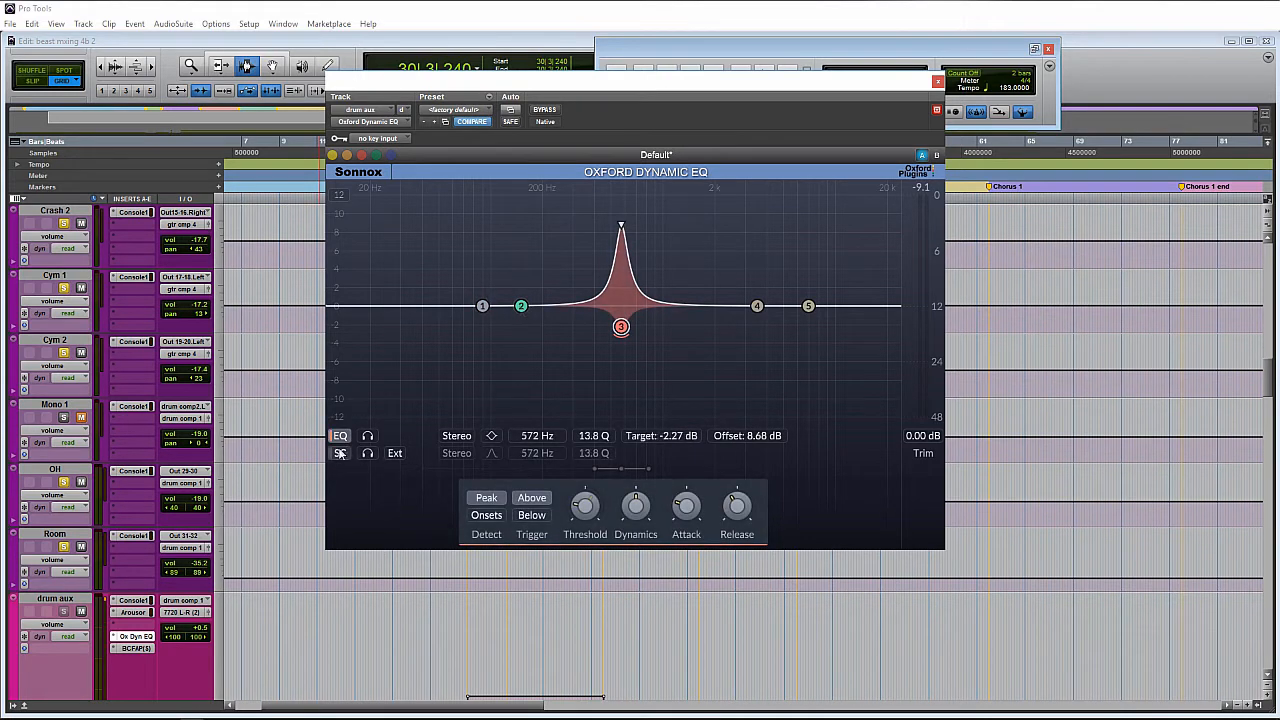
left_click(340, 435)
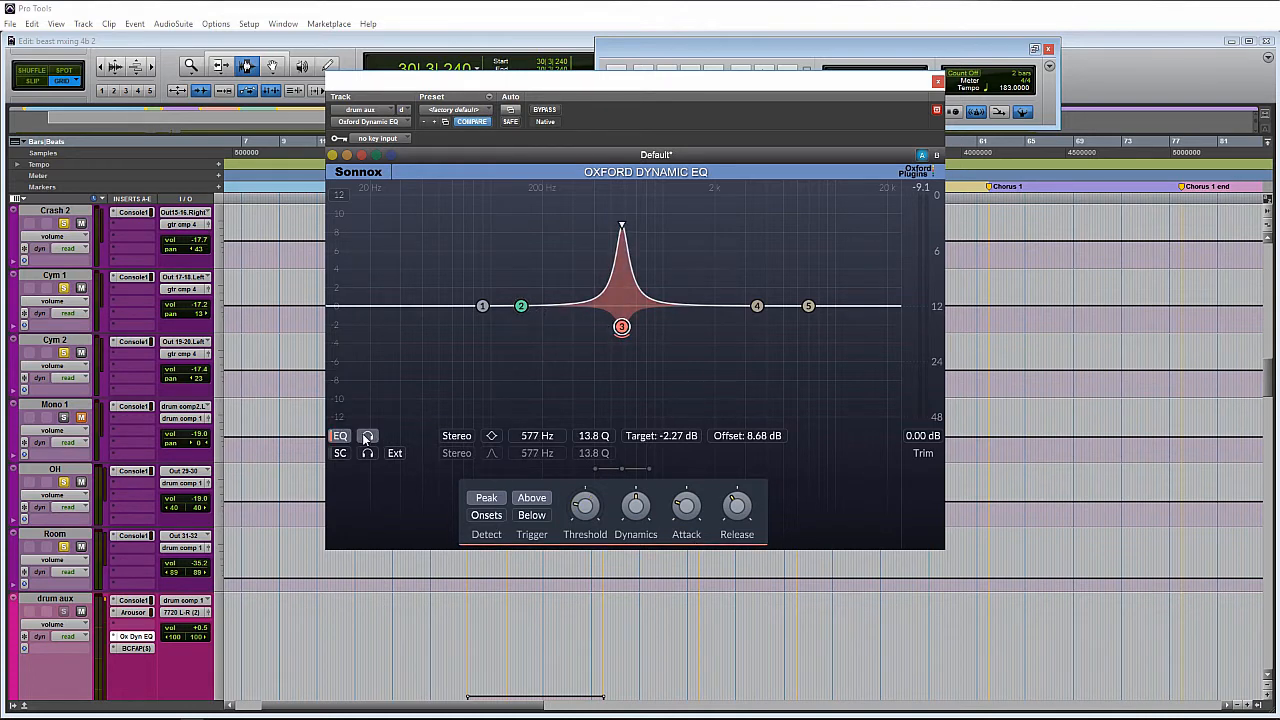
mouse_move(368, 436)
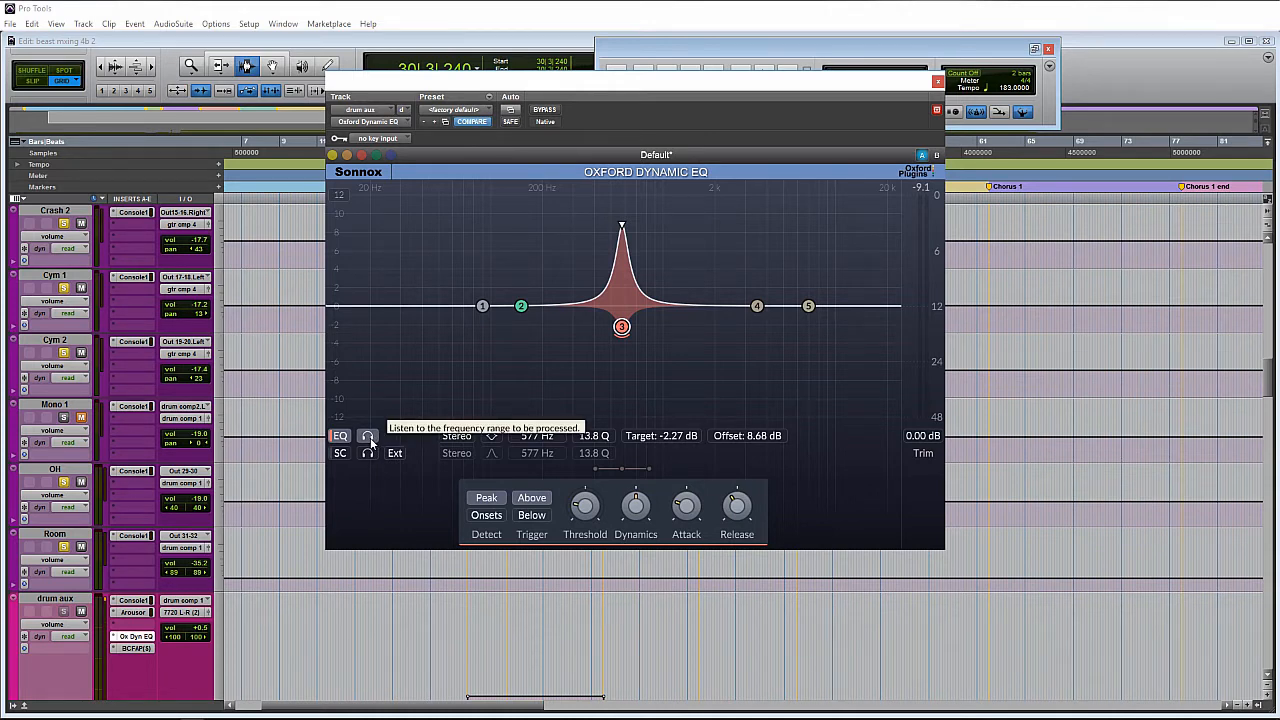
left_click(458, 435)
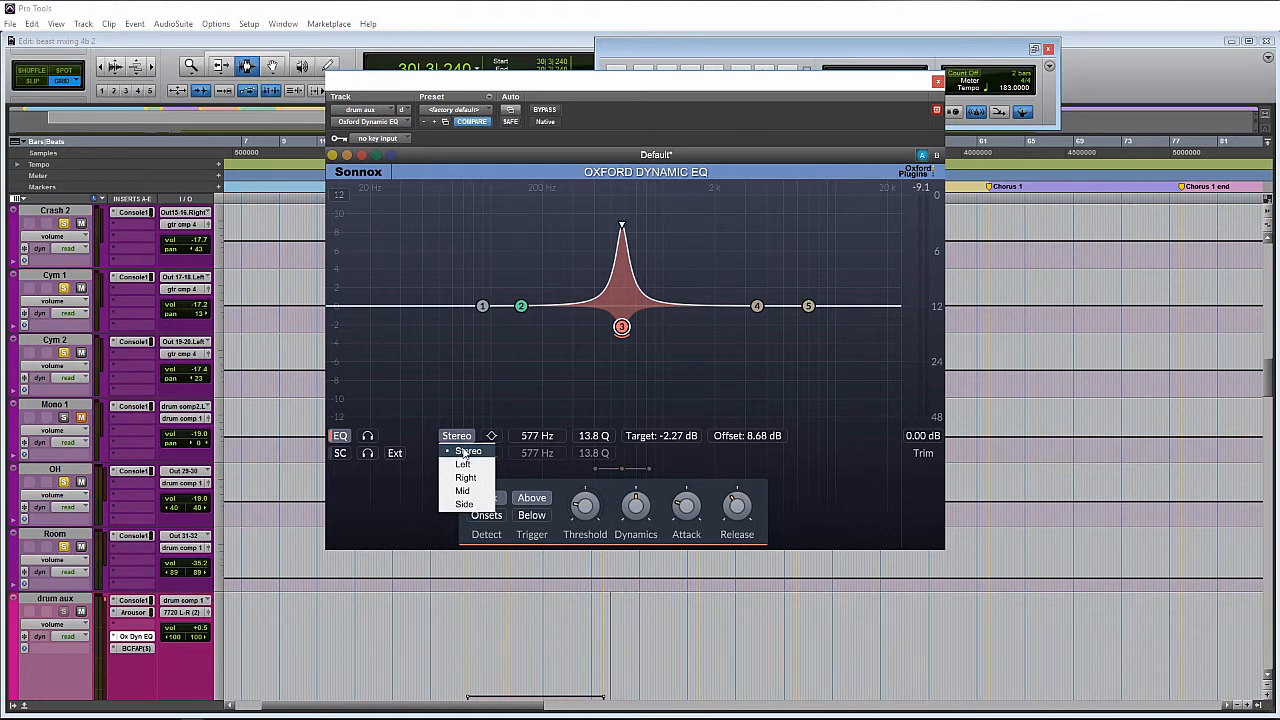
mouse_move(463, 463)
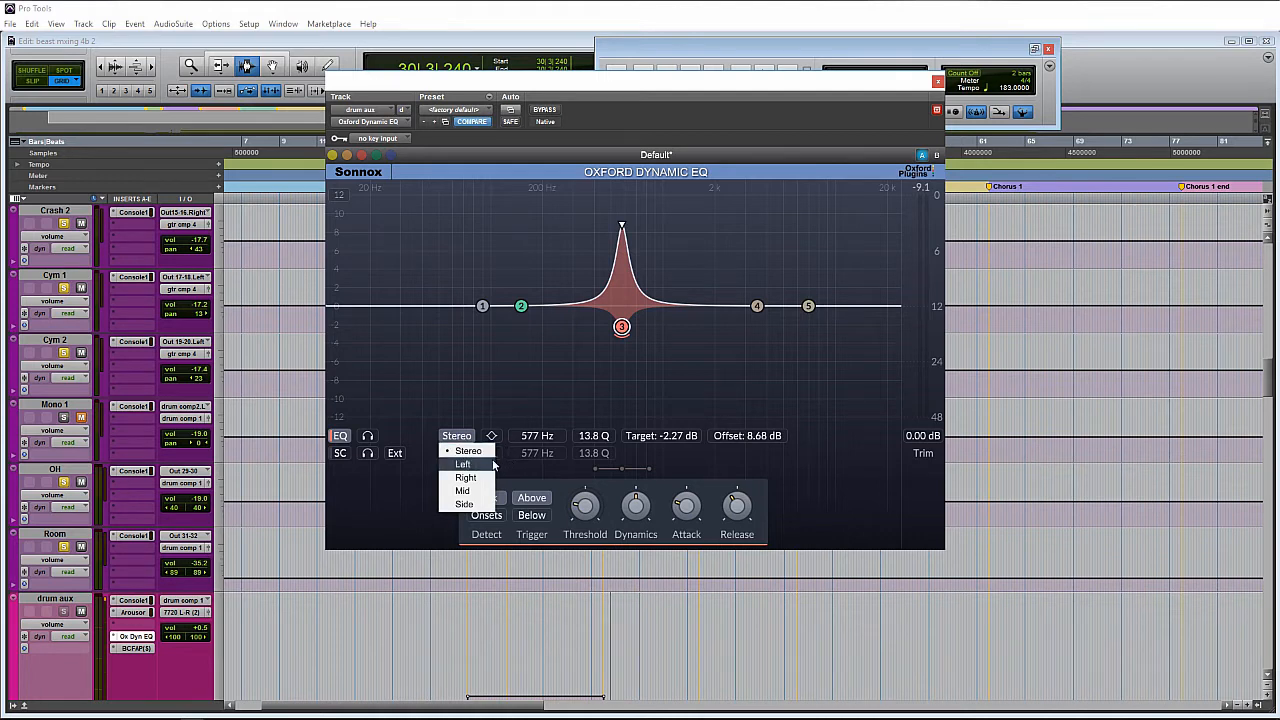
mouse_move(466, 477)
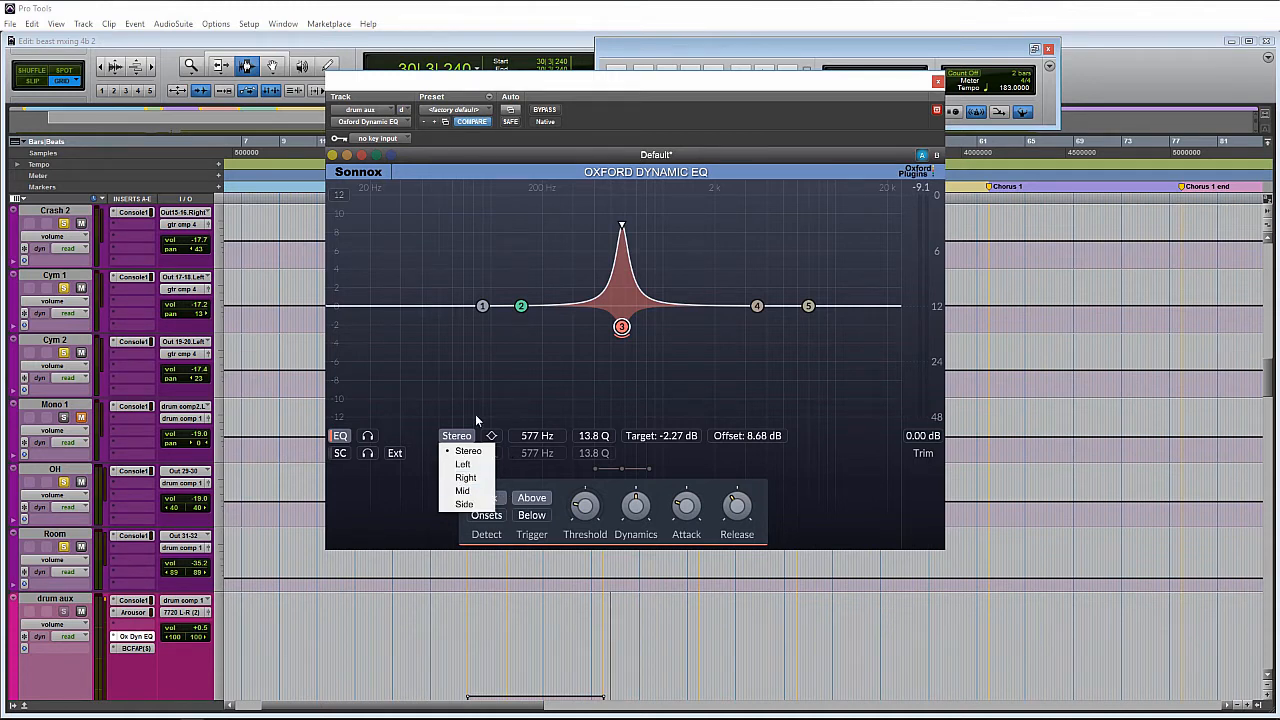
Keep band 3 Stereo and Bell-shaped, centred at 252 Hz with Q 8.29
left_click(468, 450)
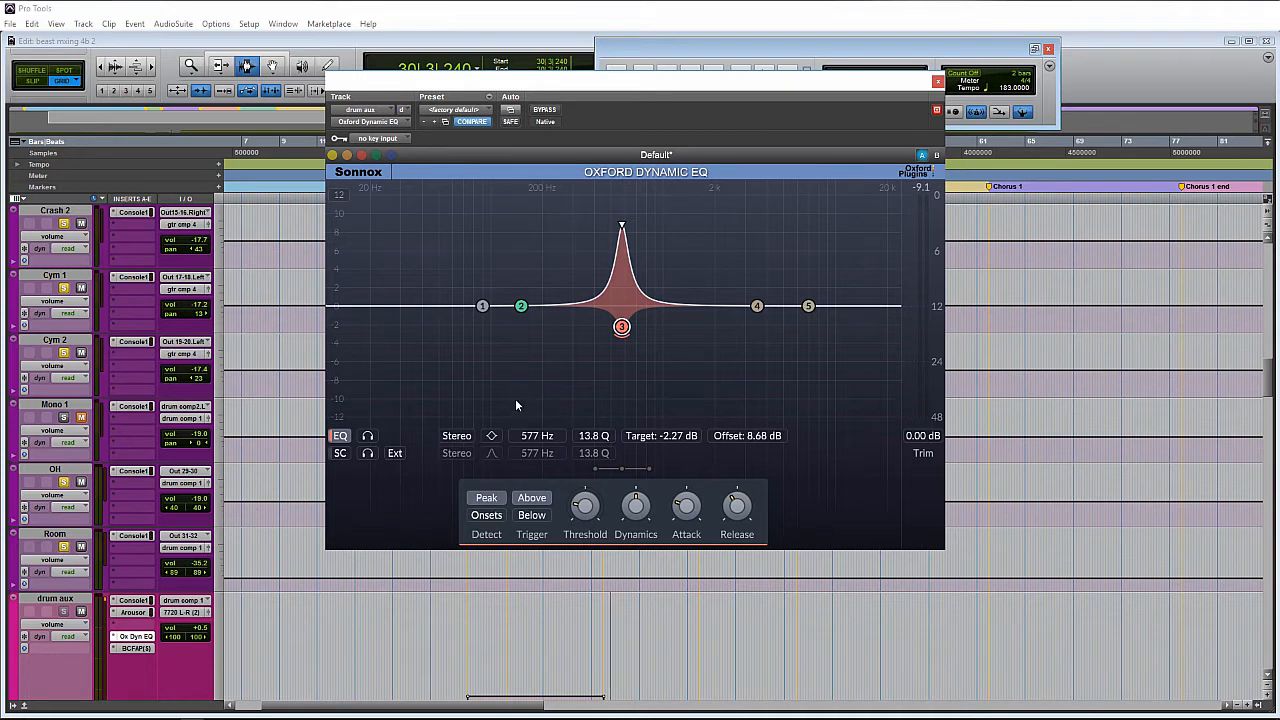
left_click(491, 435)
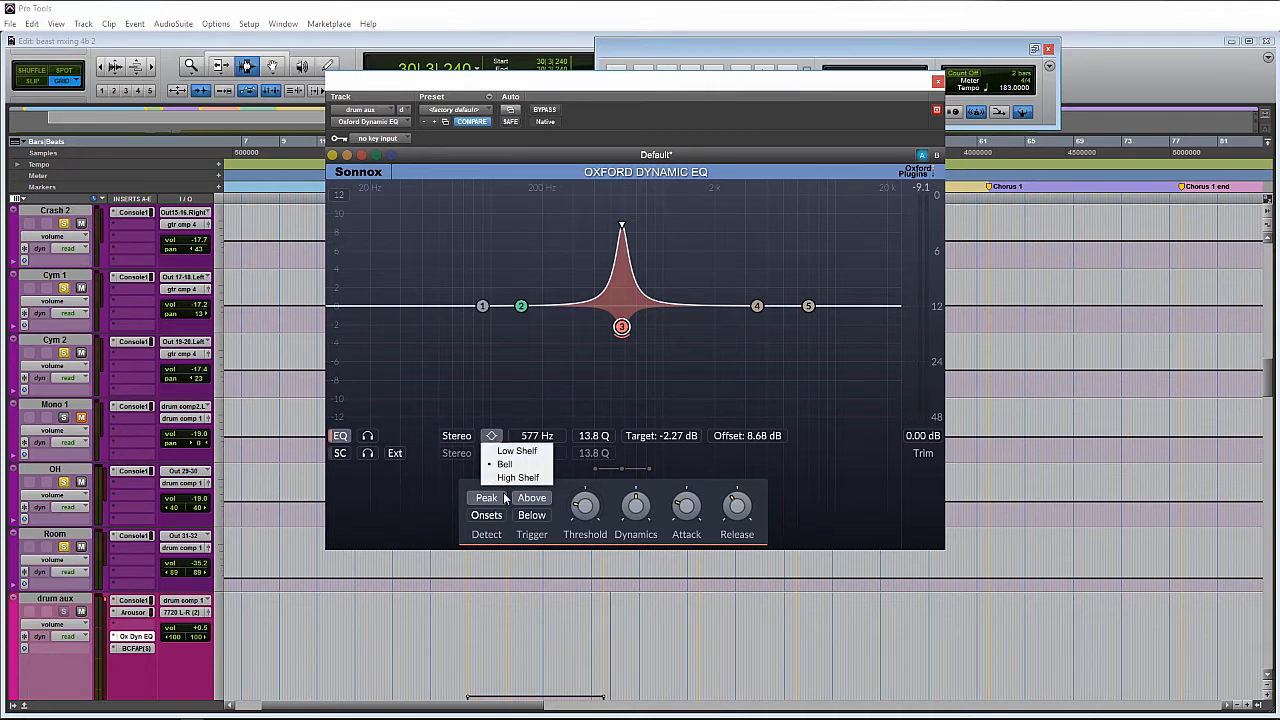
mouse_move(517, 451)
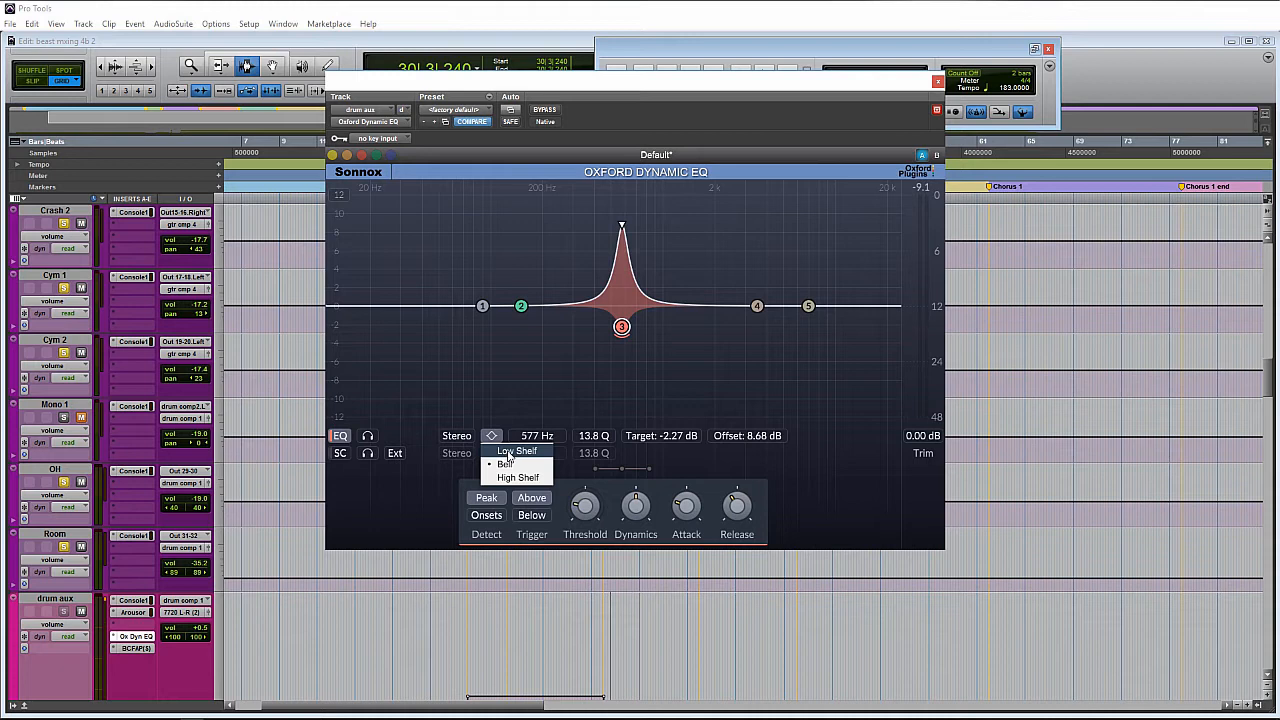
left_click(517, 450)
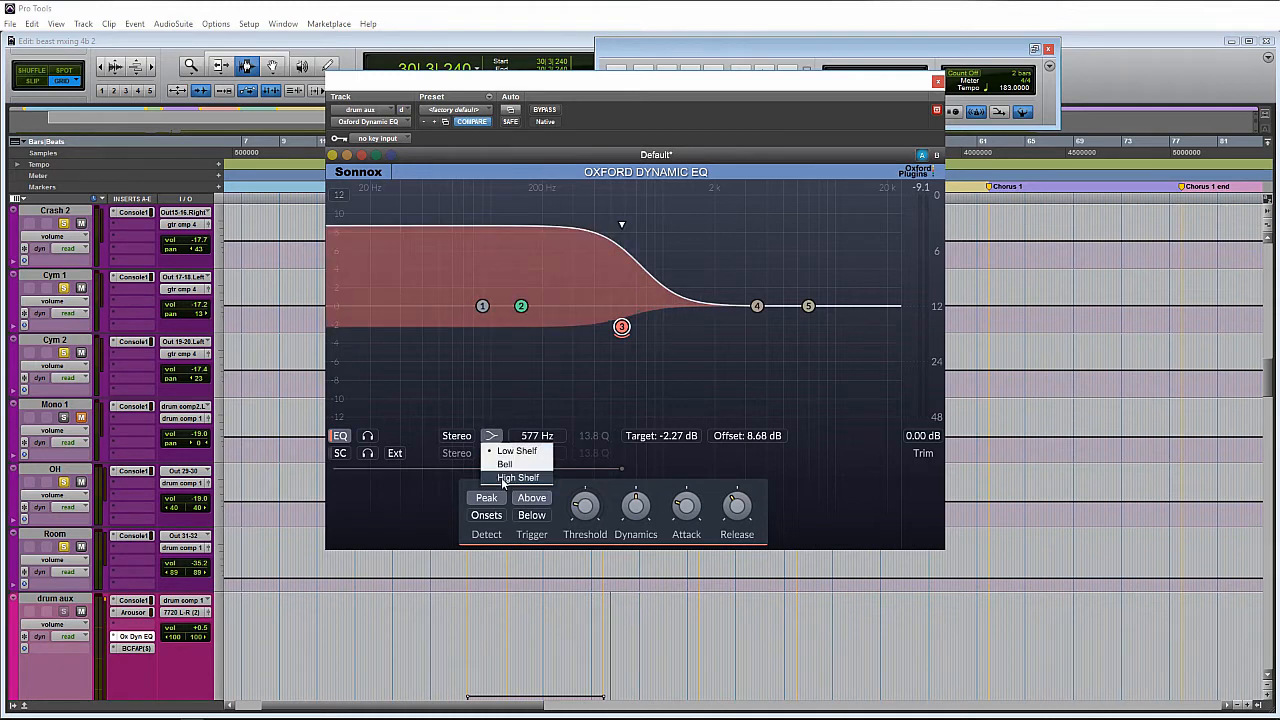
left_click(505, 463)
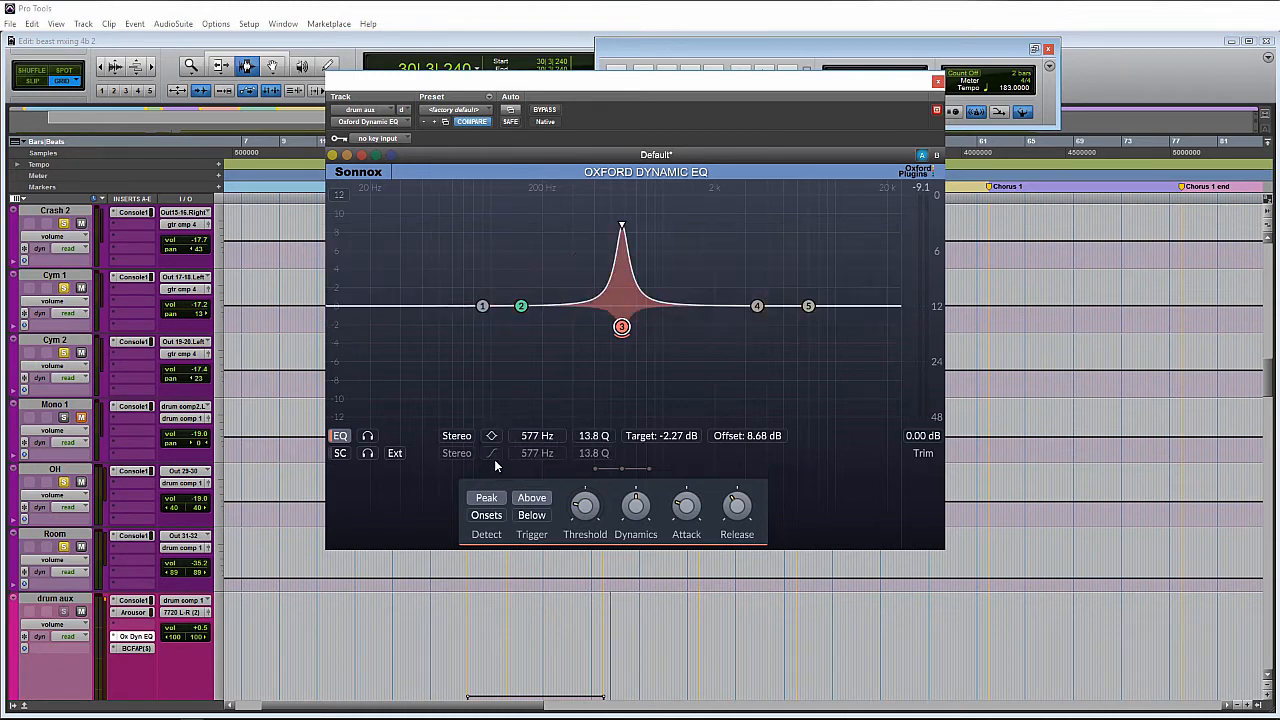
left_click(537, 435)
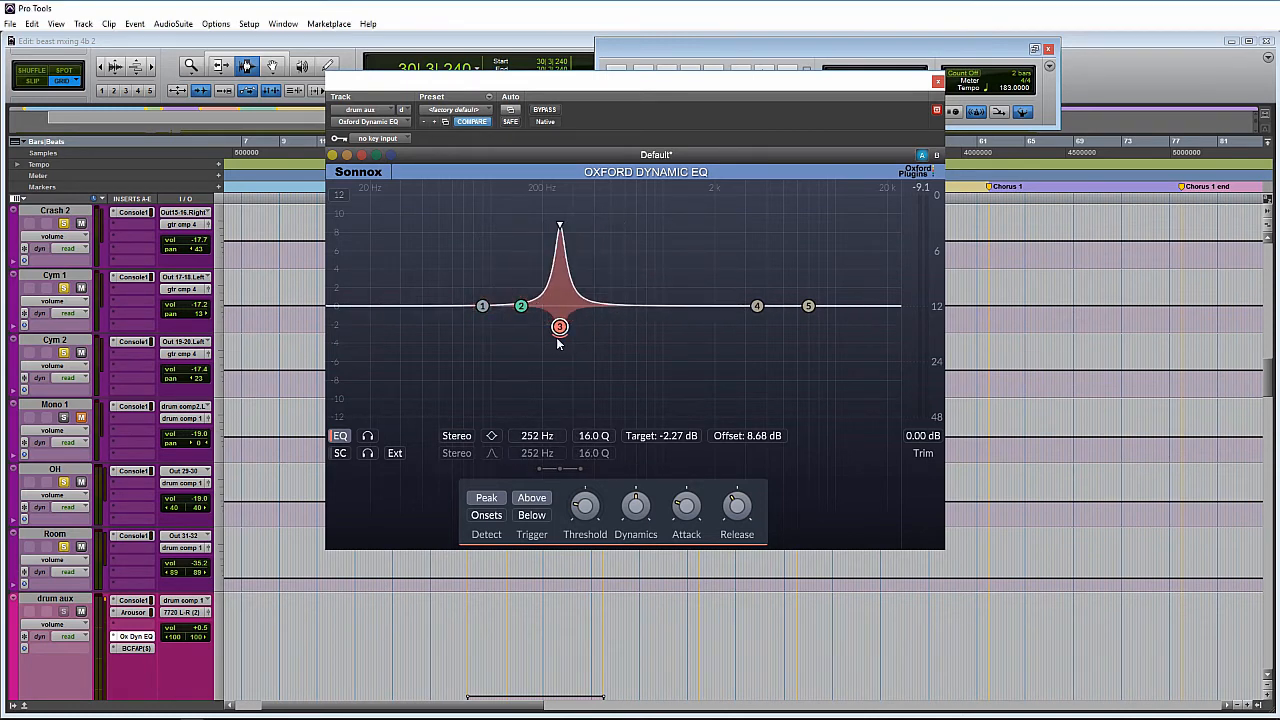
mouse_move(583, 378)
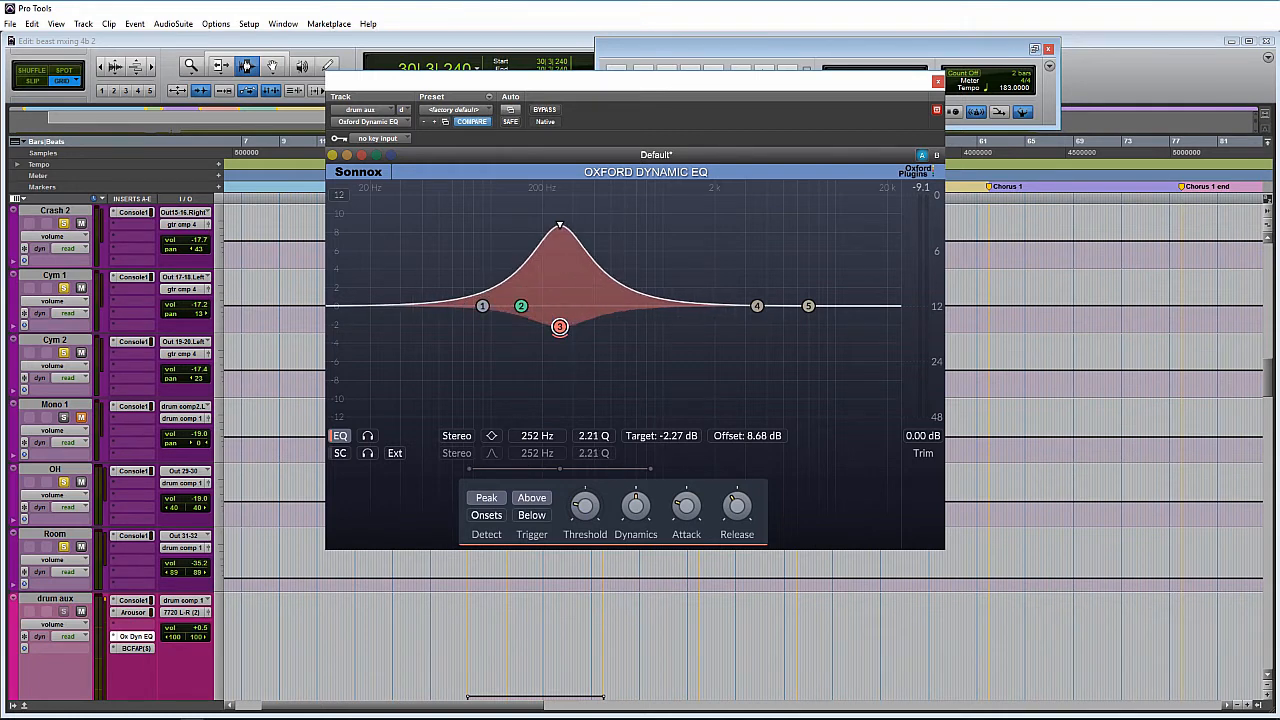
left_click_drag(560, 326, 560, 320)
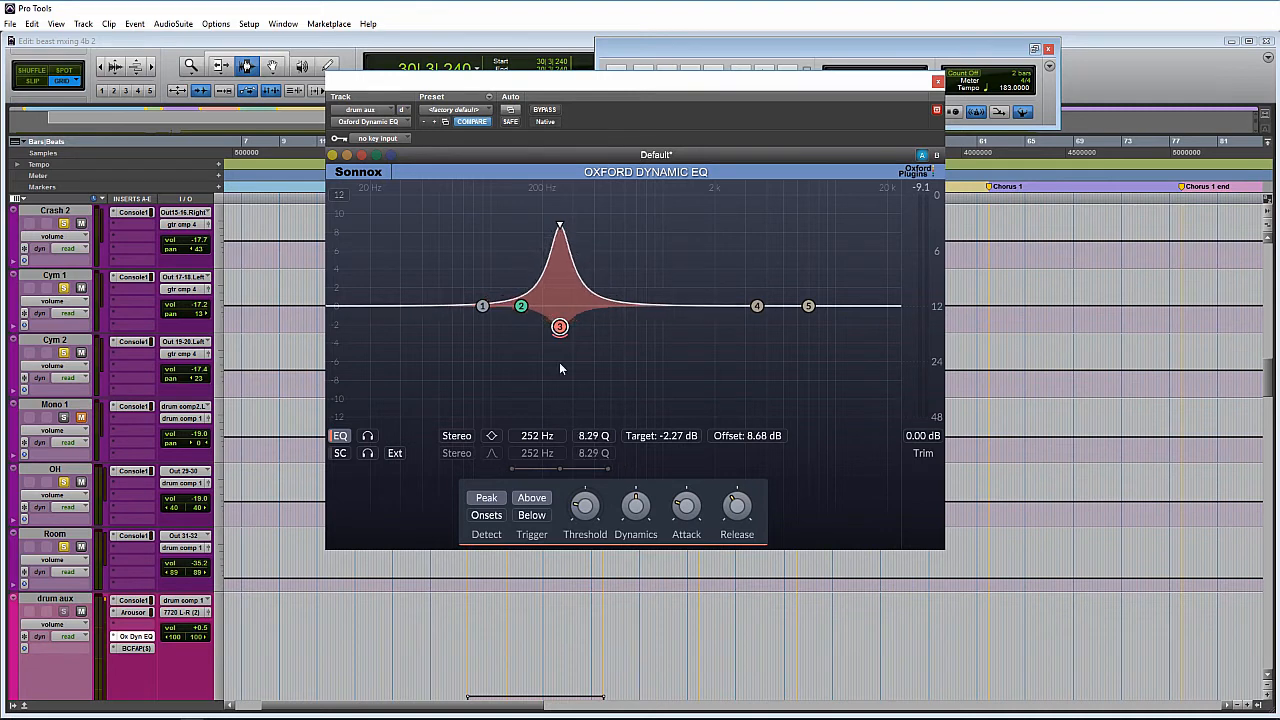
mouse_move(663, 423)
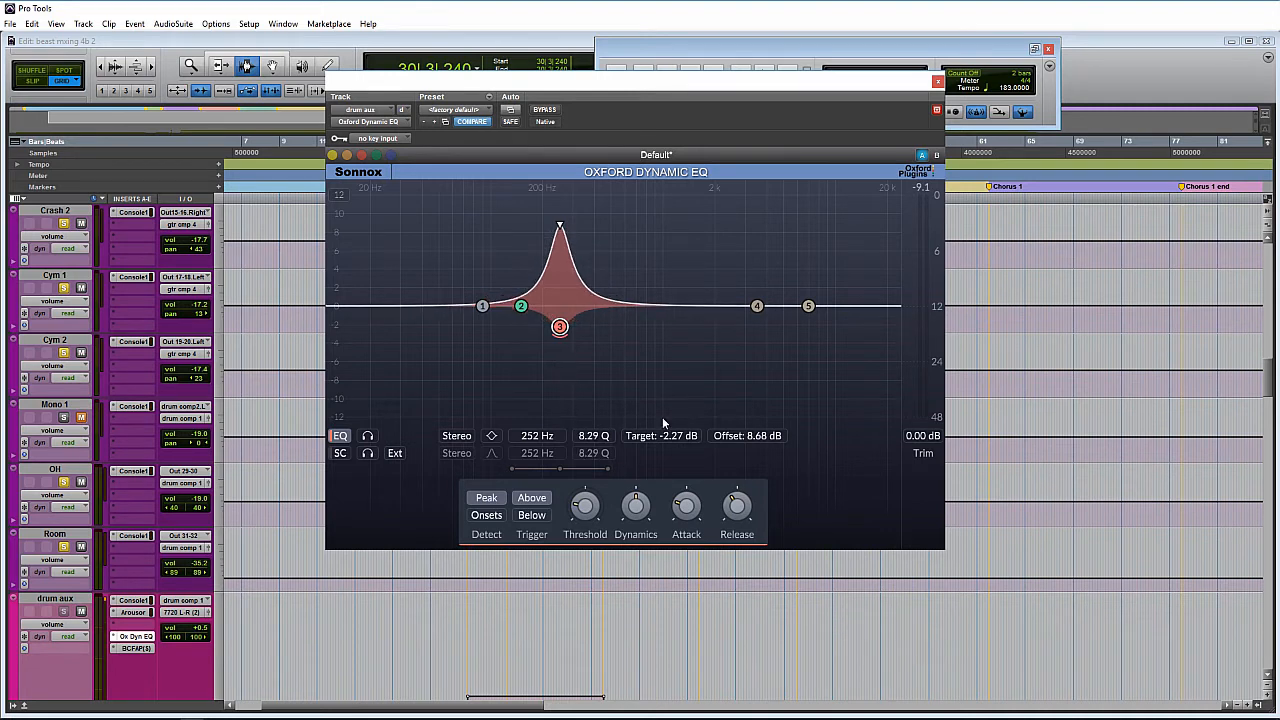
mouse_move(675, 418)
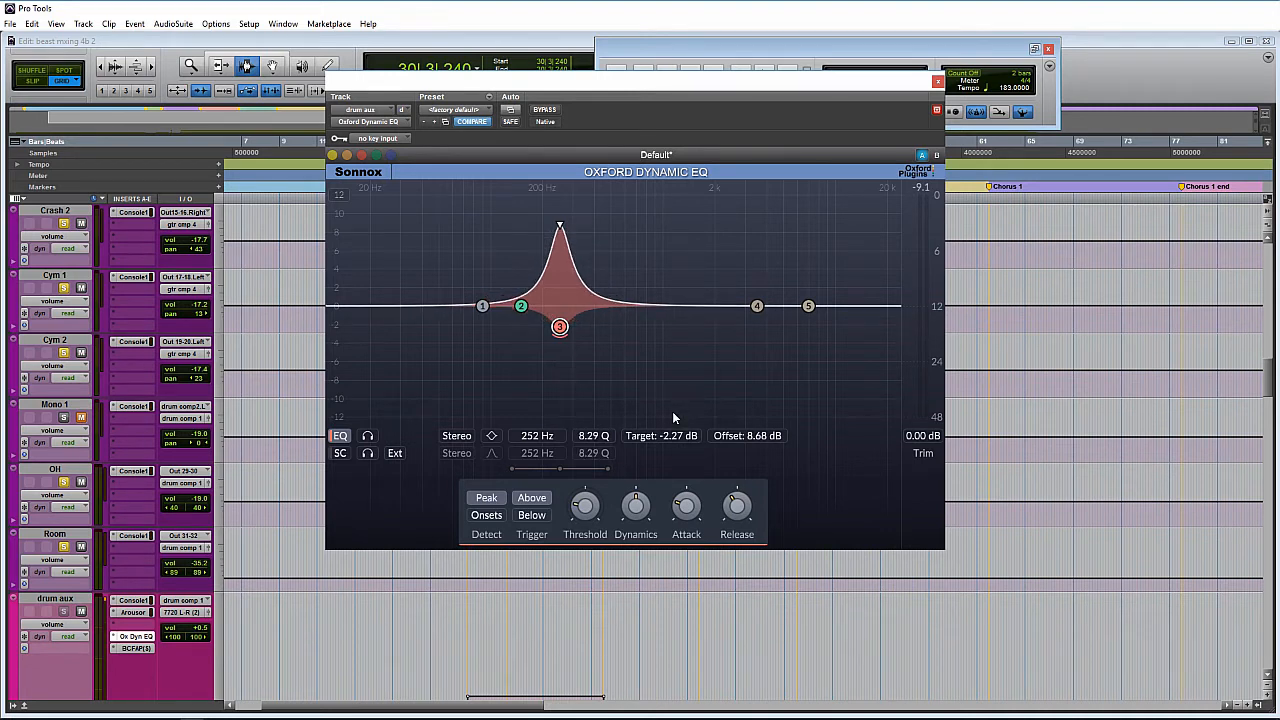
Drag band 3's node to 552 Hz, -8.97 dB target, 3.51 dB offset
left_click_drag(560, 326, 625, 326)
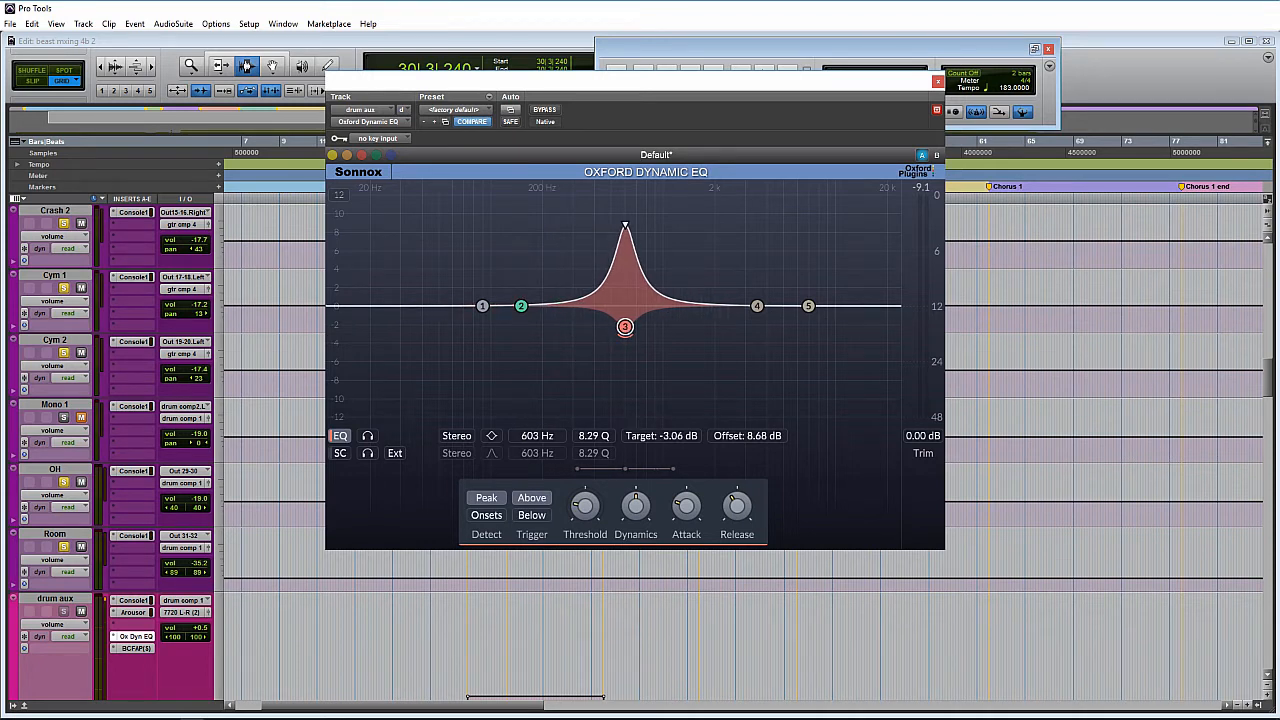
left_click_drag(625, 327, 623, 339)
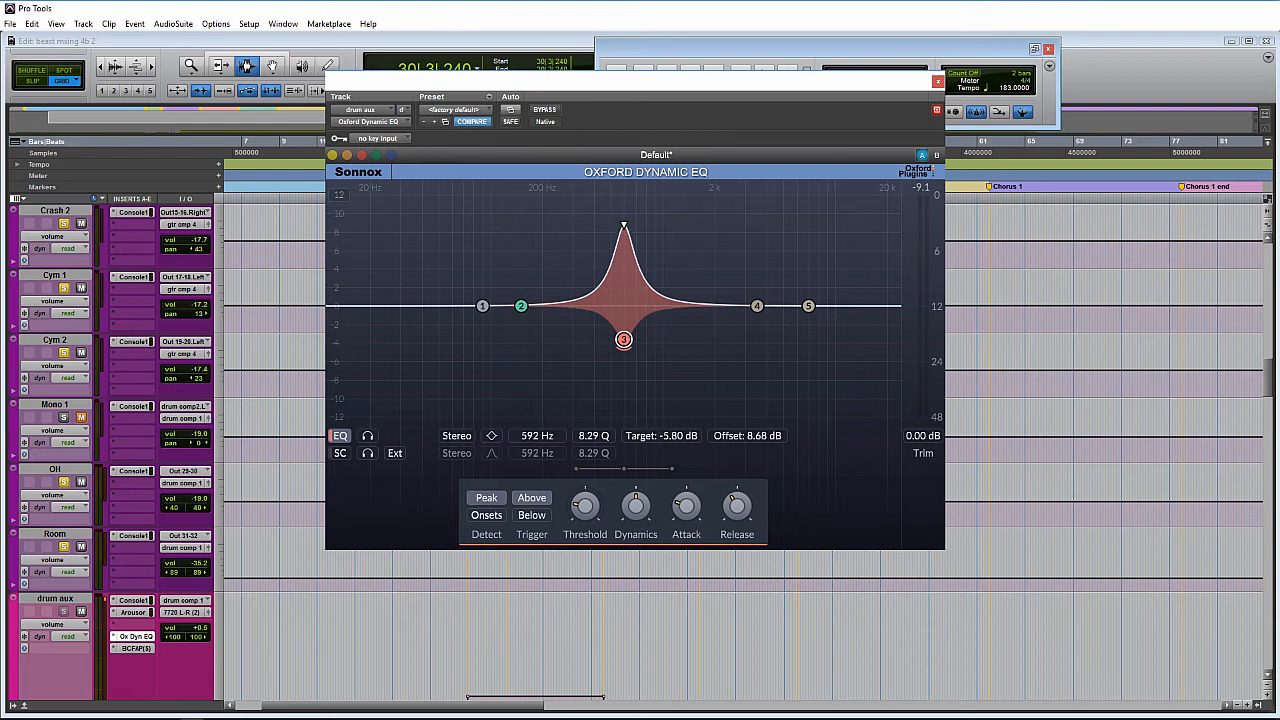
left_click_drag(623, 339, 623, 378)
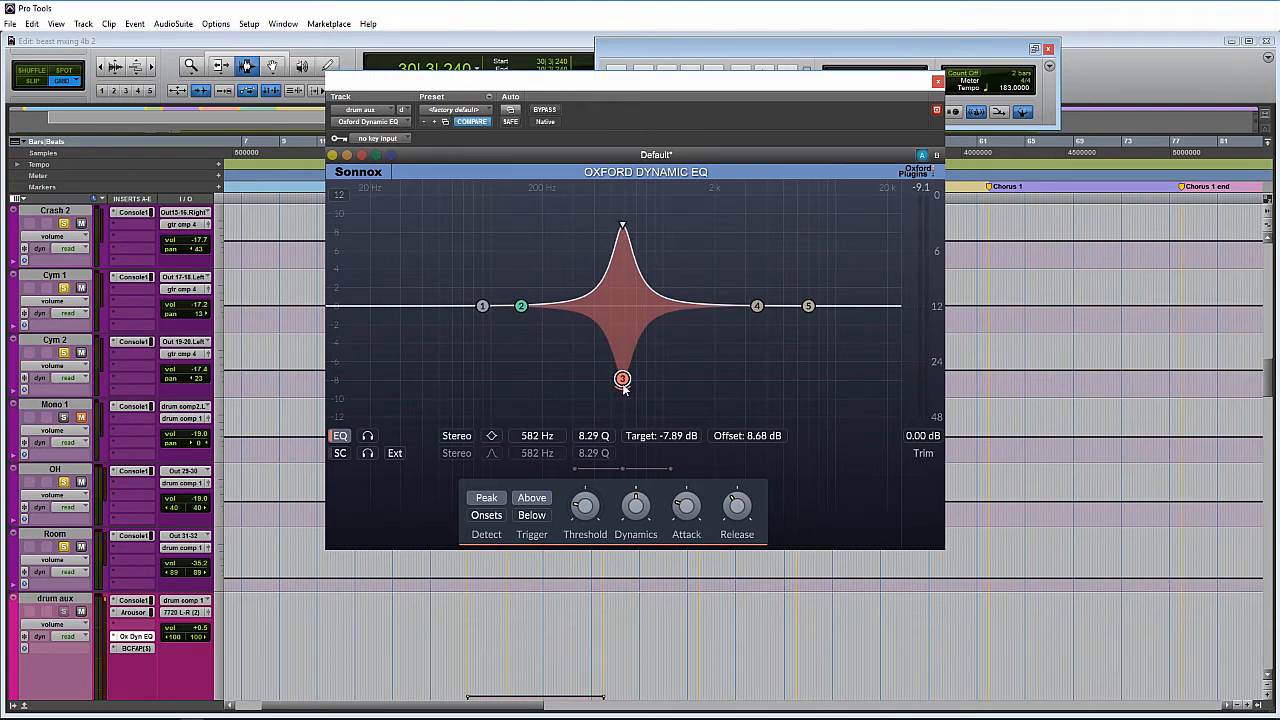
mouse_move(622, 378)
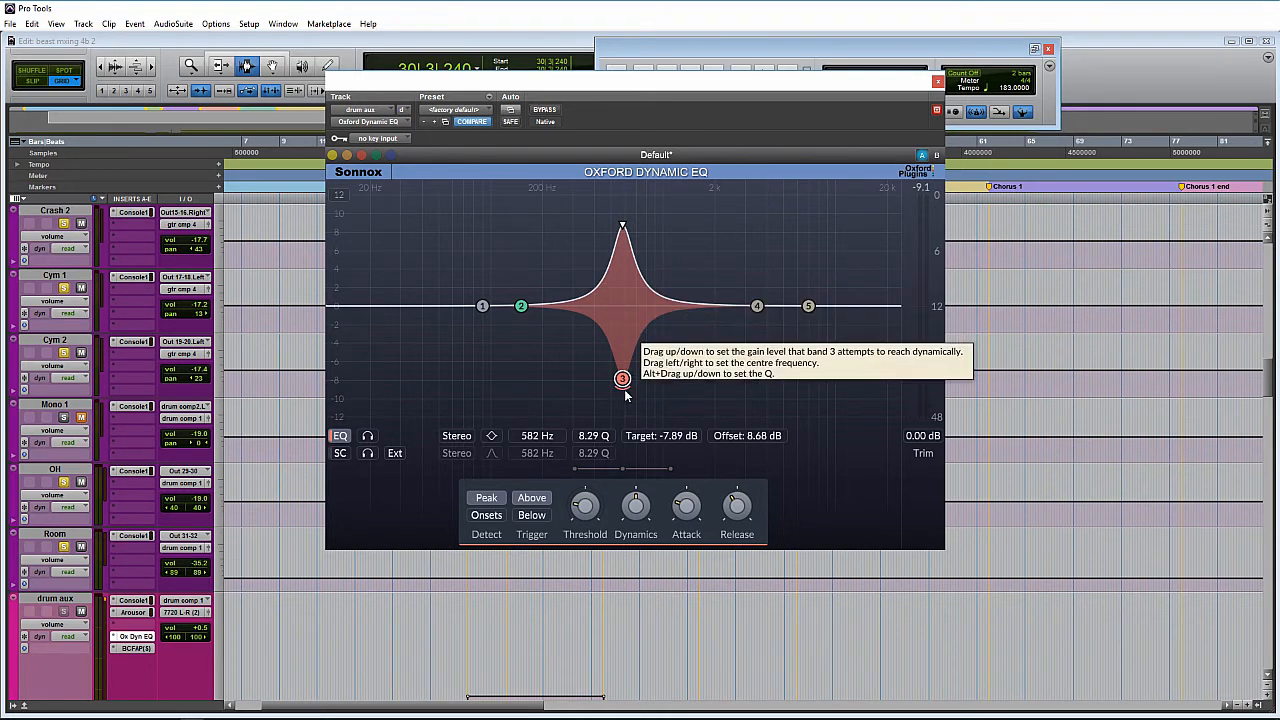
left_click_drag(622, 378, 625, 388)
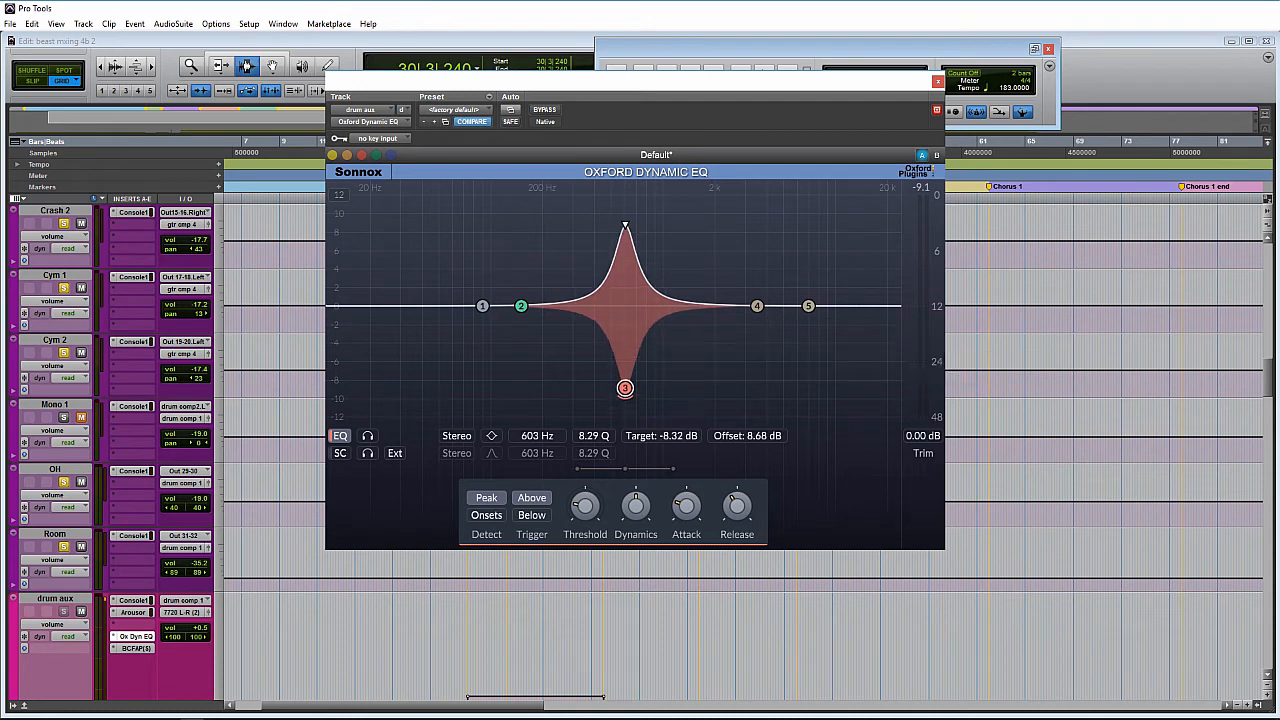
left_click_drag(625, 388, 618, 389)
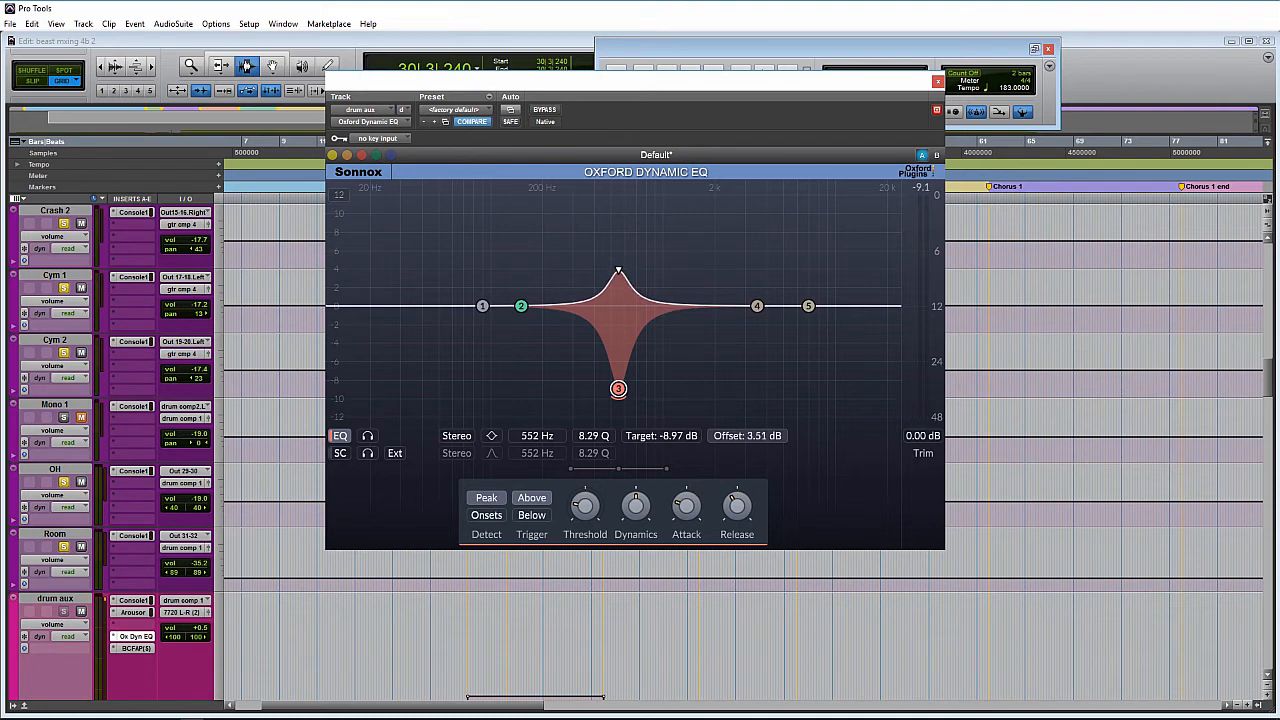
Sweep band 3's offset triangle across gains and frequencies, ending at 853 Hz, 2.63 dB
left_click_drag(619, 270, 619, 237)
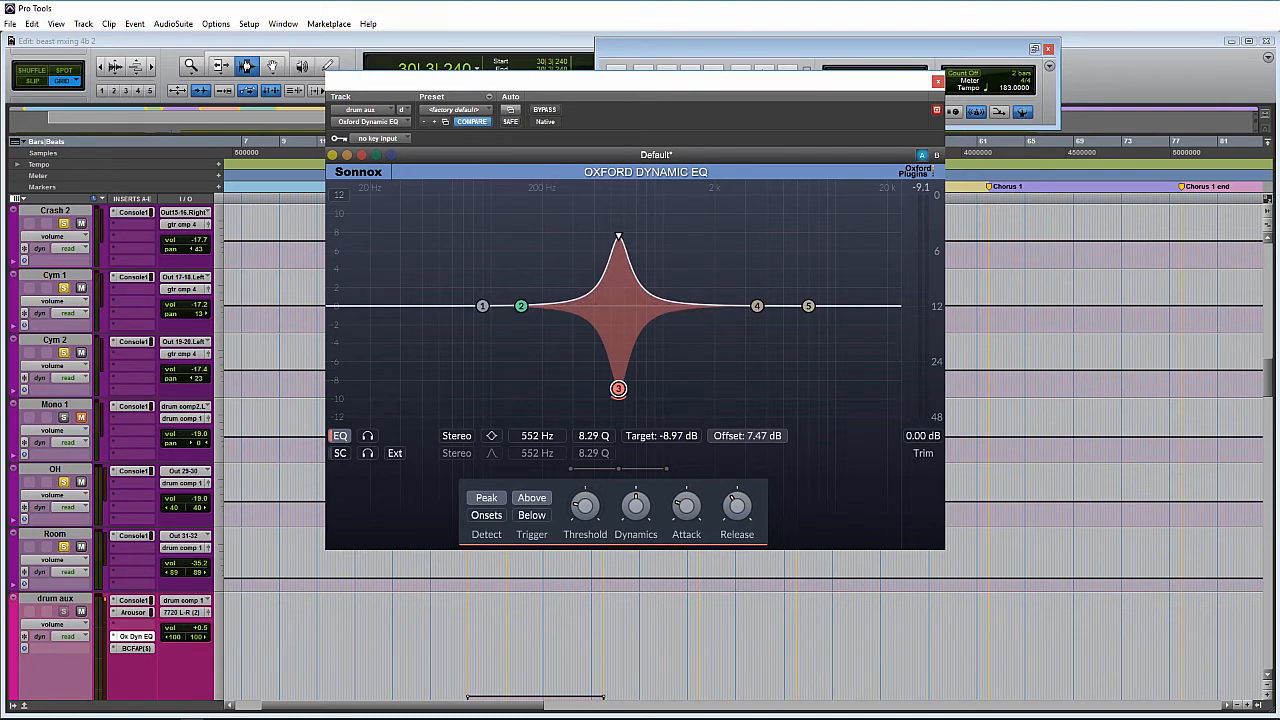
left_click_drag(618, 388, 651, 388)
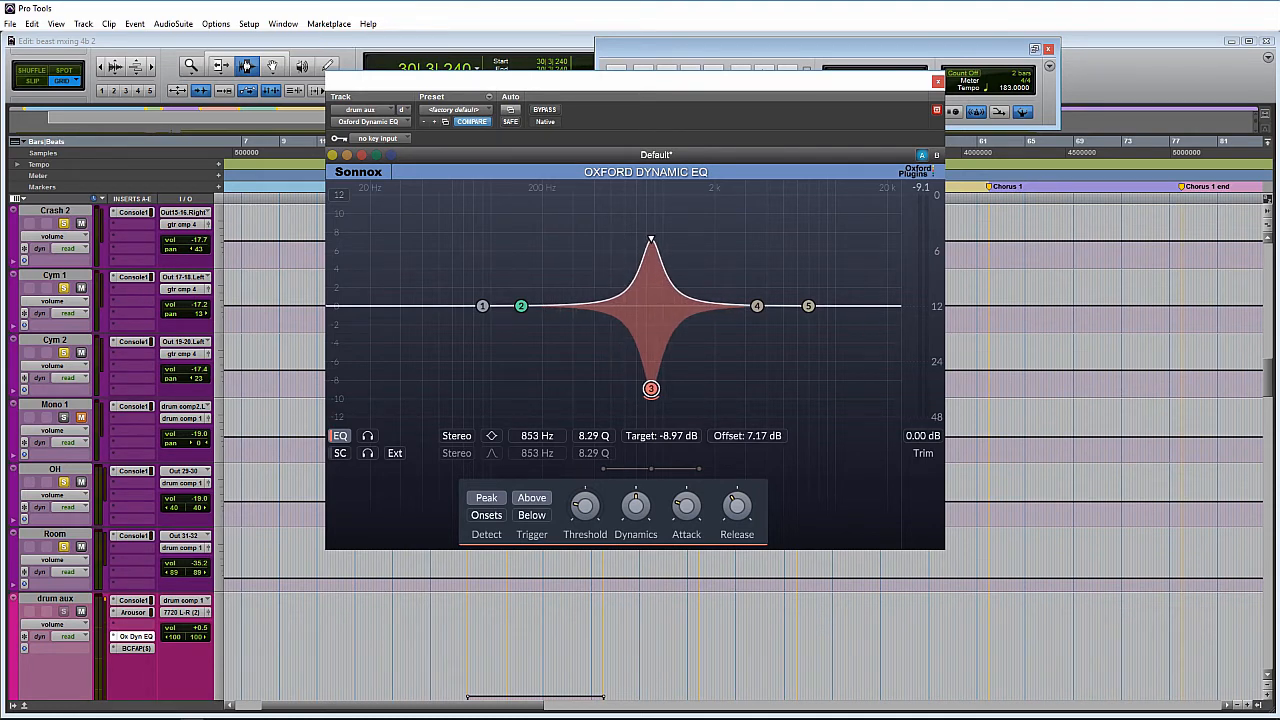
left_click_drag(651, 240, 651, 255)
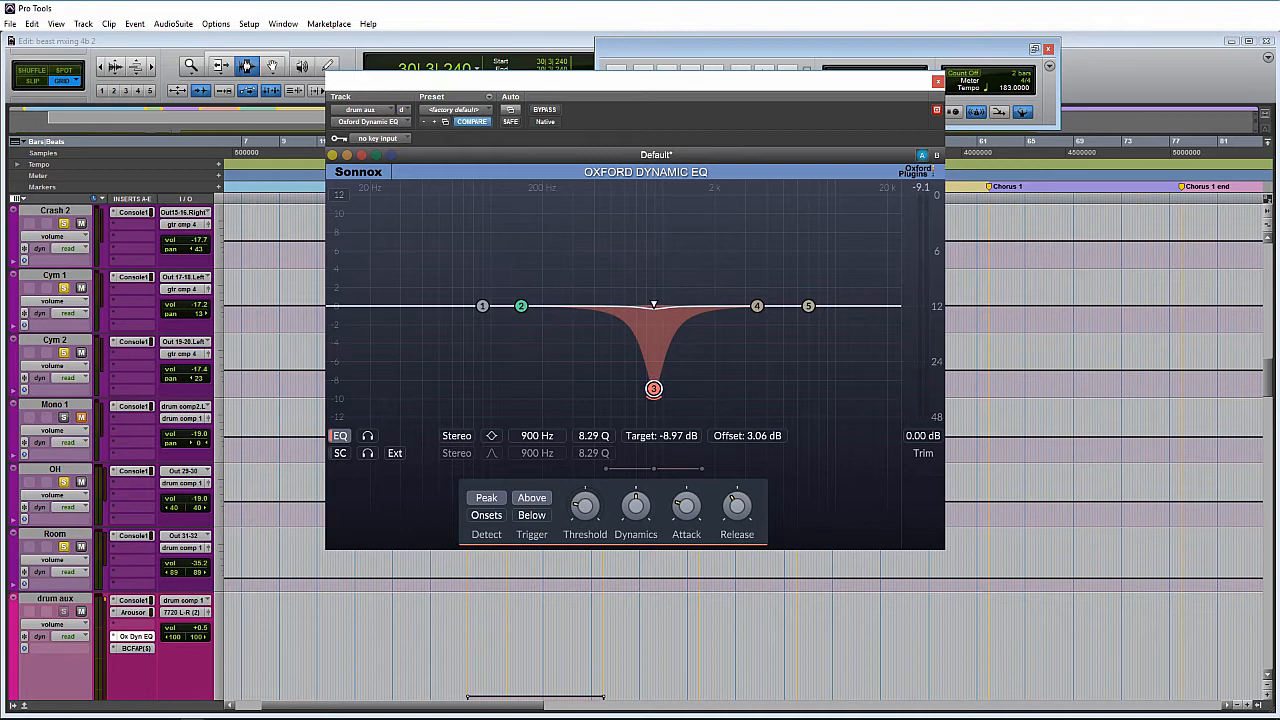
left_click_drag(654, 389, 654, 235)
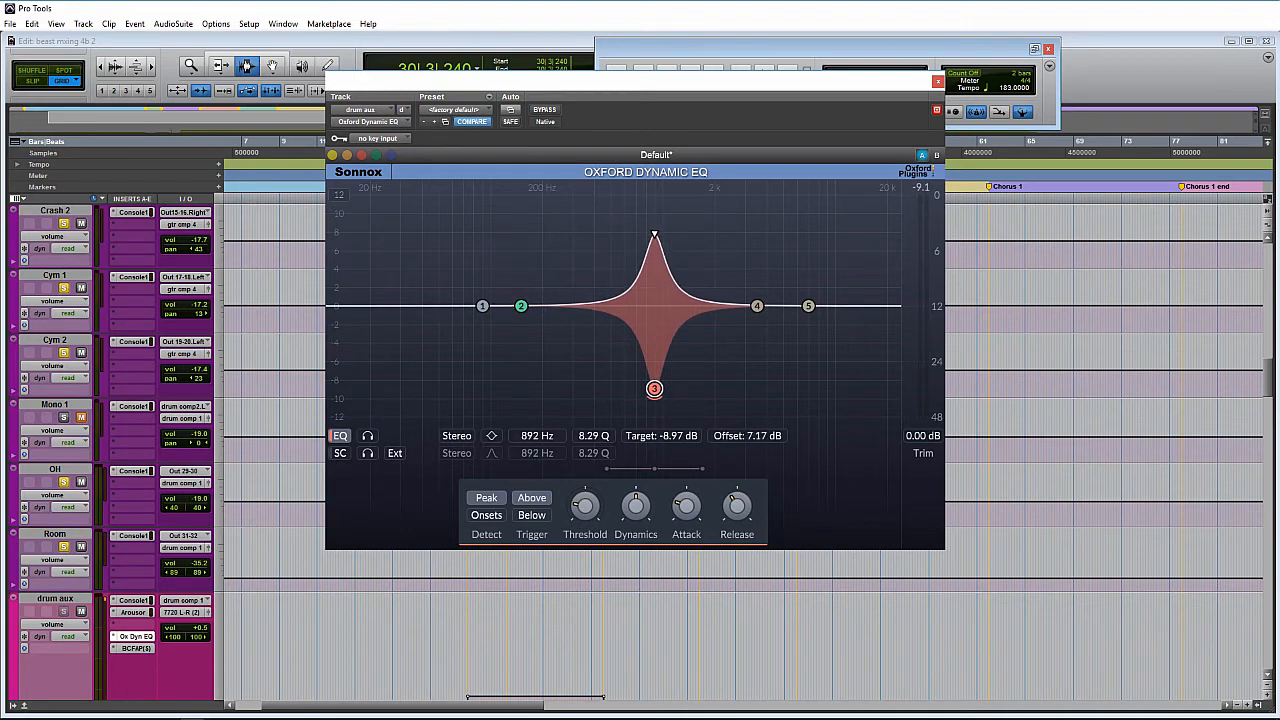
left_click_drag(654, 388, 657, 388)
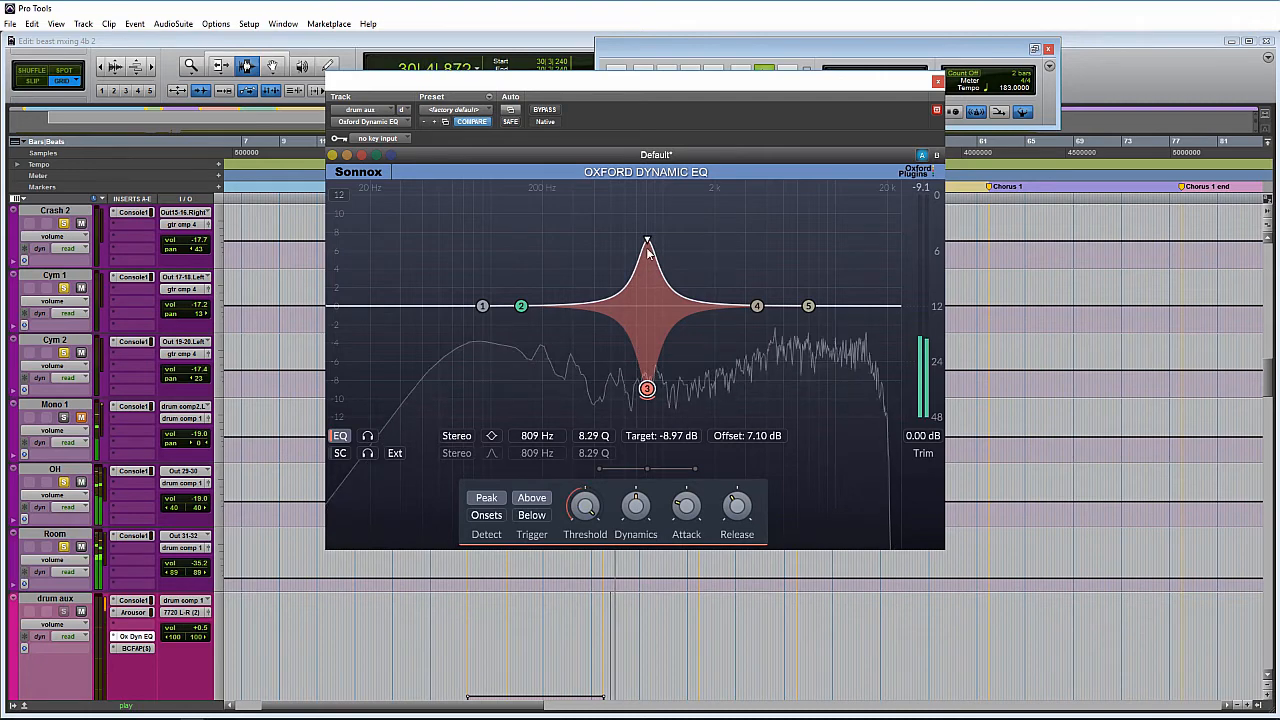
left_click_drag(647, 388, 653, 388)
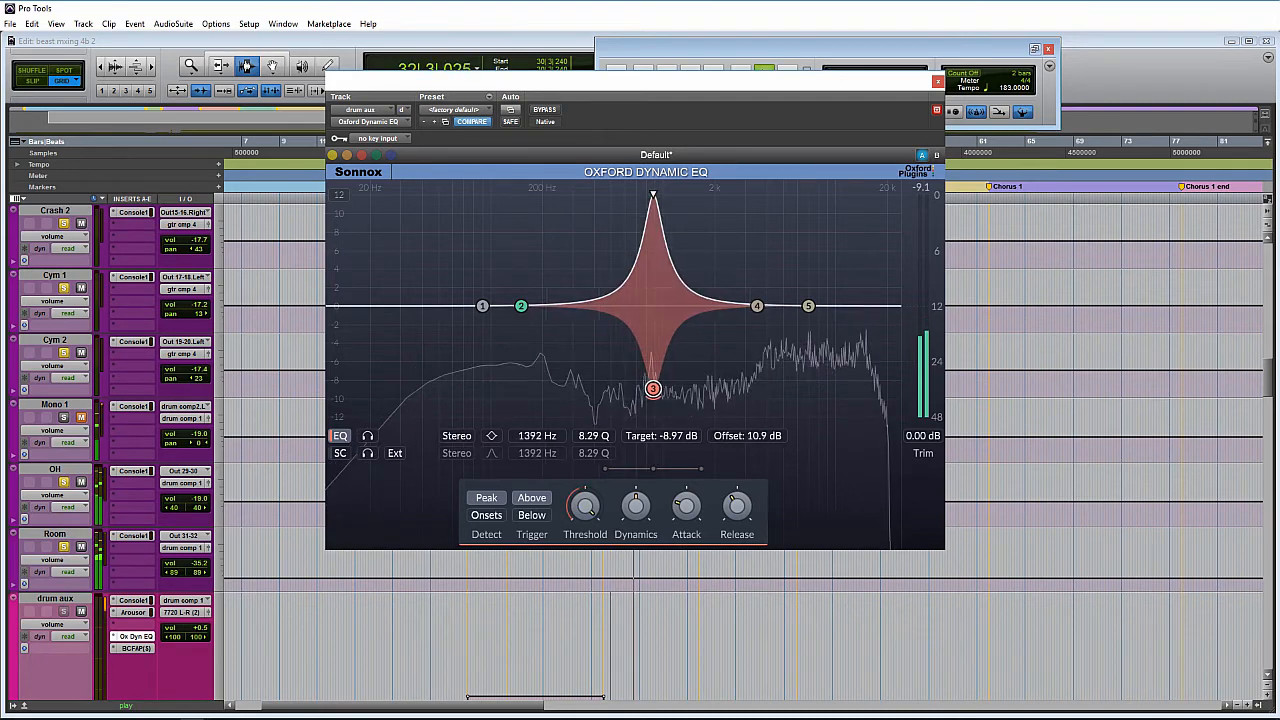
left_click_drag(653, 389, 818, 389)
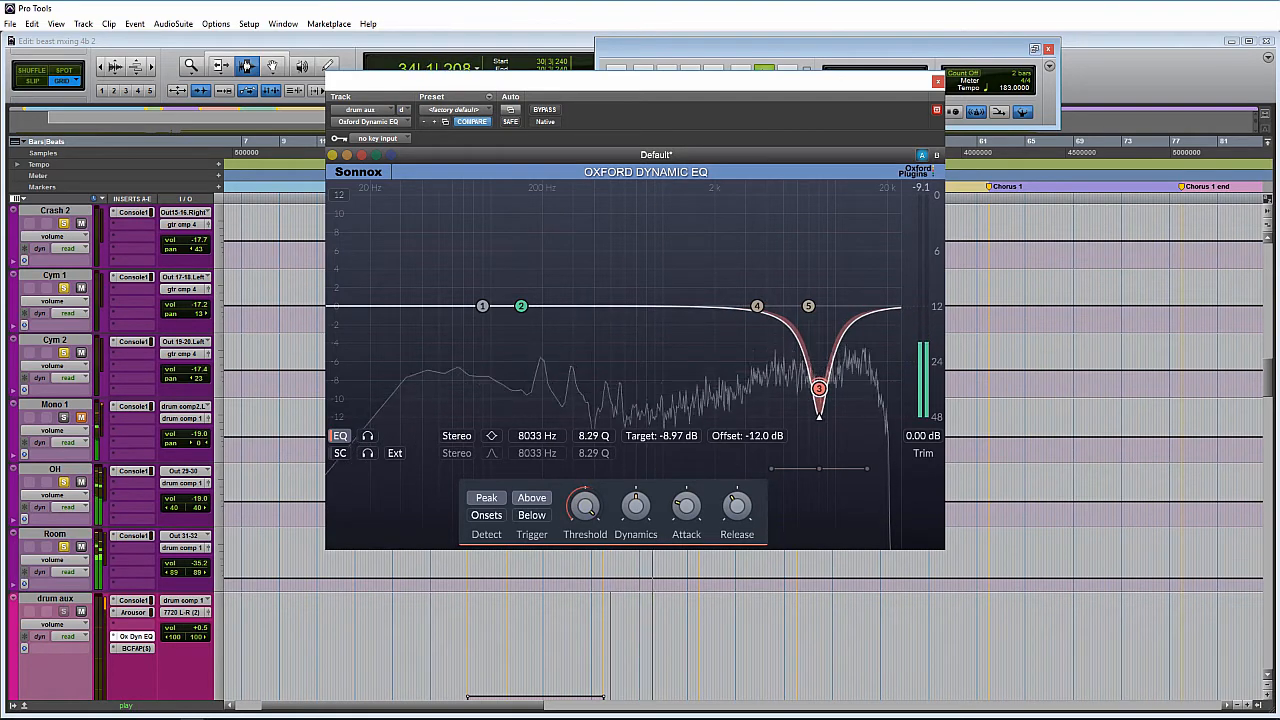
left_click_drag(818, 388, 420, 388)
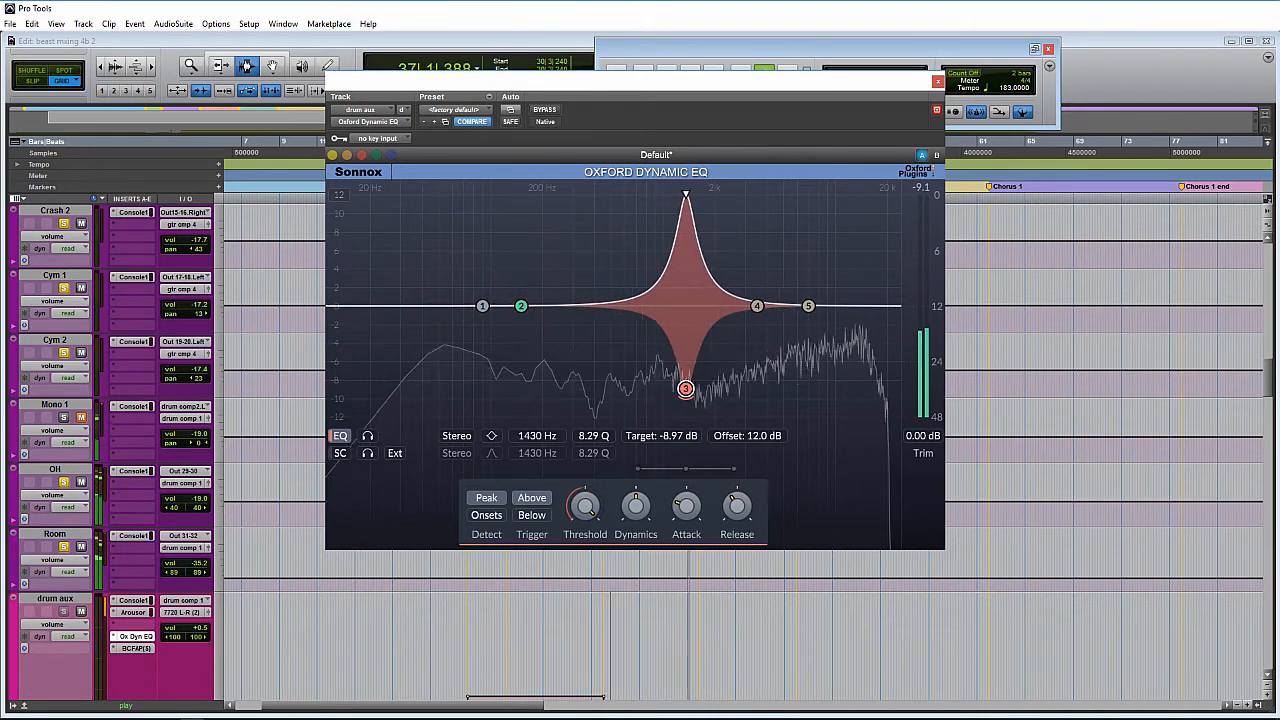
left_click_drag(686, 388, 650, 388)
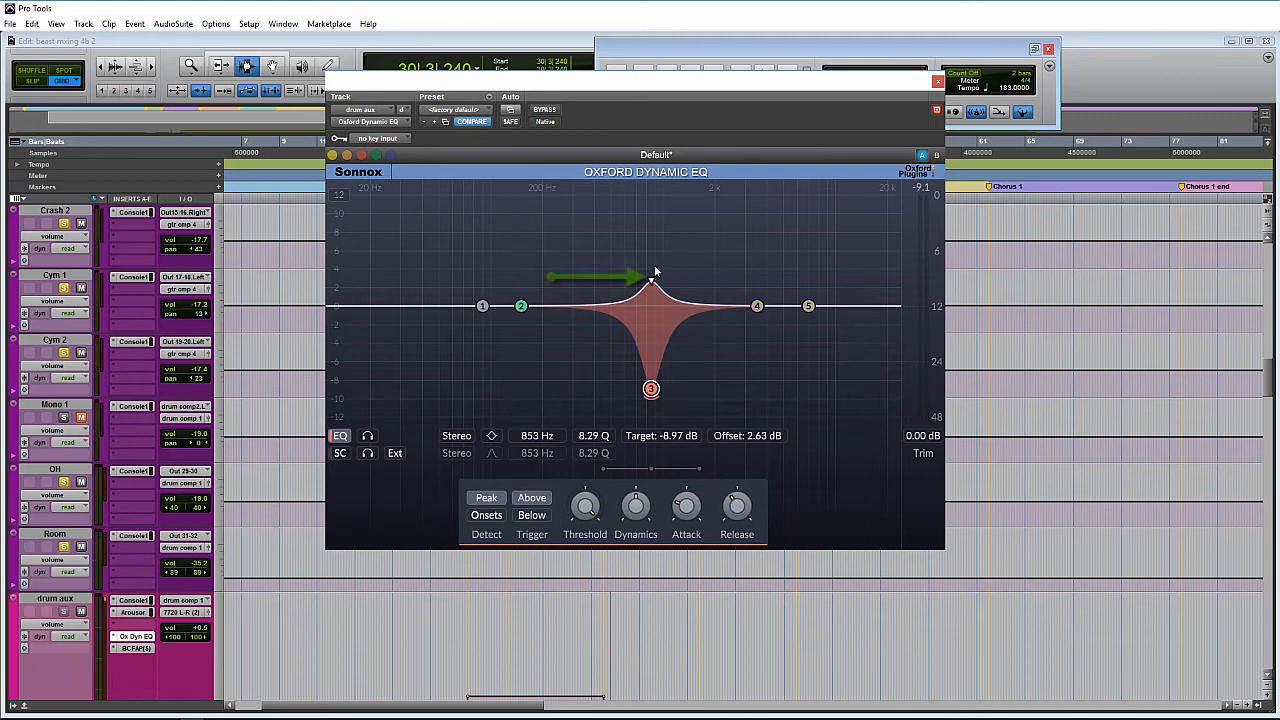
mouse_move(665, 272)
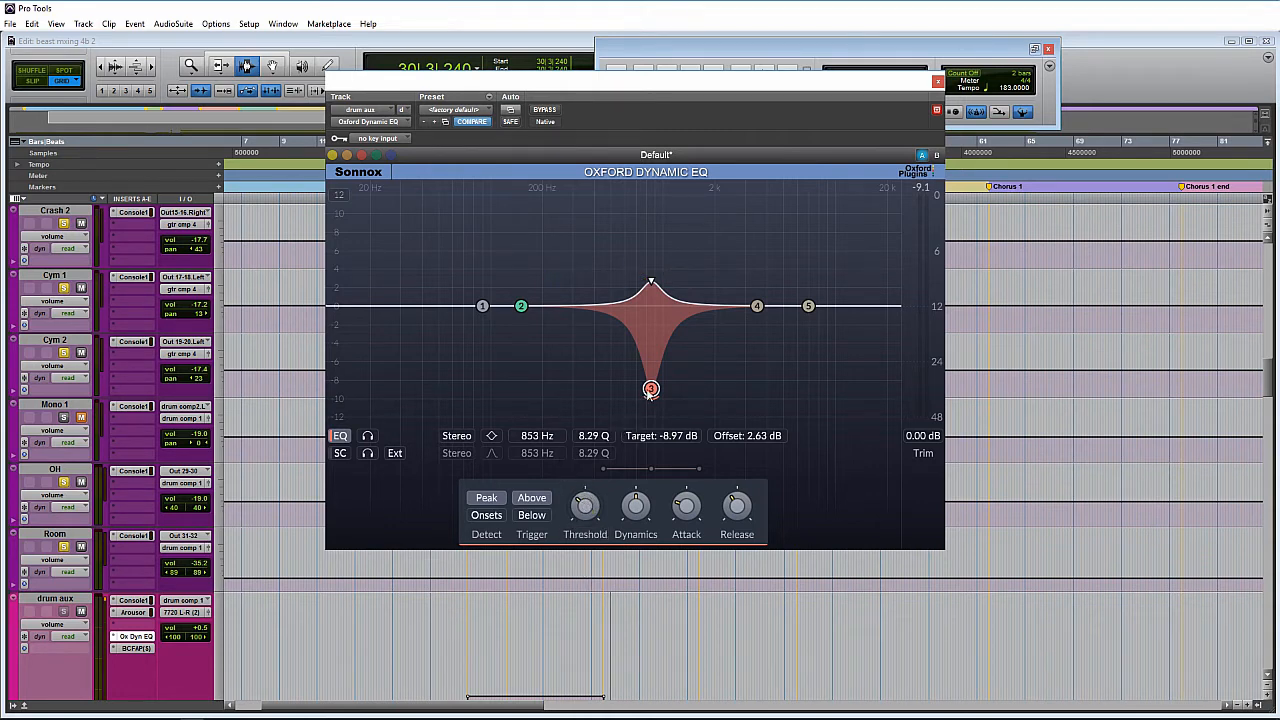
Adjust band 3's target node and offset to 831 Hz, -7.96 dB target, 2.63 dB offset
left_click_drag(651, 389, 640, 382)
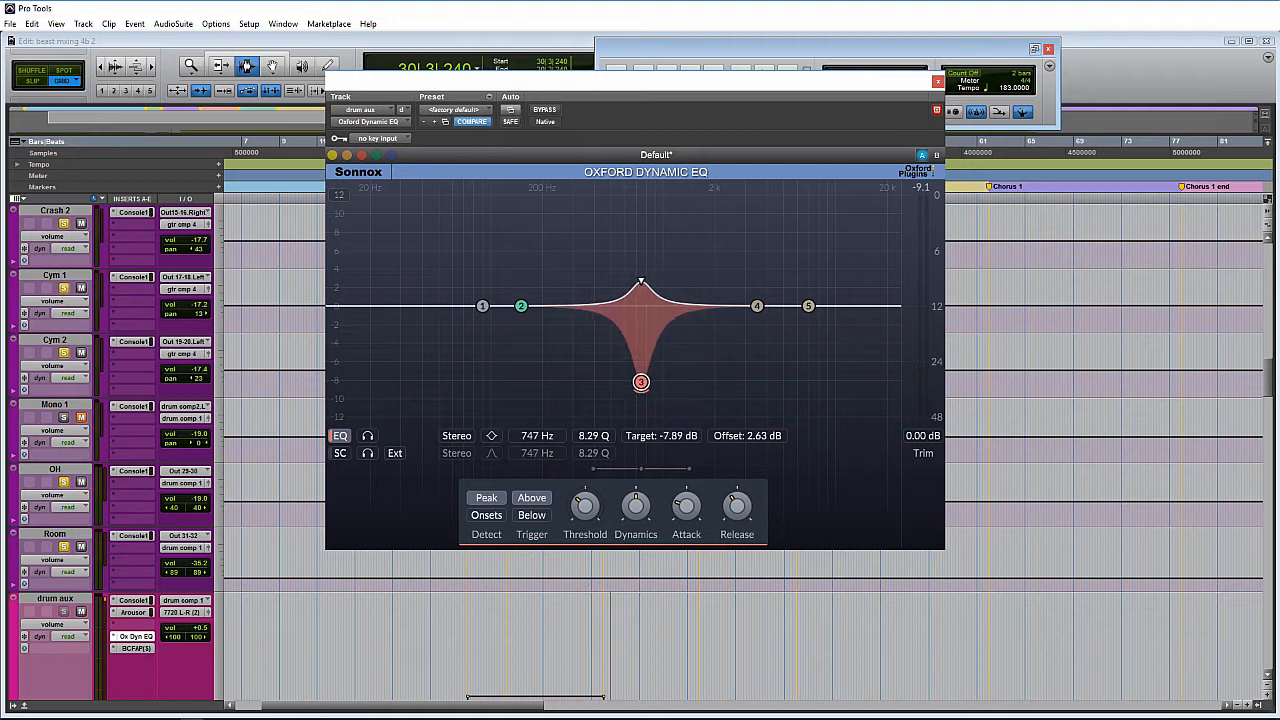
left_click_drag(641, 382, 641, 379)
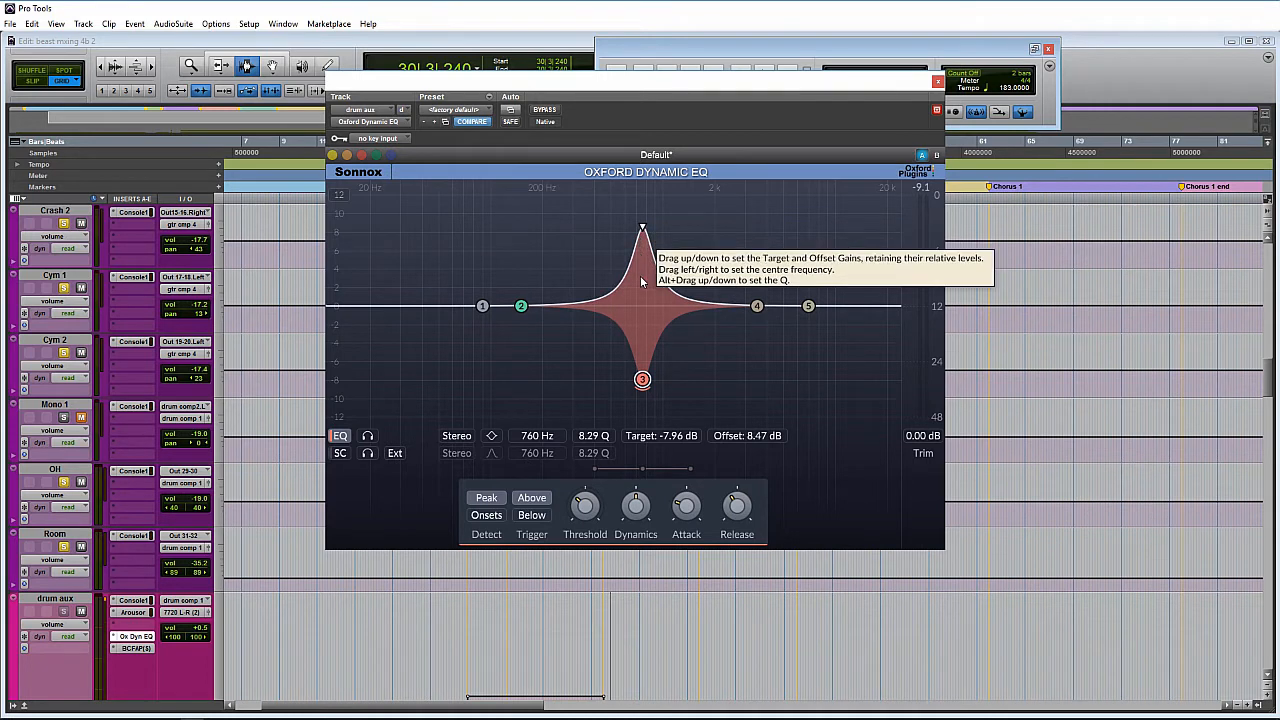
mouse_move(628, 343)
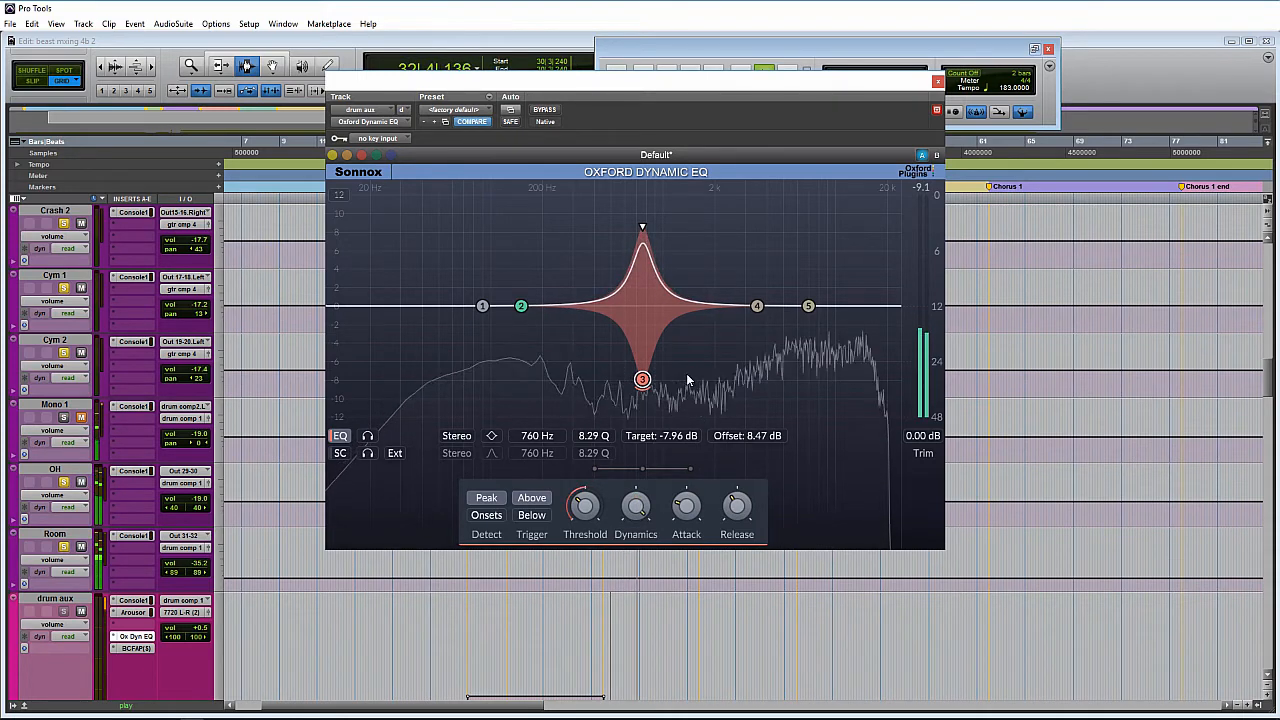
left_click_drag(643, 379, 645, 379)
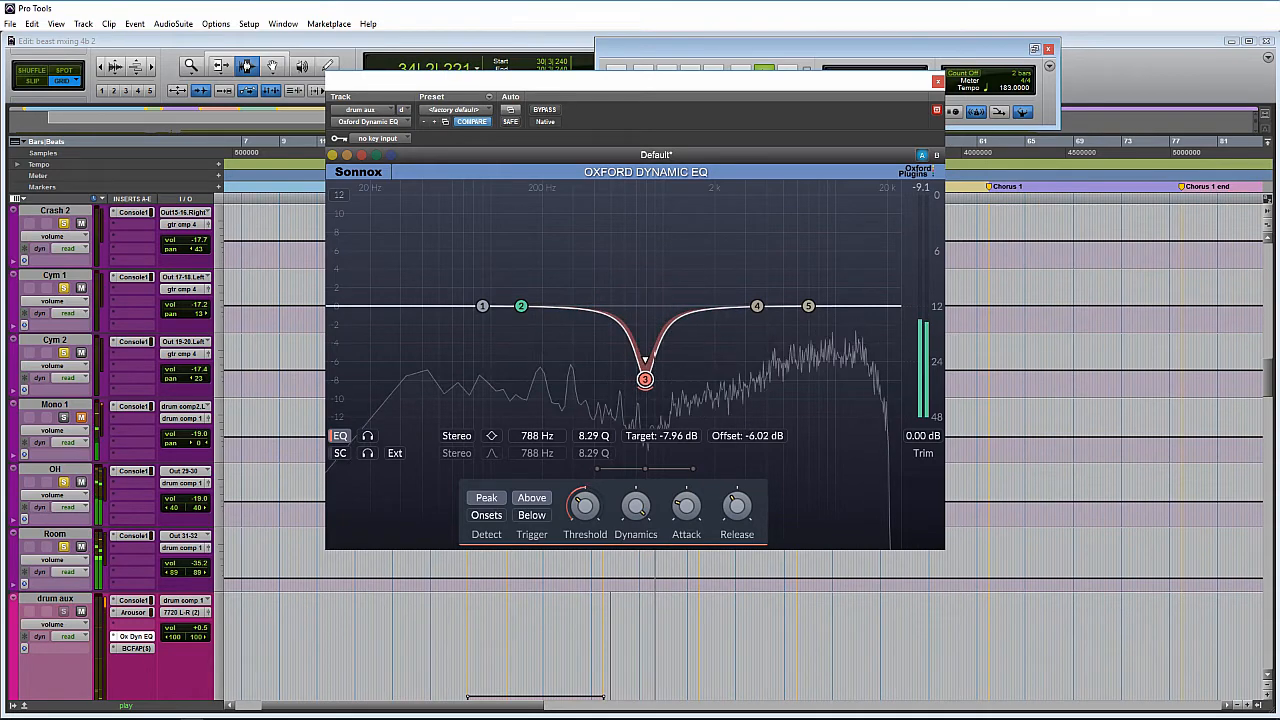
left_click_drag(645, 378, 644, 207)
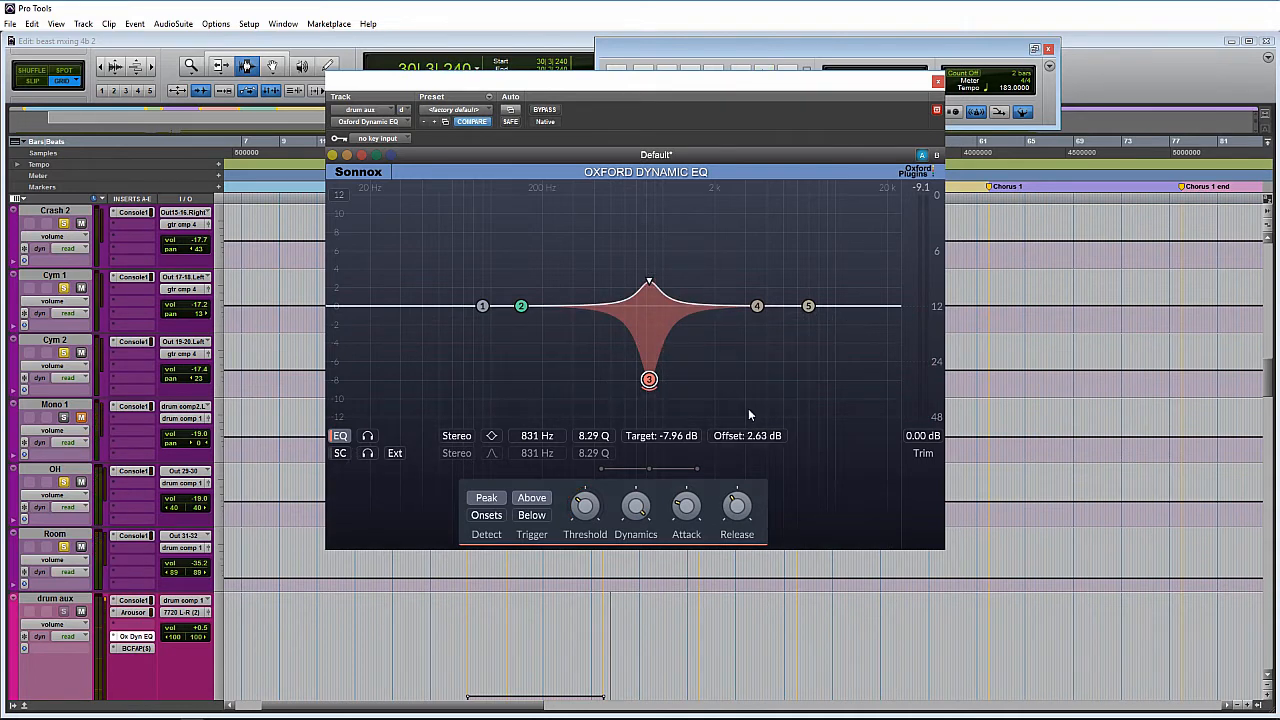
mouse_move(583, 312)
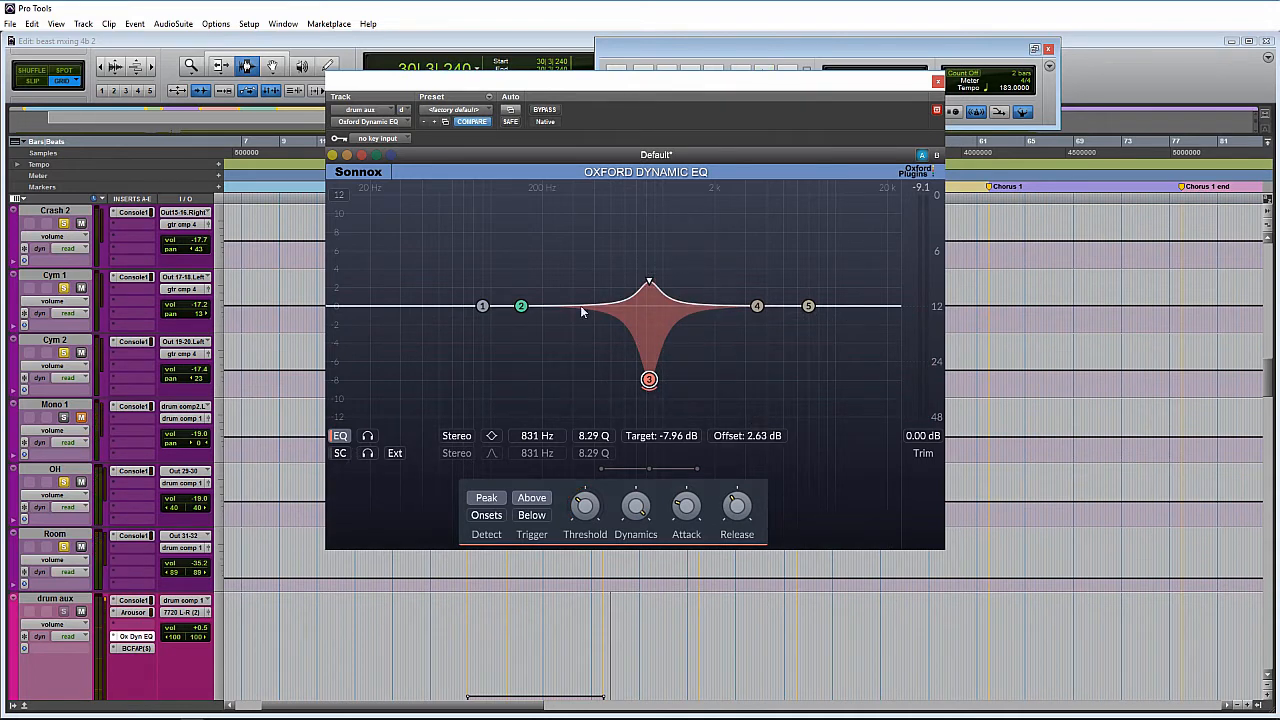
mouse_move(768, 483)
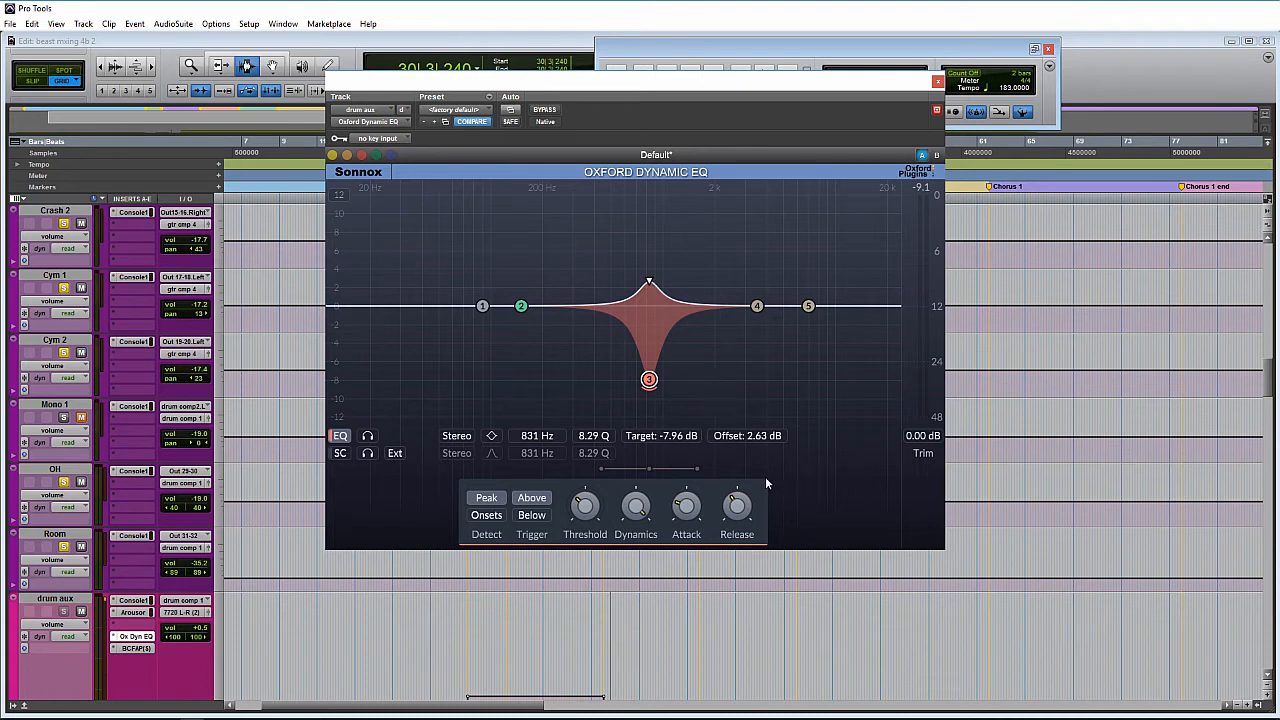
mouse_move(784, 479)
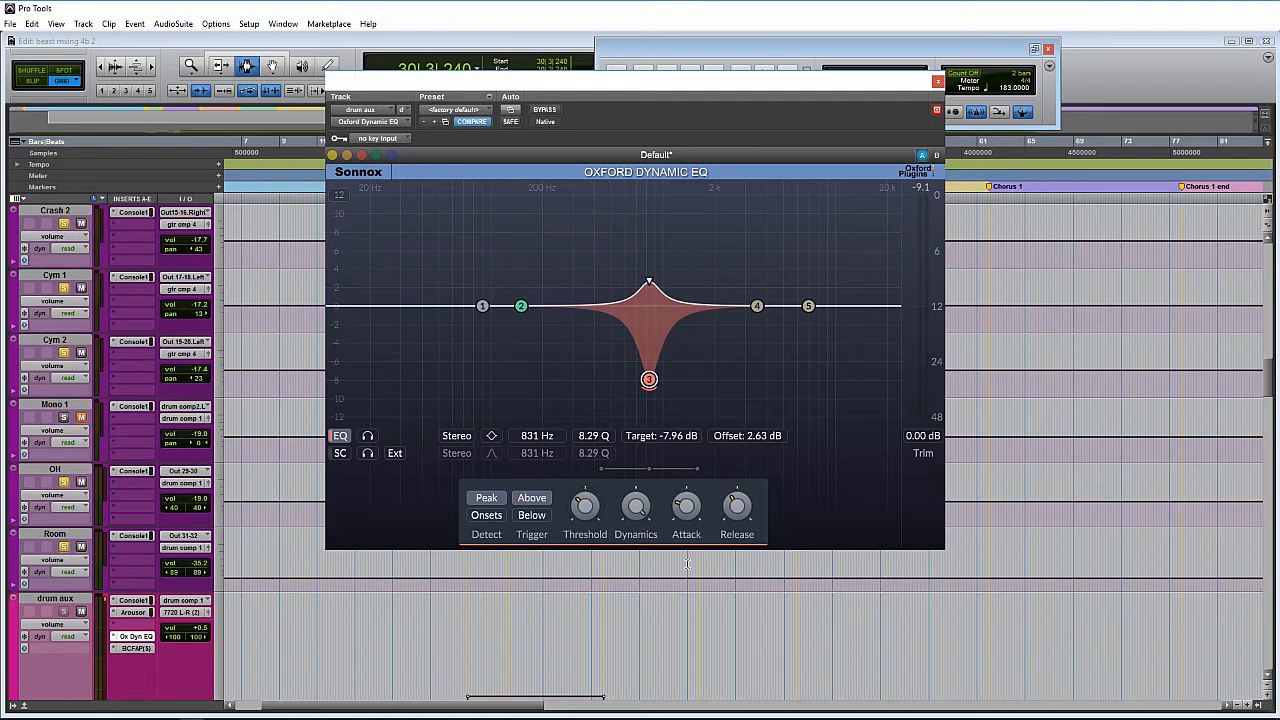
mouse_move(685, 564)
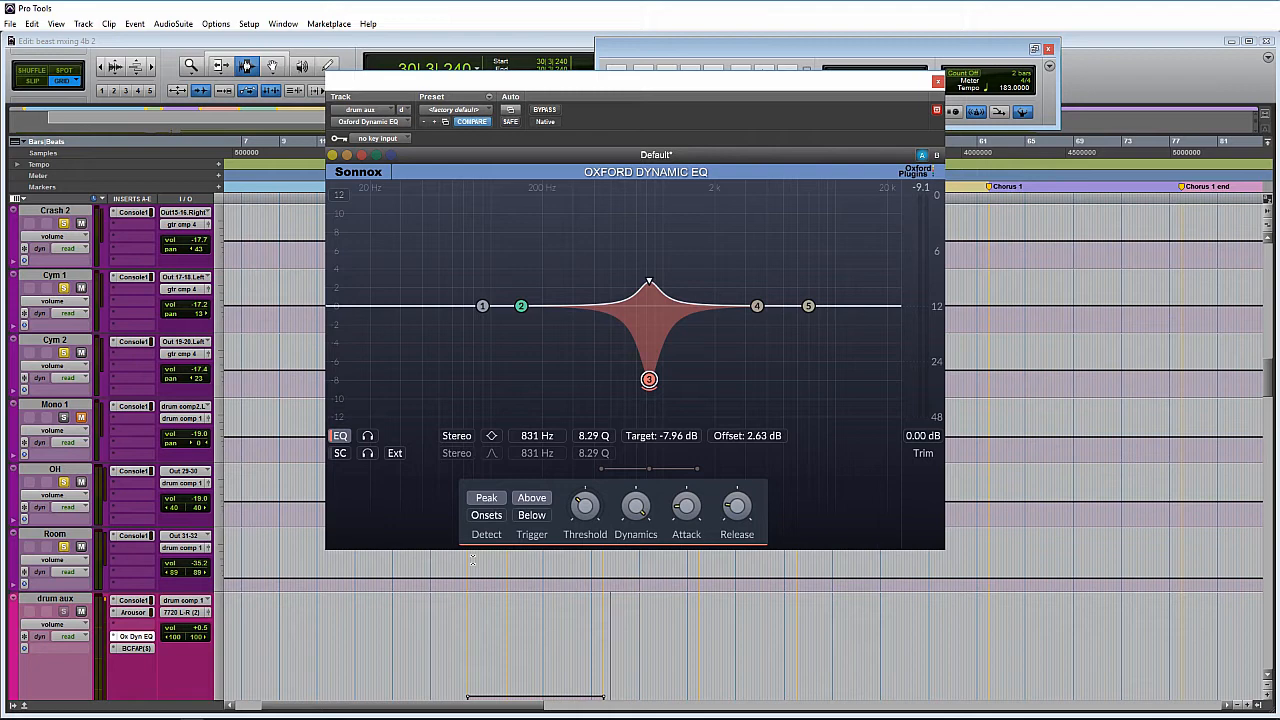
mouse_move(487, 515)
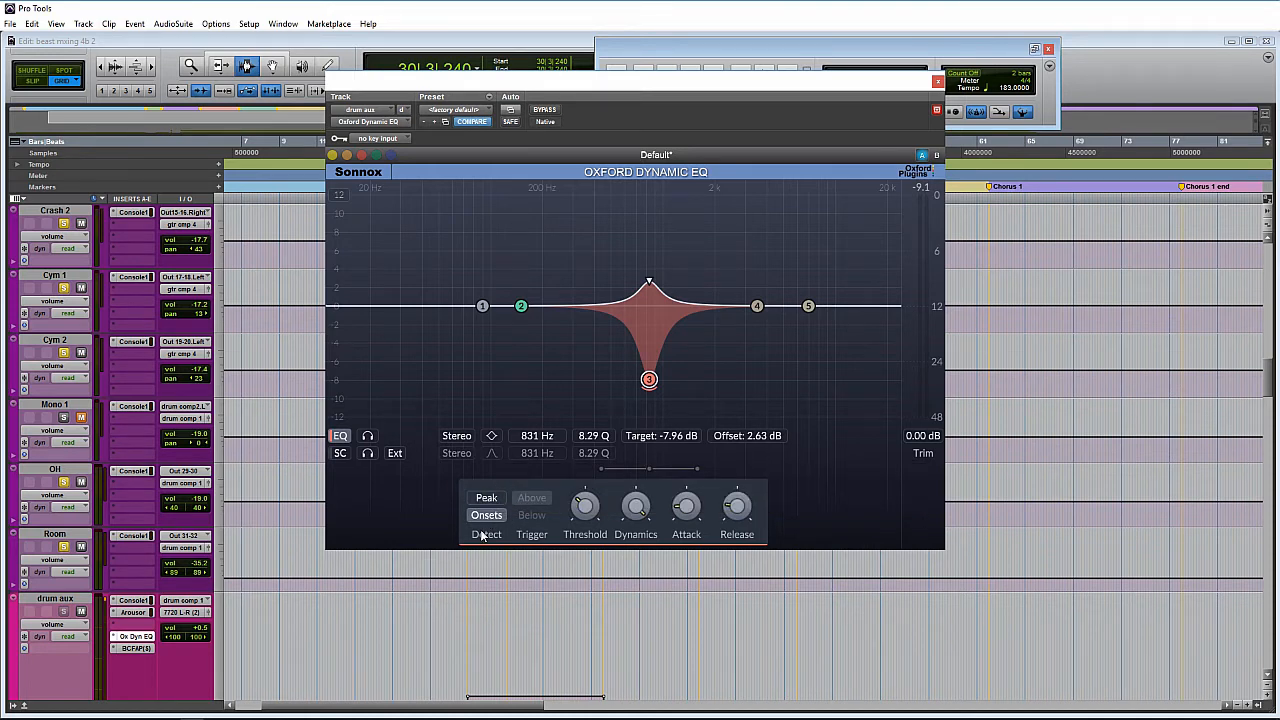
mouse_move(486, 515)
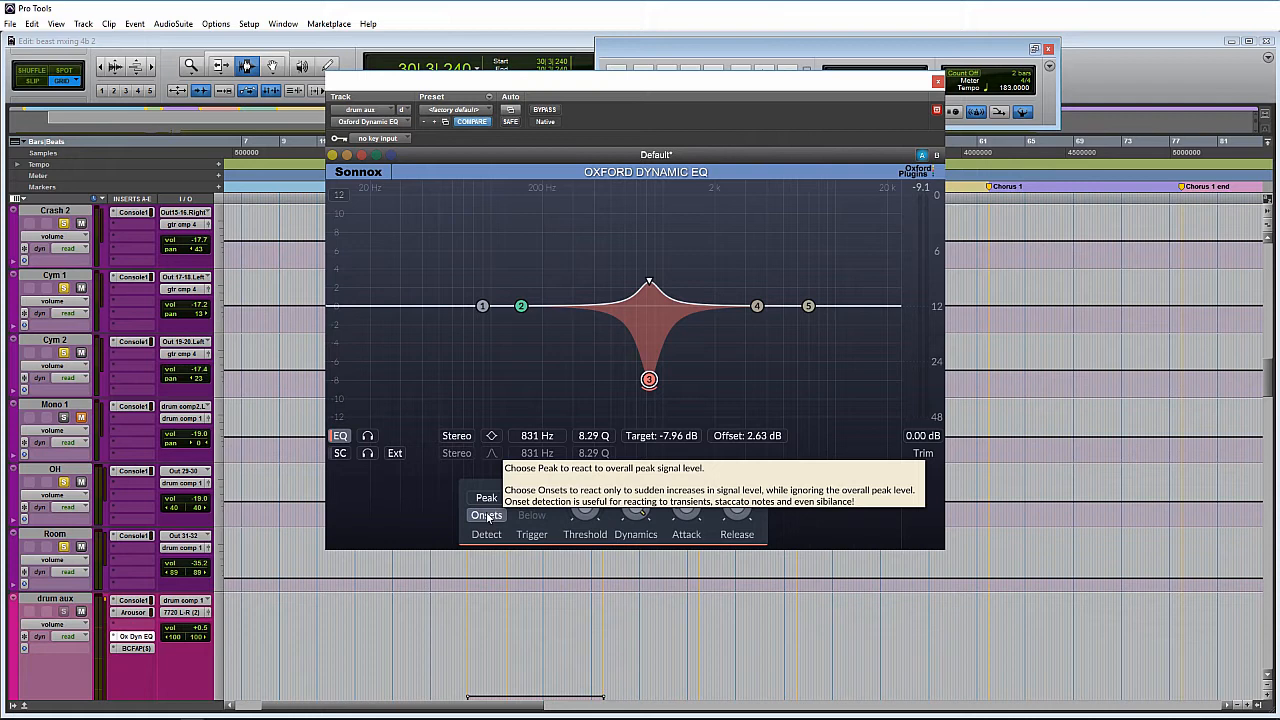
mouse_move(533, 558)
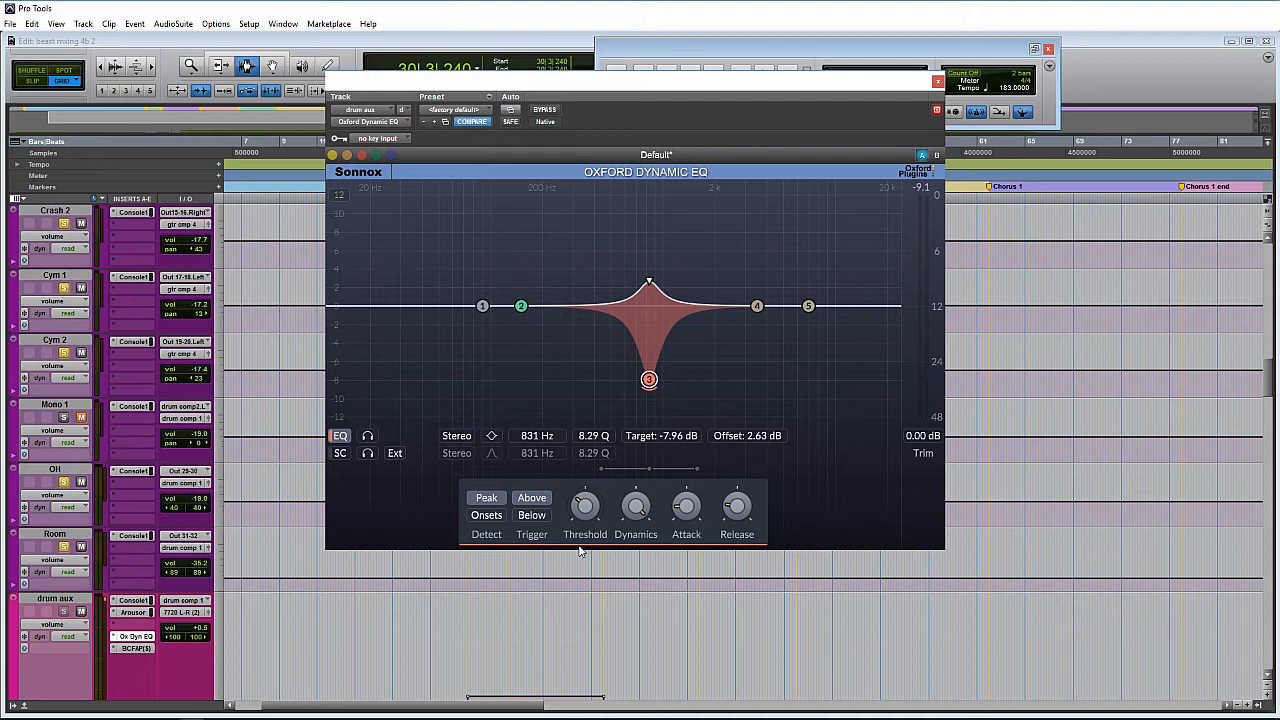
Sweep the Threshold knob during drum playback, ending near -63 dB
left_click_drag(585, 505, 585, 515)
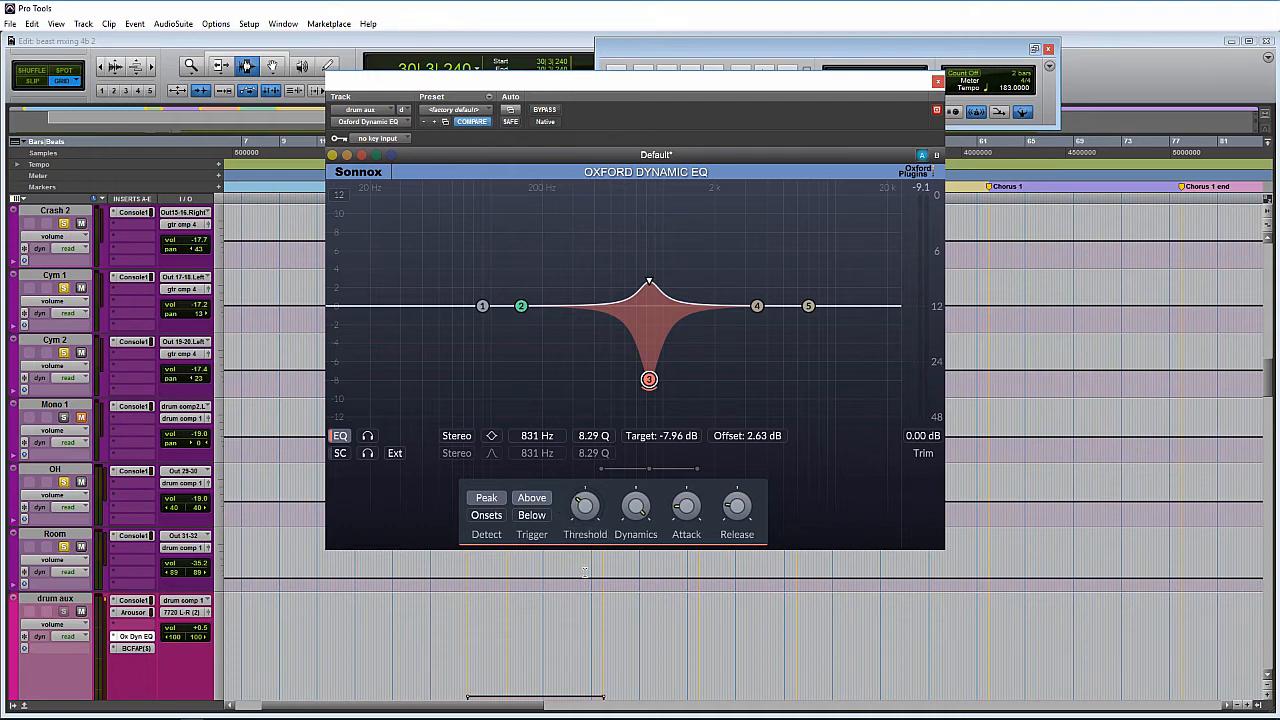
left_click_drag(585, 505, 585, 520)
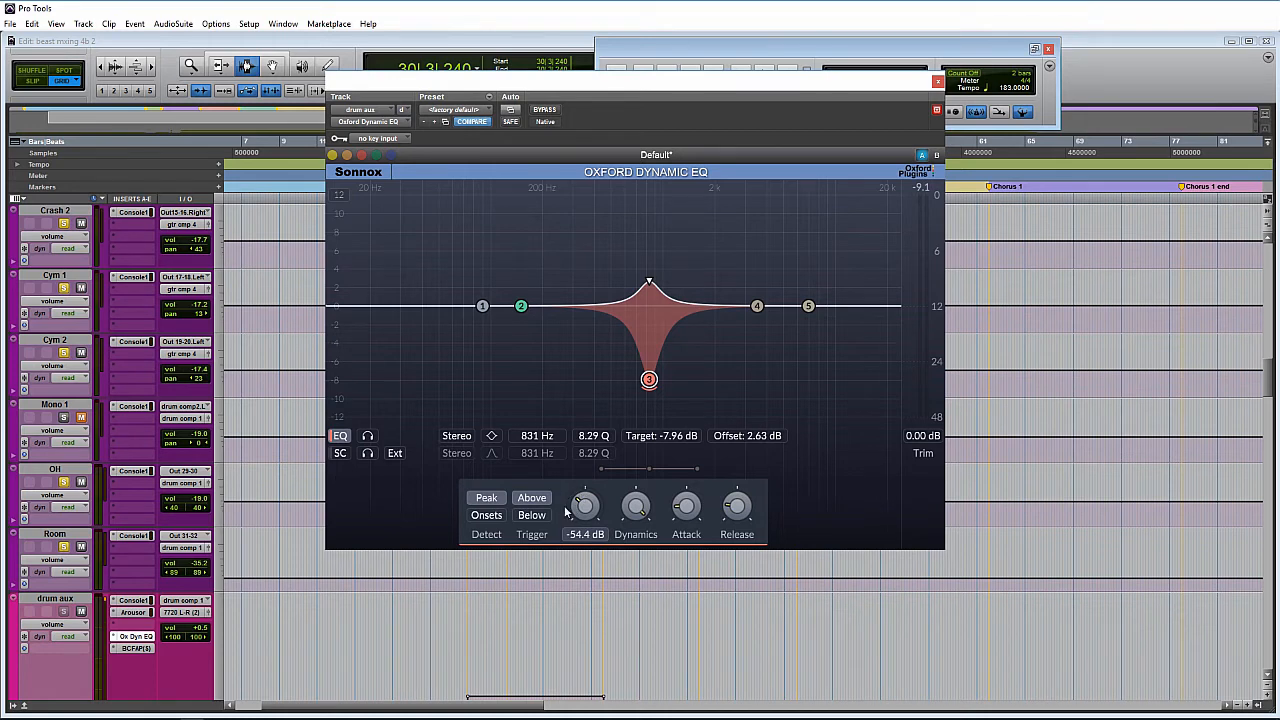
mouse_move(585, 505)
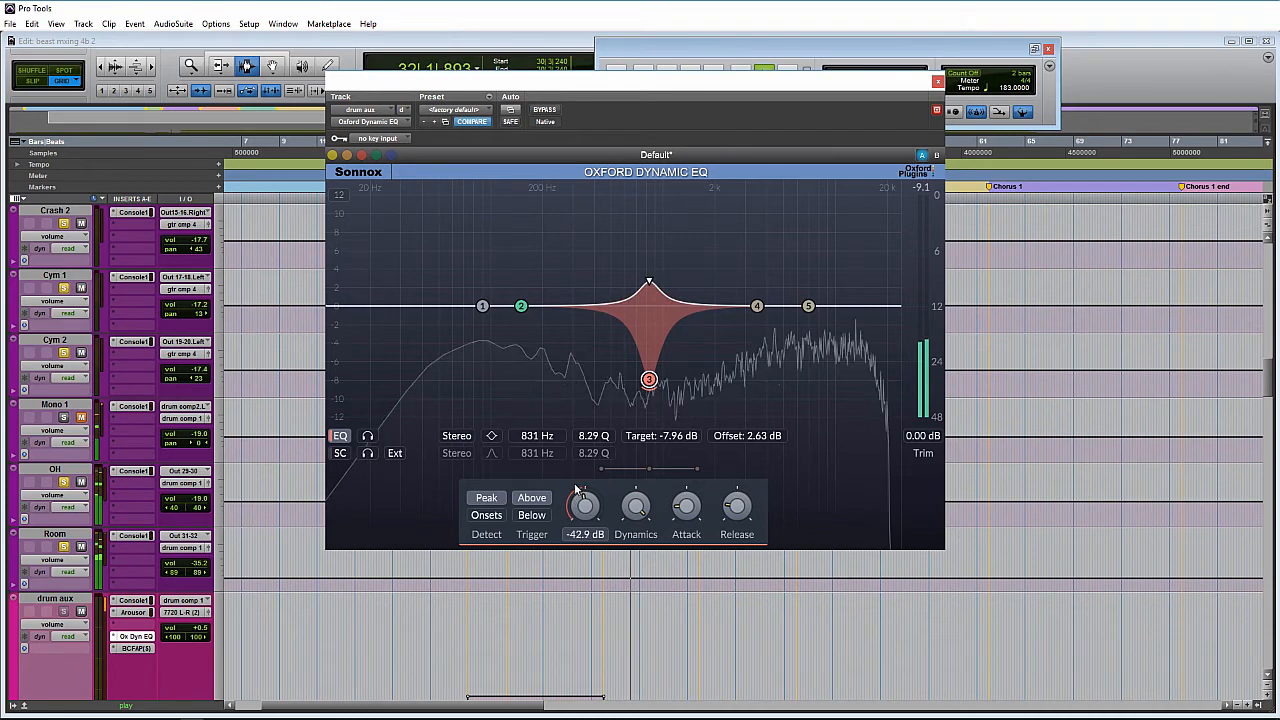
left_click_drag(585, 505, 575, 525)
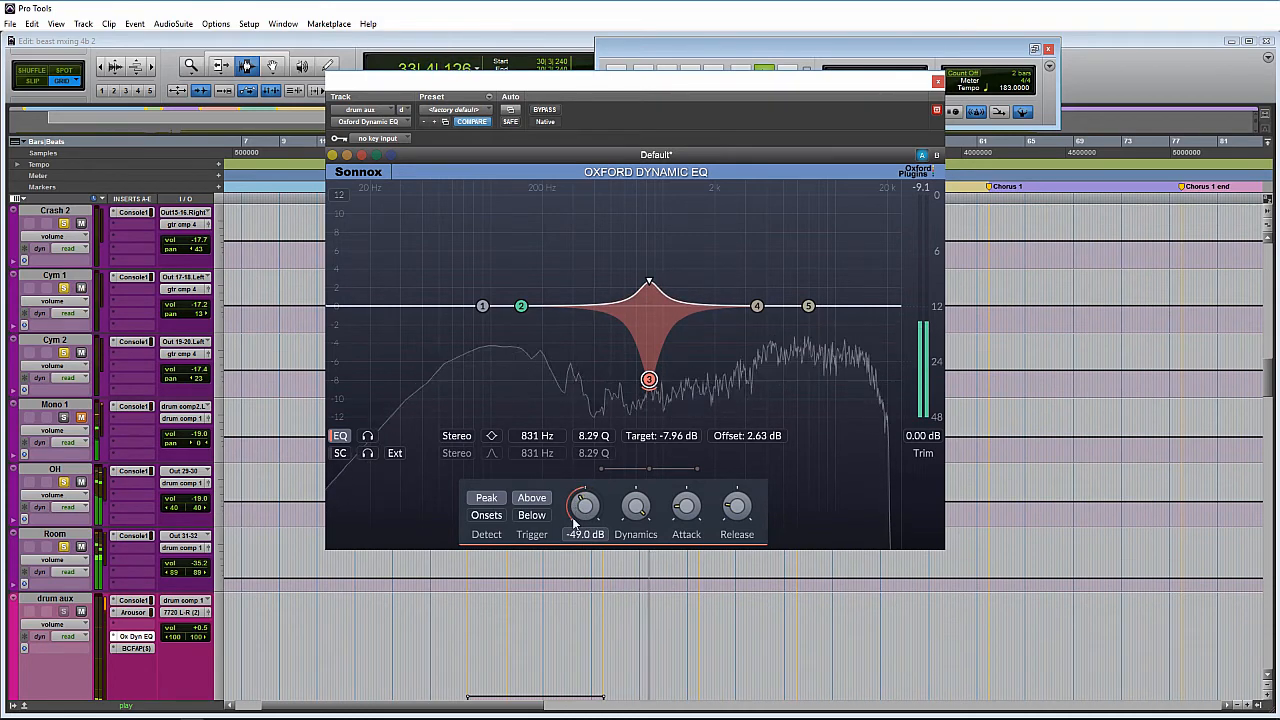
left_click_drag(585, 505, 575, 550)
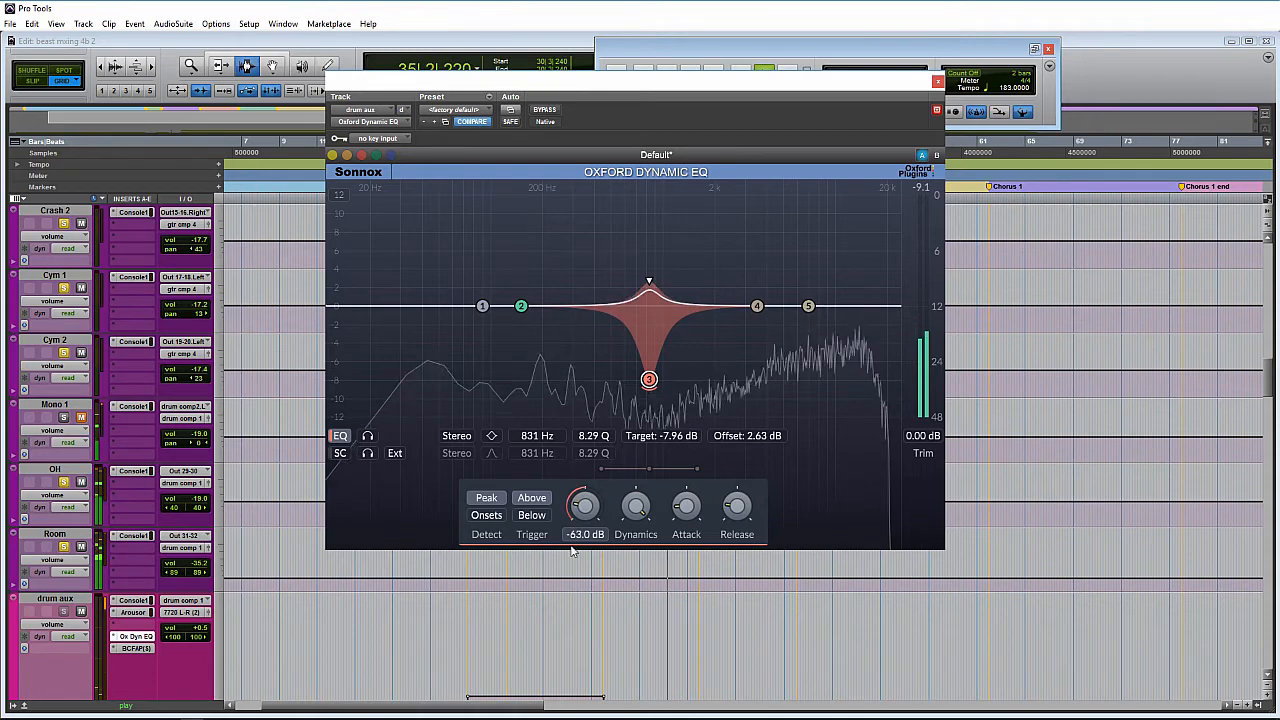
left_click_drag(585, 505, 585, 480)
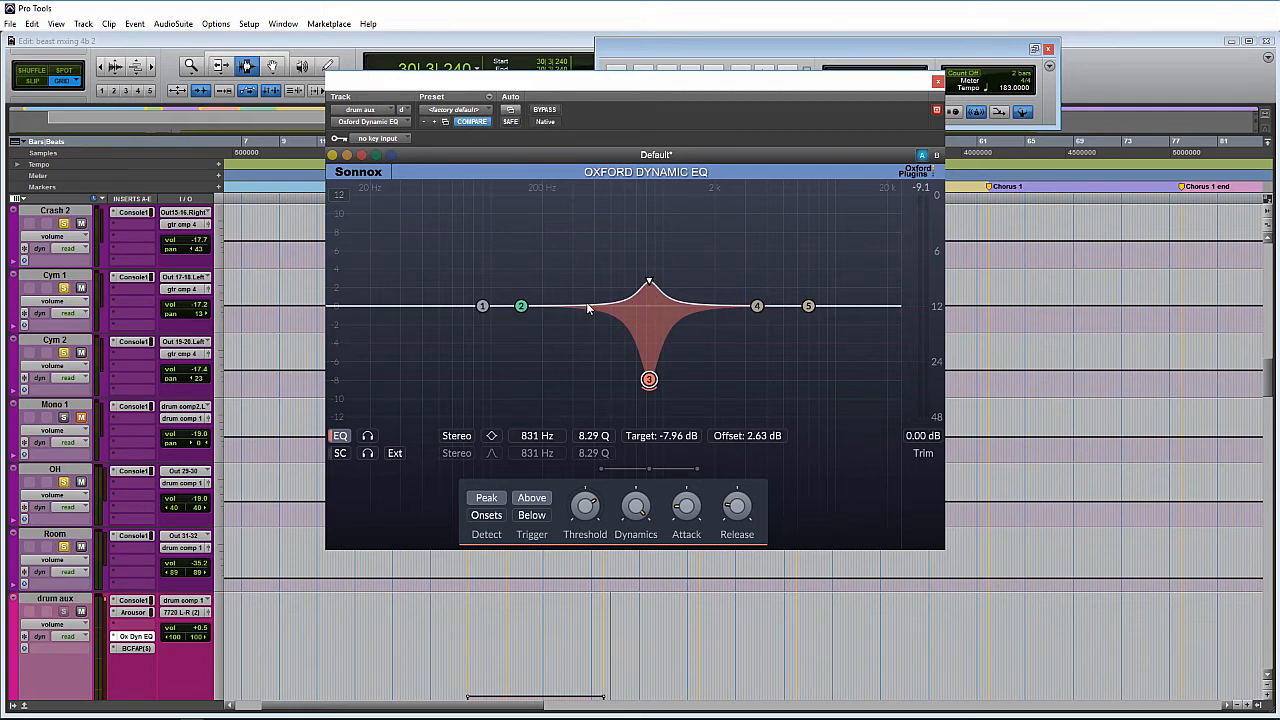
mouse_move(712, 310)
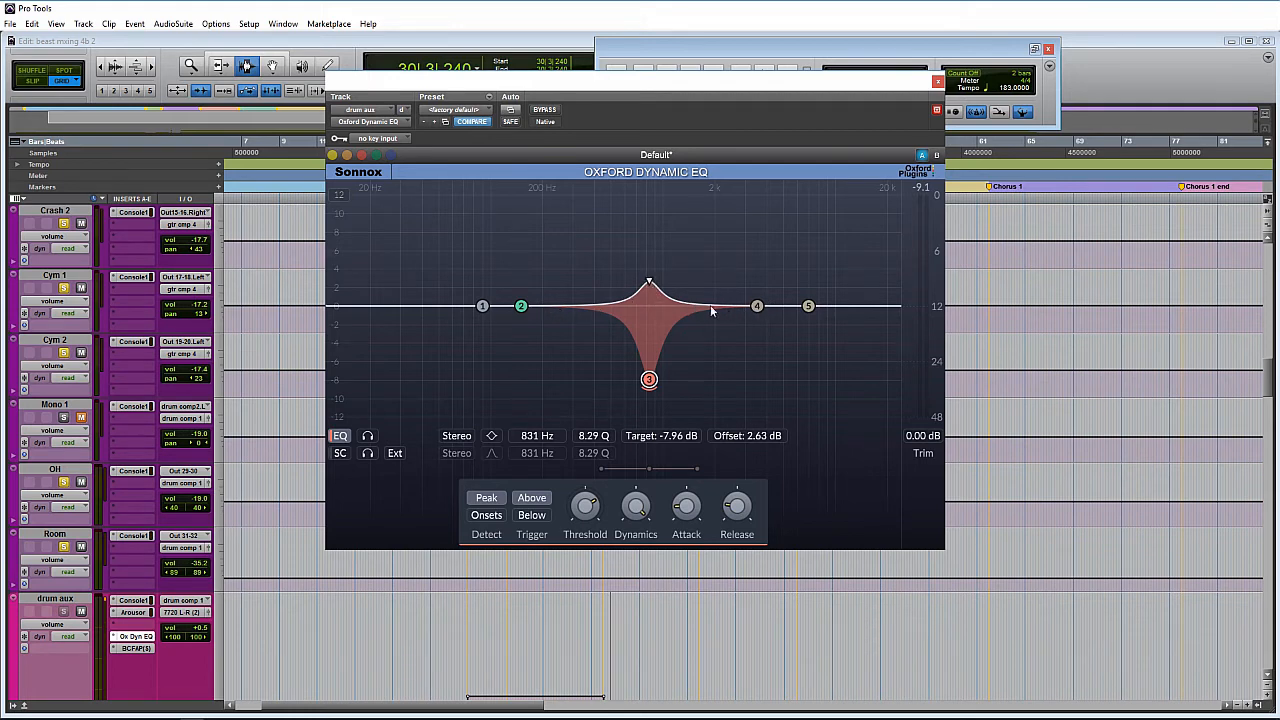
mouse_move(604, 377)
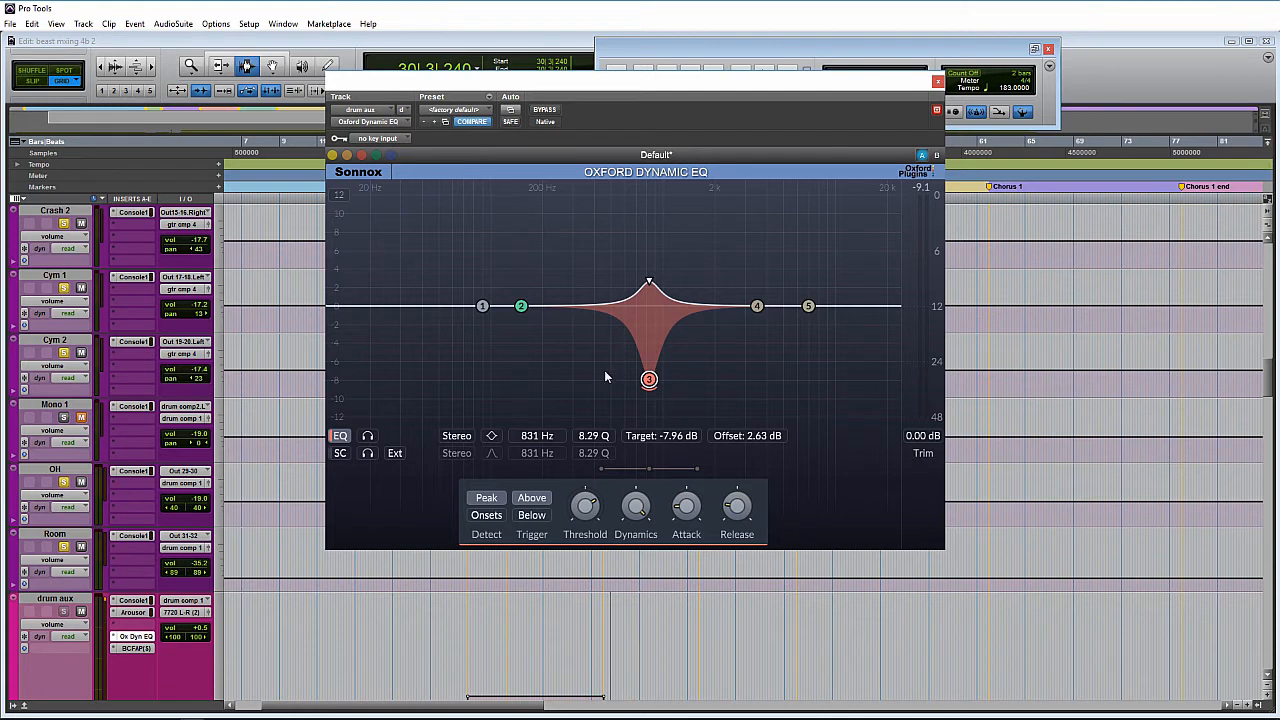
mouse_move(650, 310)
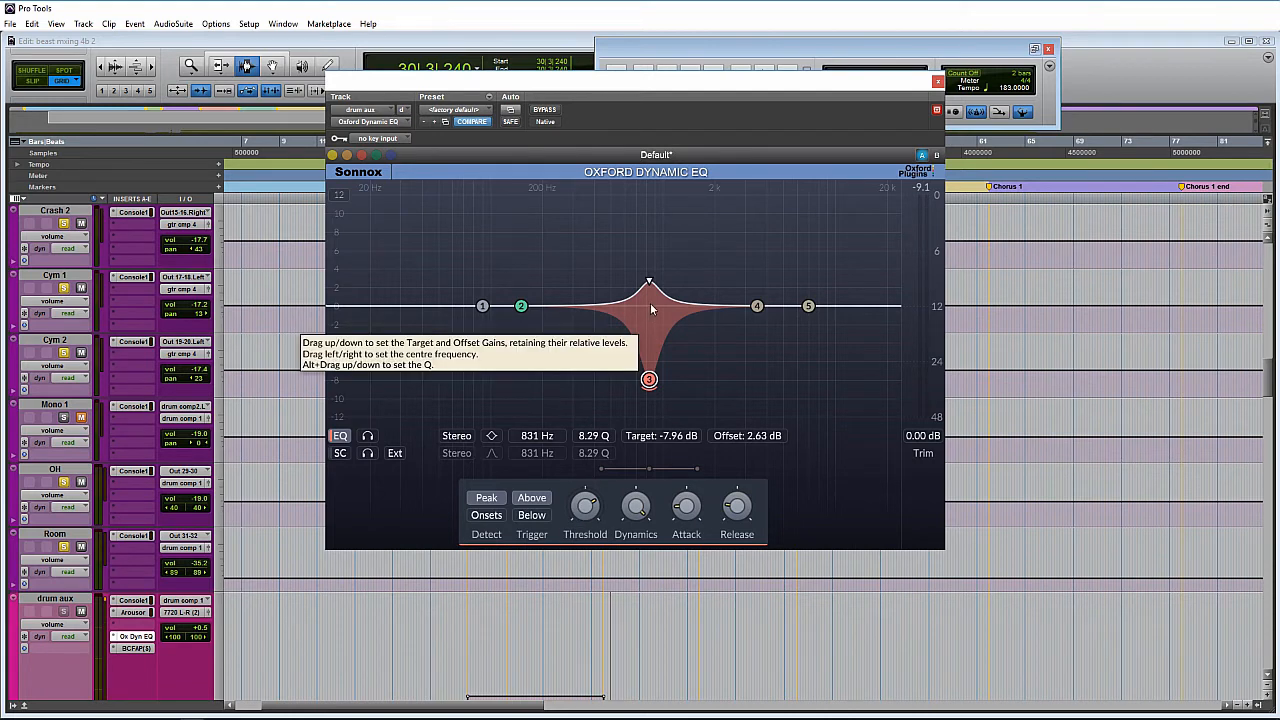
mouse_move(715, 361)
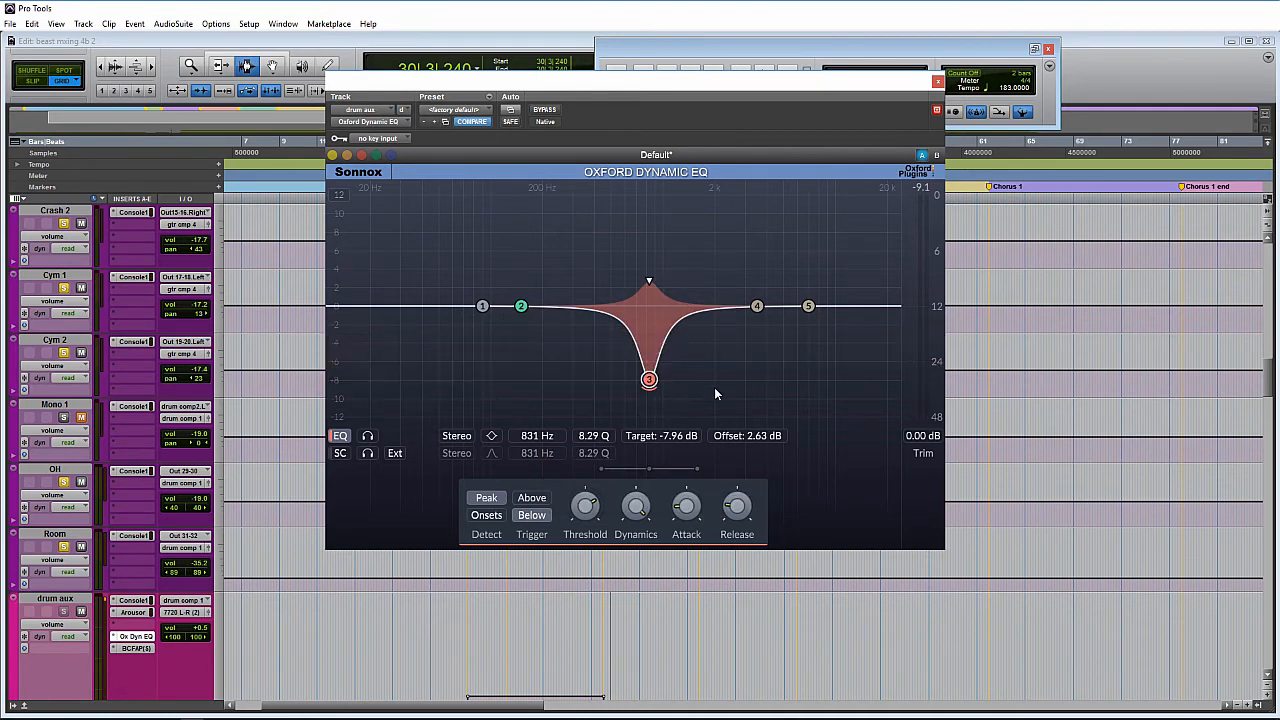
mouse_move(810, 388)
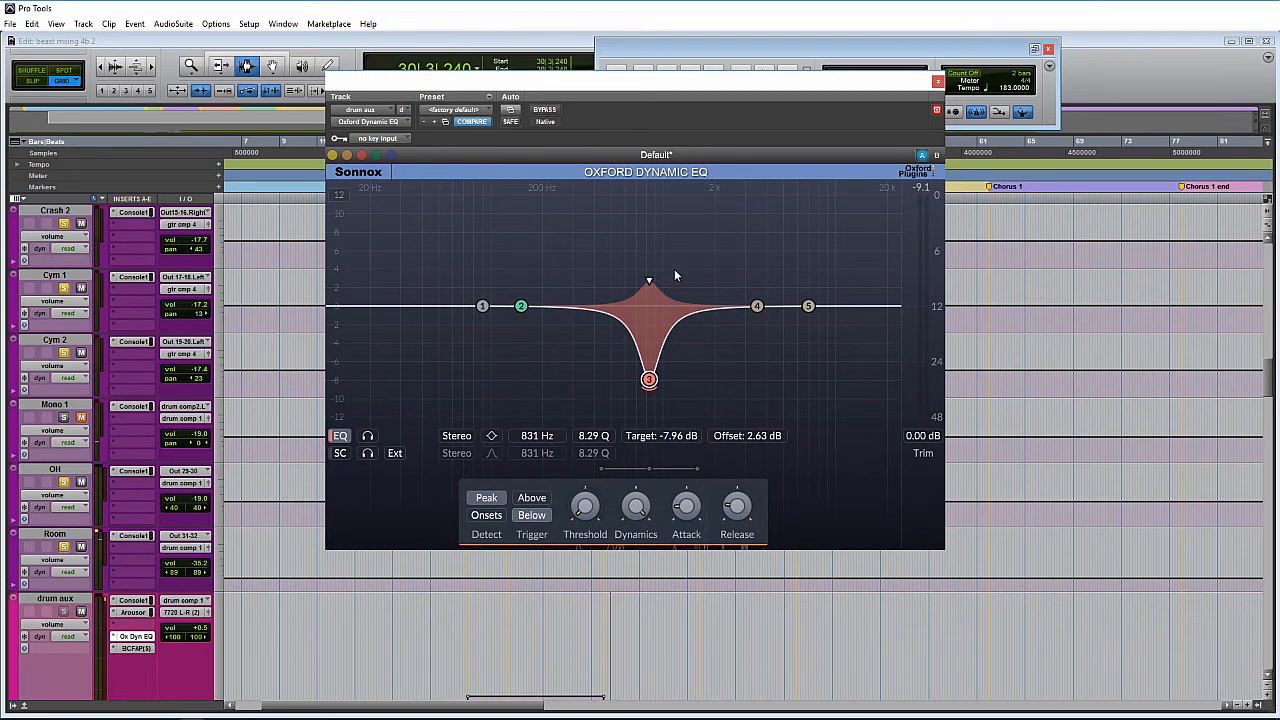
Flip band 3 into a +8.83 dB dynamic boost near 884 Hz
left_click_drag(649, 378, 656, 231)
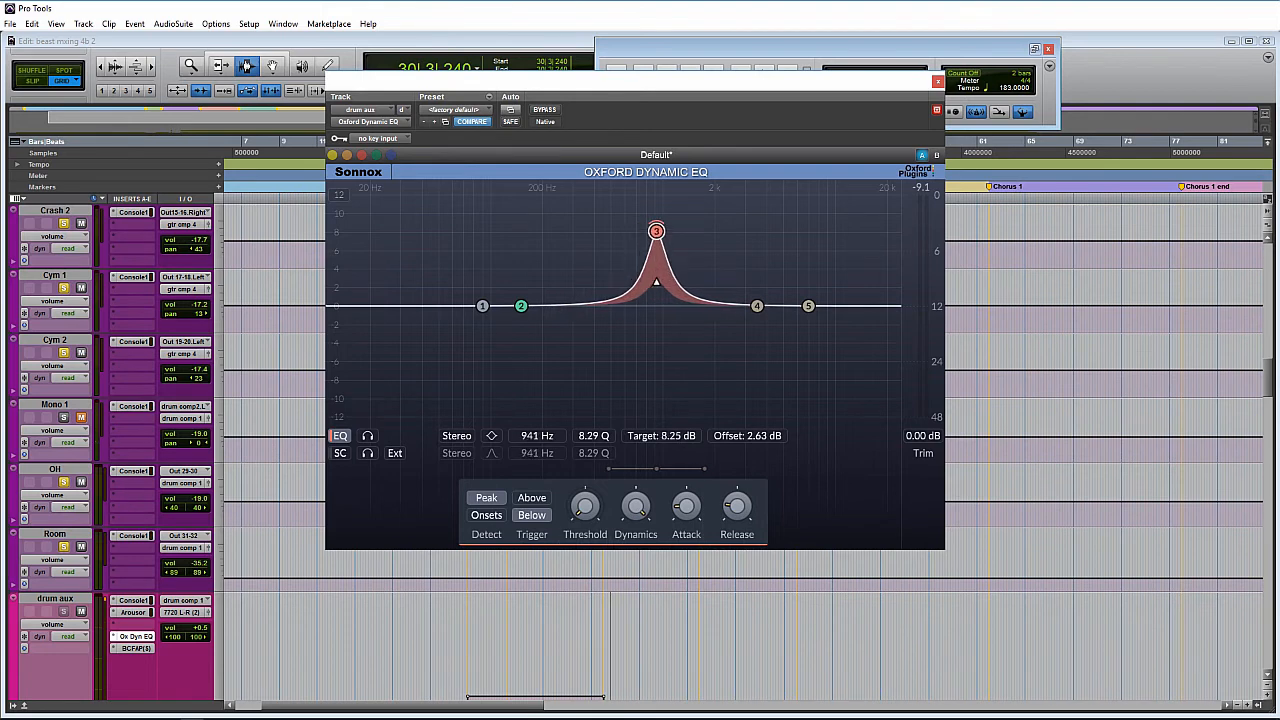
left_click_drag(656, 231, 661, 229)
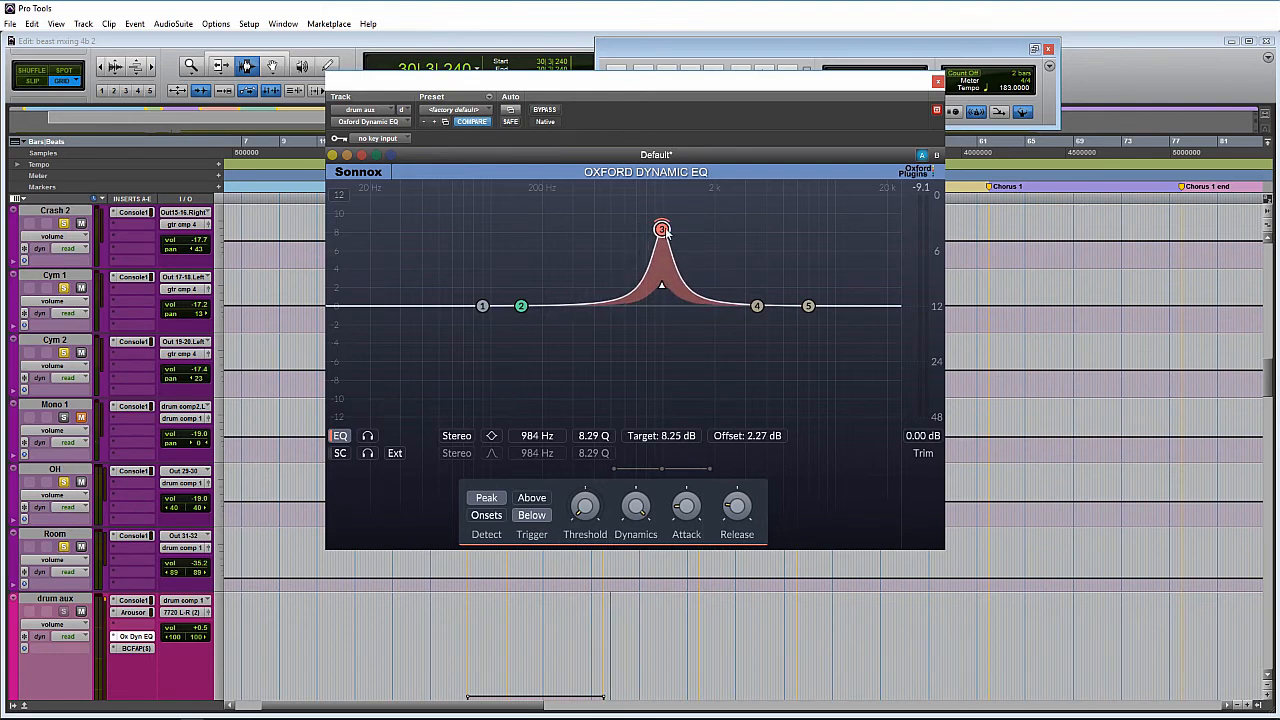
left_click_drag(661, 228, 652, 226)
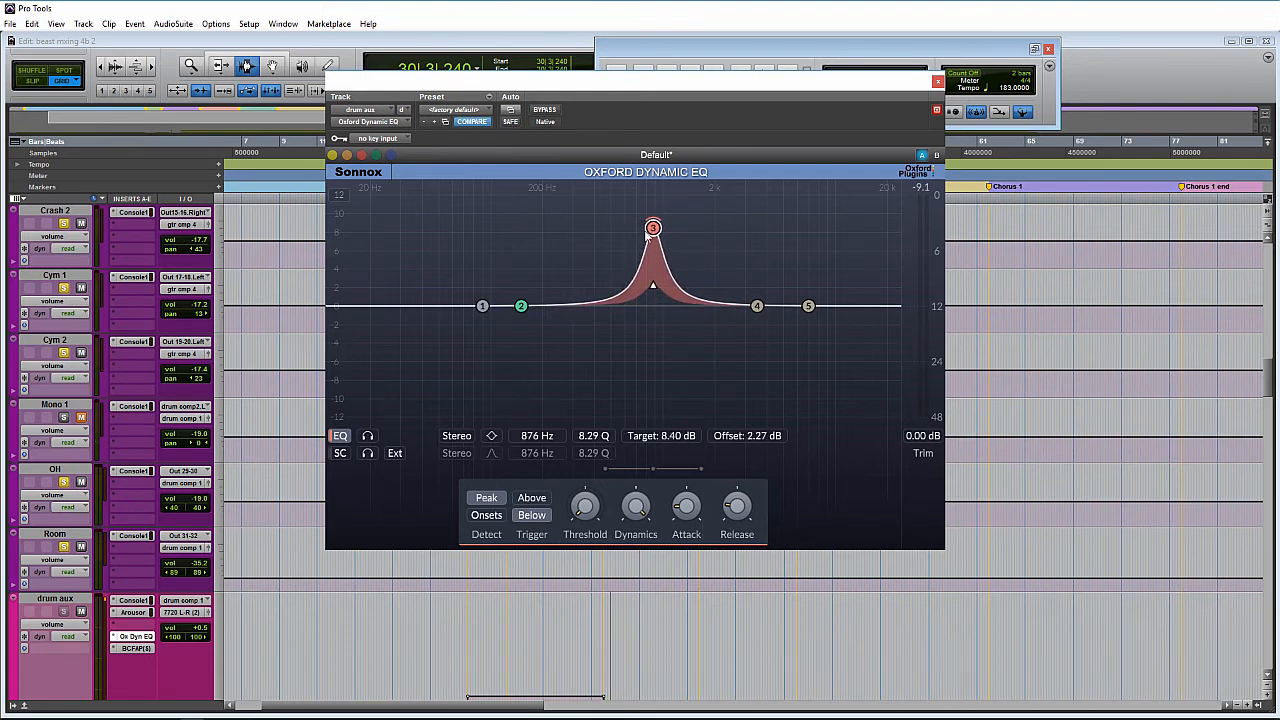
left_click_drag(652, 227, 653, 223)
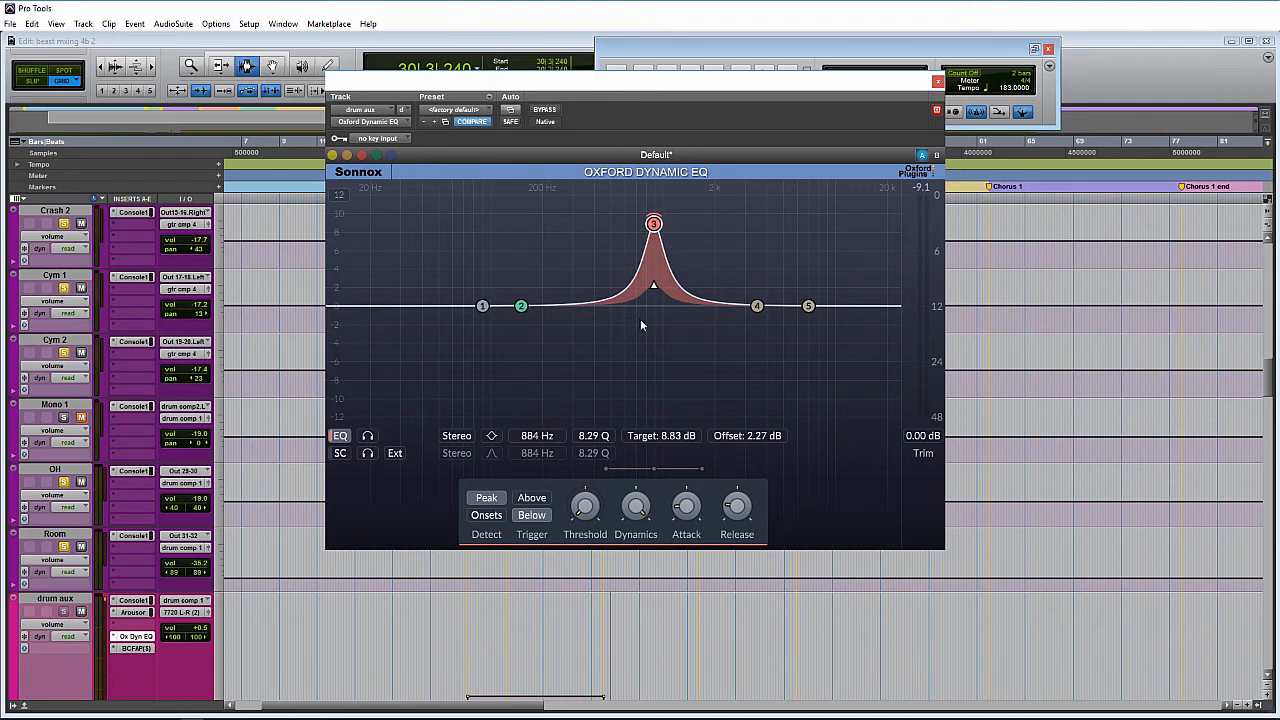
mouse_move(443, 370)
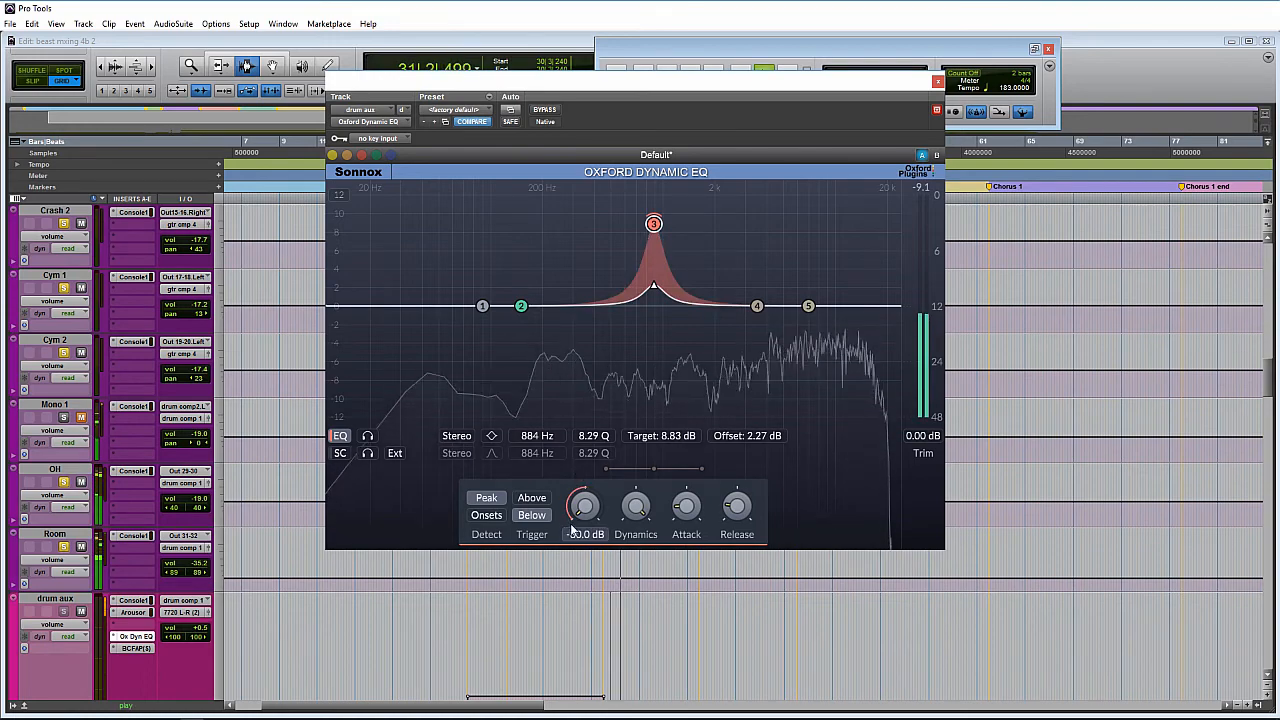
Raise the detection threshold toward -29.4 dB while the drums play
left_click_drag(585, 507, 585, 503)
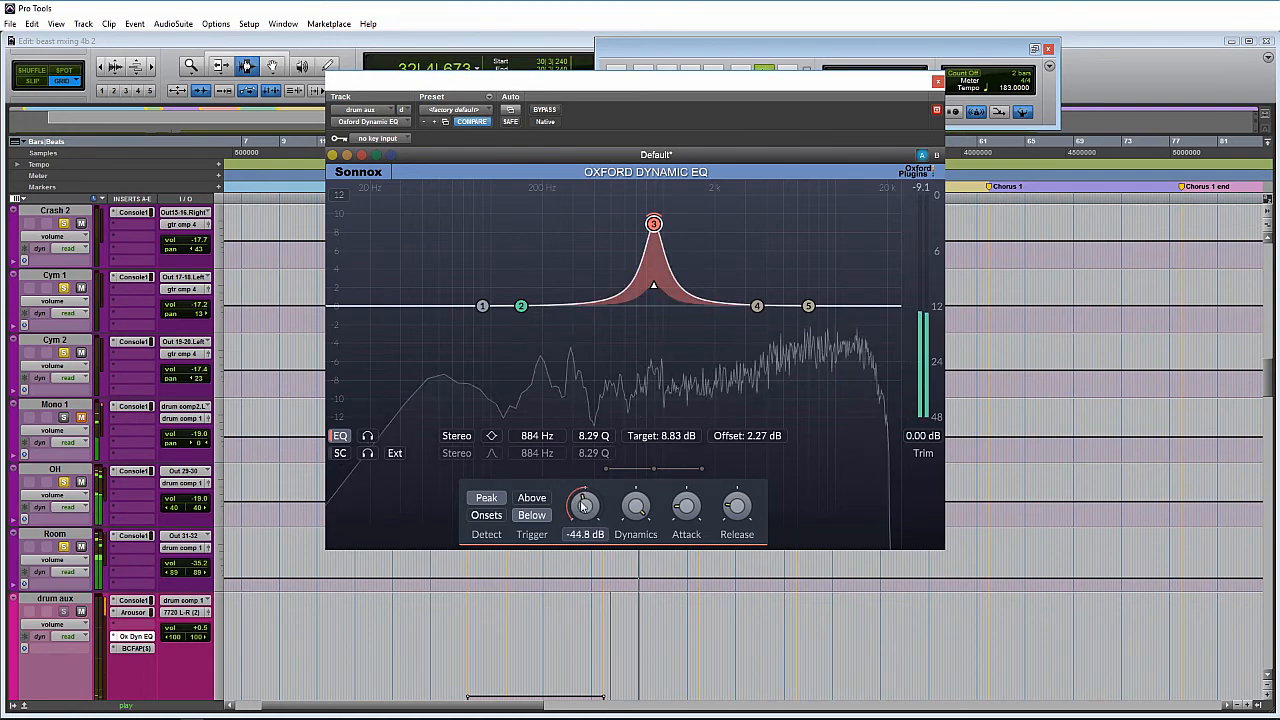
left_click_drag(584, 505, 586, 480)
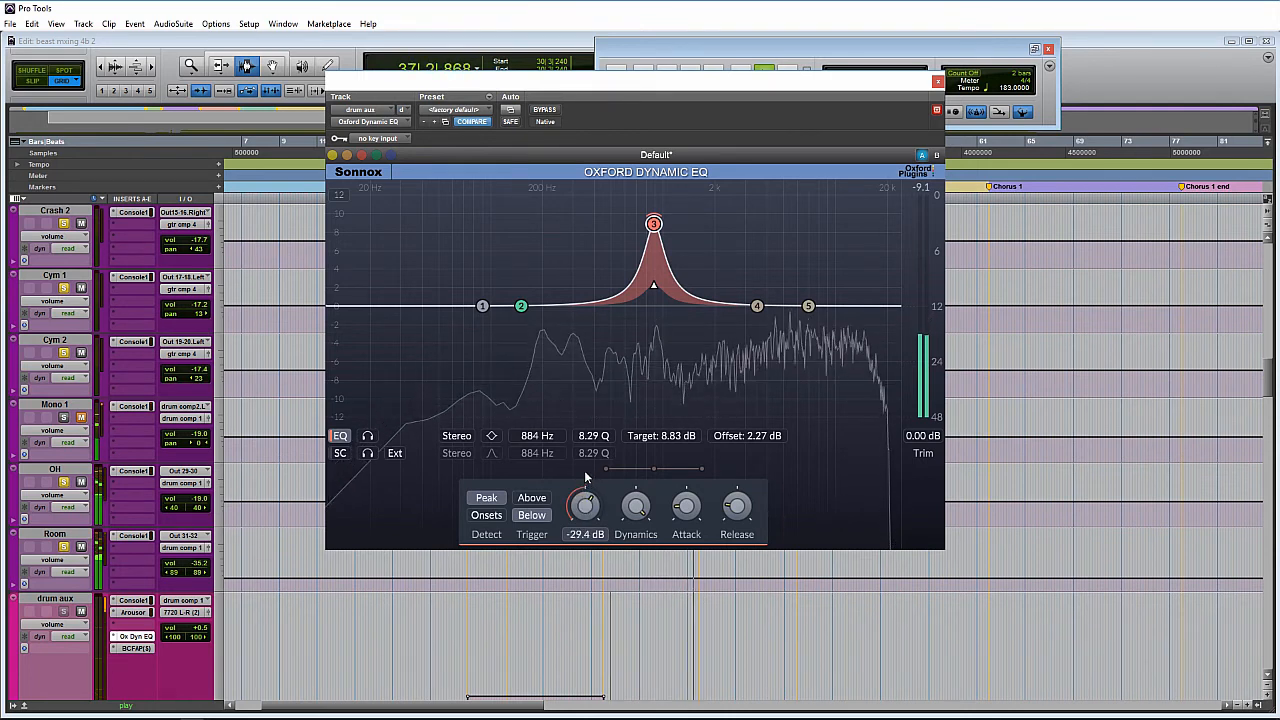
left_click_drag(585, 505, 585, 480)
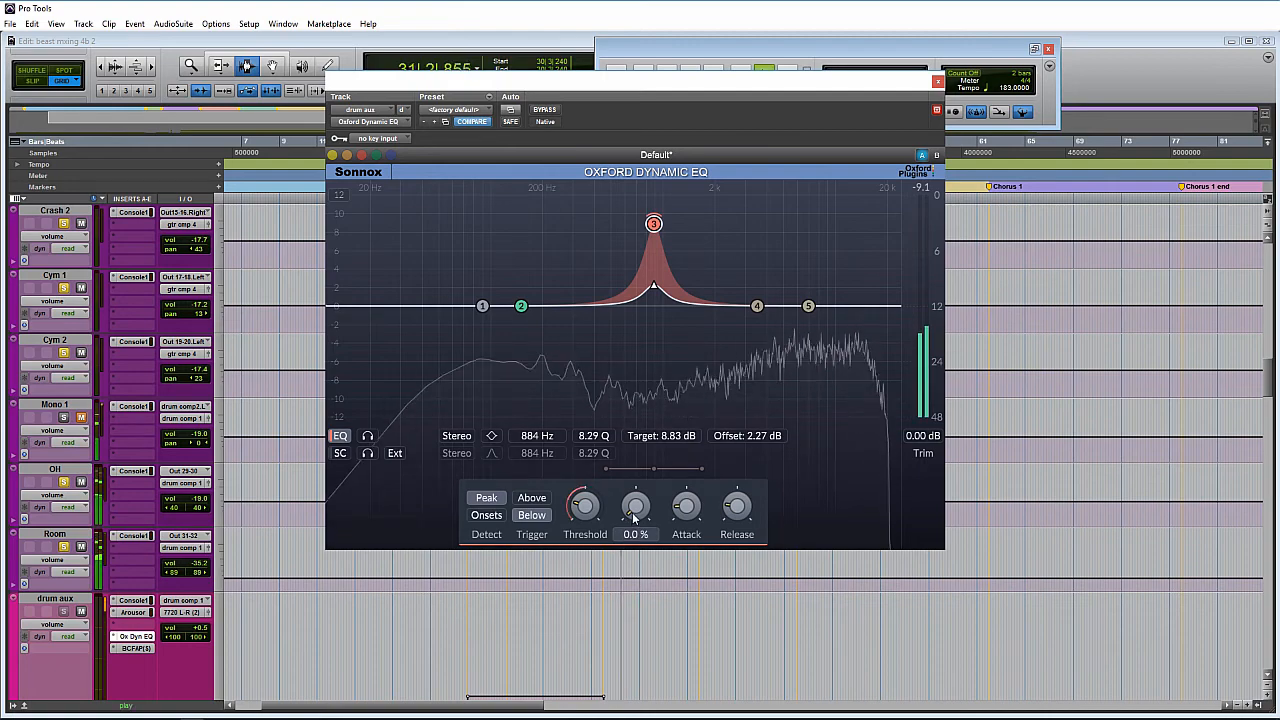
mouse_move(654, 223)
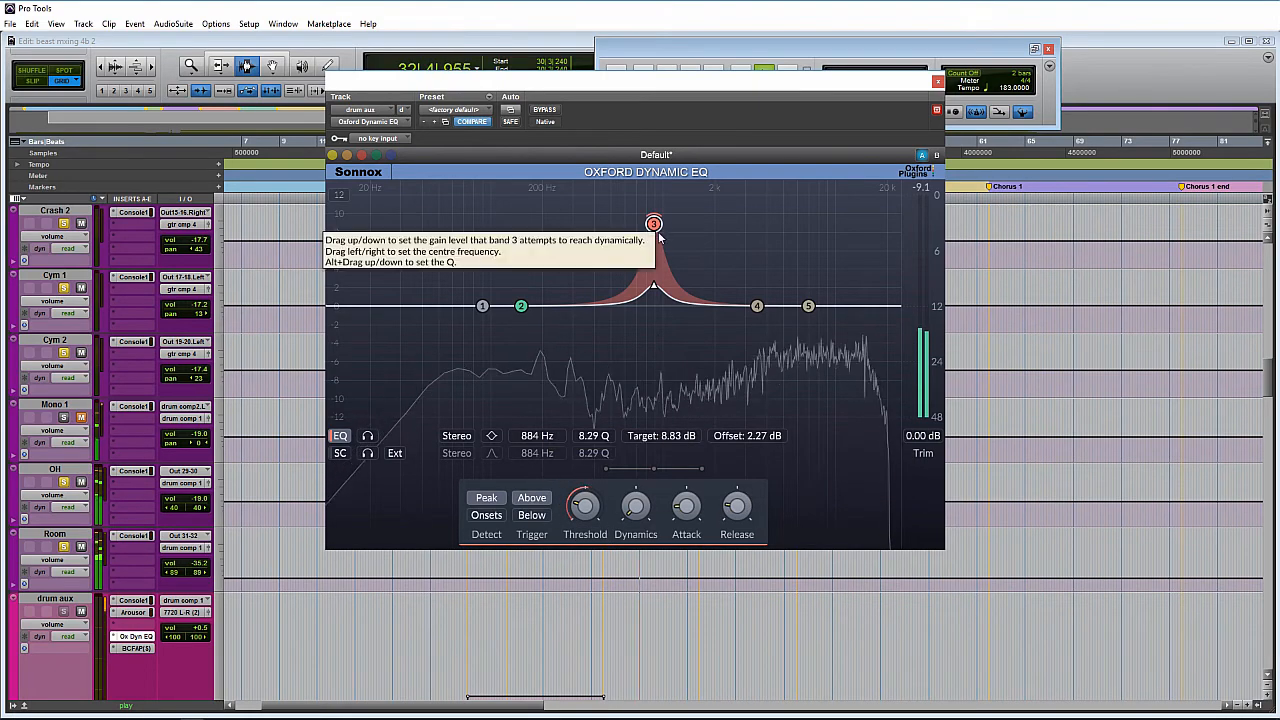
Pull band 3 down to a -10.1 dB cut at 727 Hz and adjust Dynamics
left_click_drag(653, 223, 639, 399)
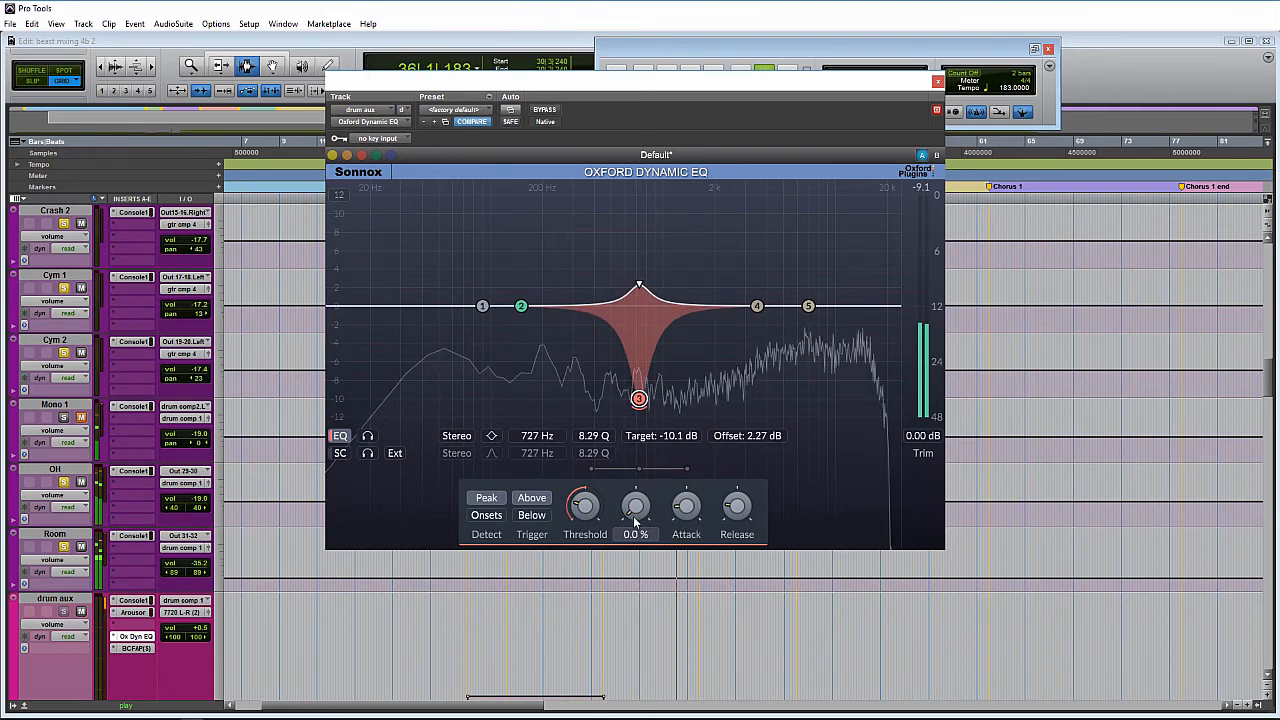
left_click_drag(636, 505, 644, 475)
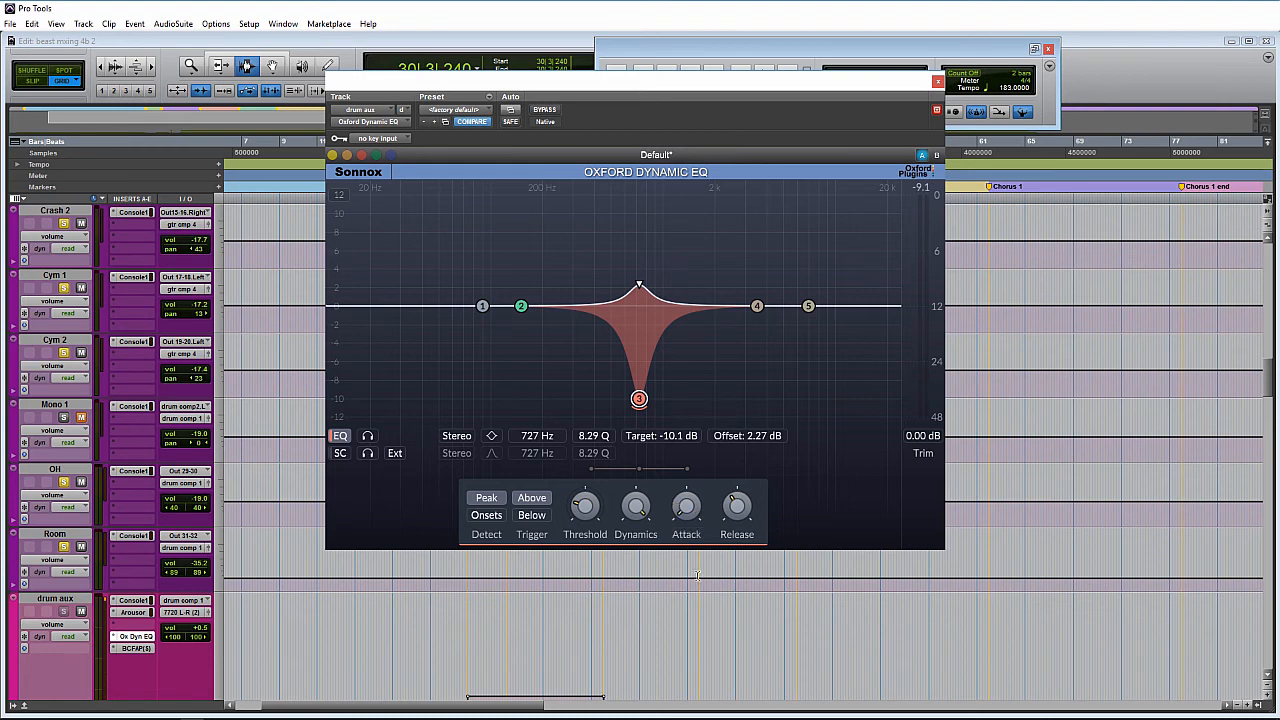
mouse_move(719, 585)
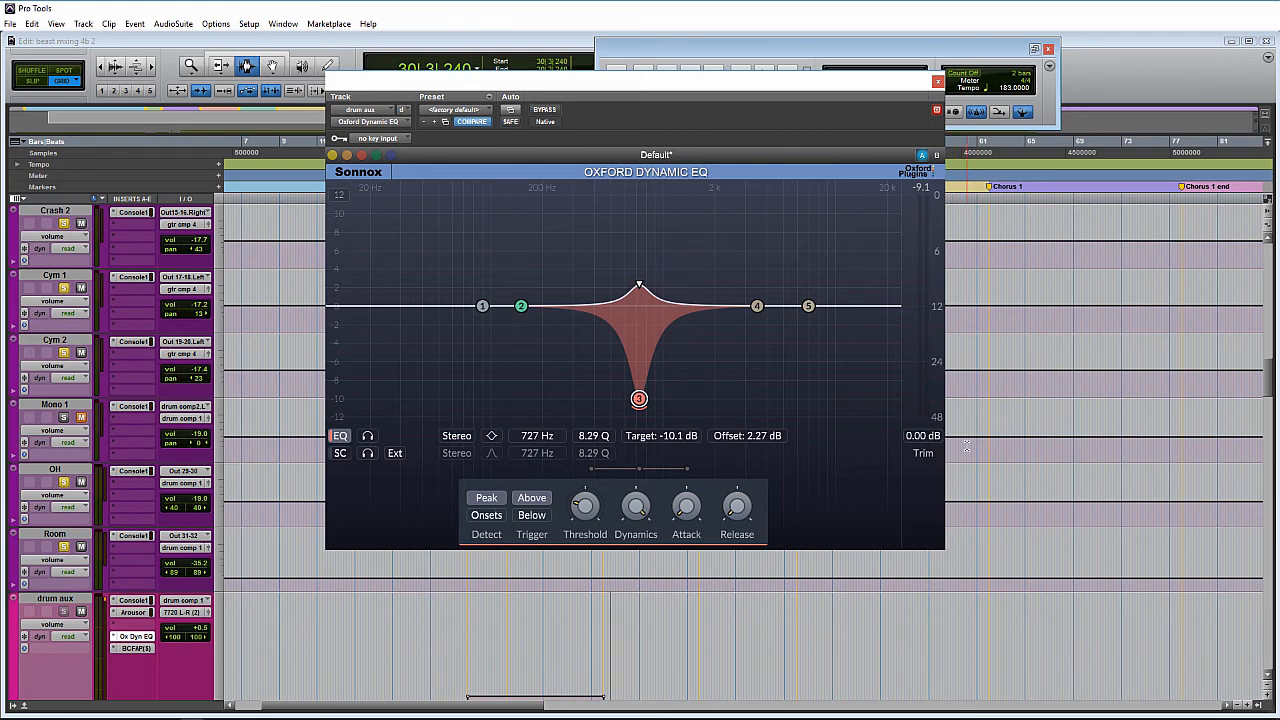
mouse_move(755, 451)
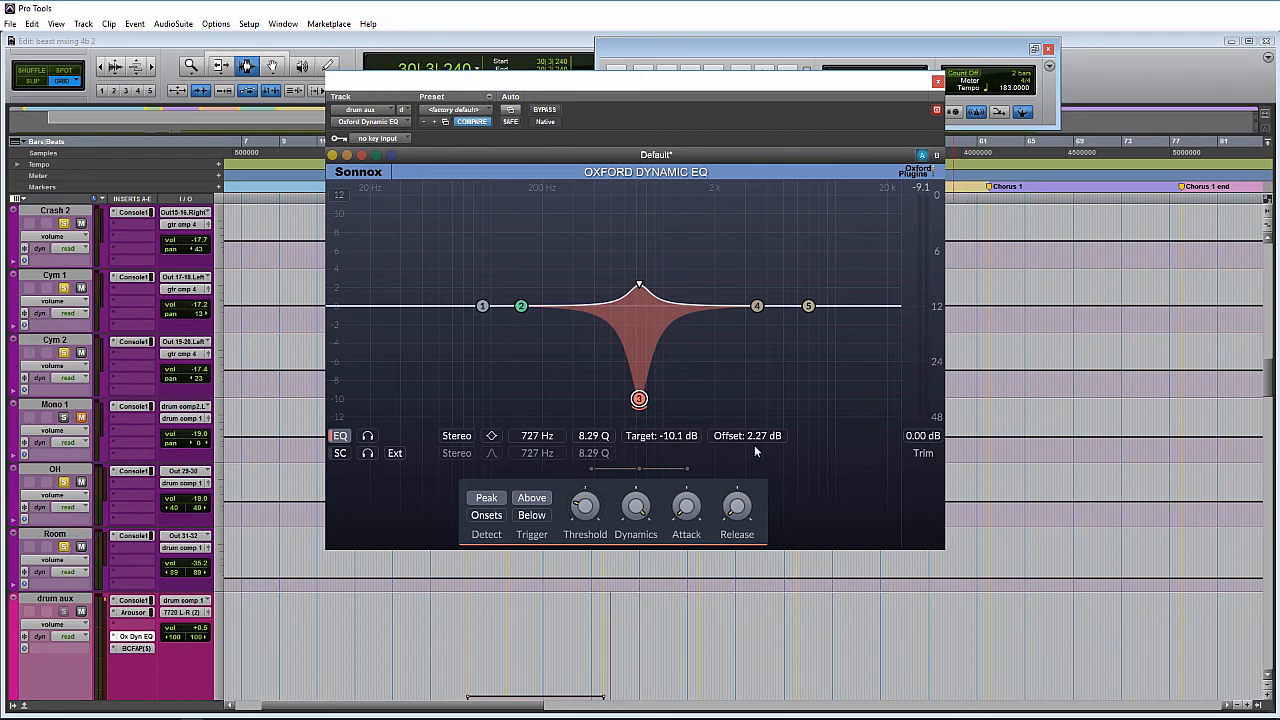
mouse_move(340, 453)
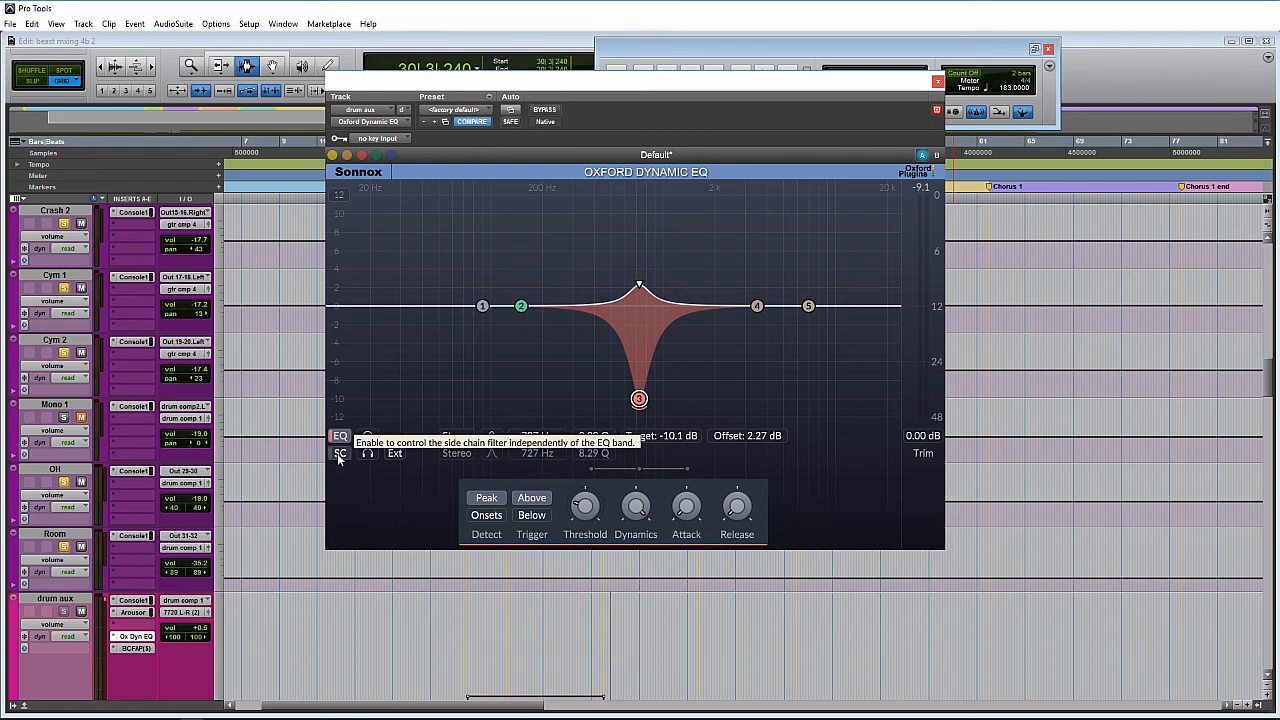
mouse_move(348, 490)
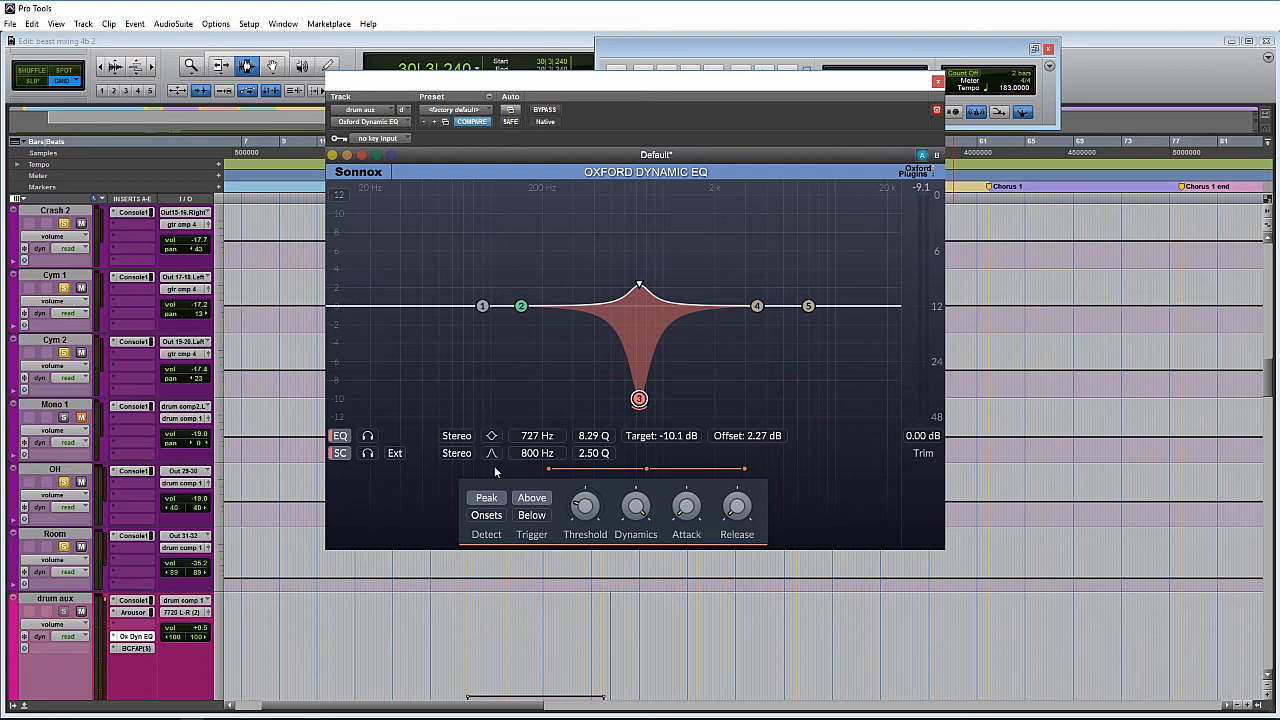
Move the side-chain filter from 800 Hz down to 689 Hz, keeping Q 2.50
left_click_drag(645, 469, 532, 469)
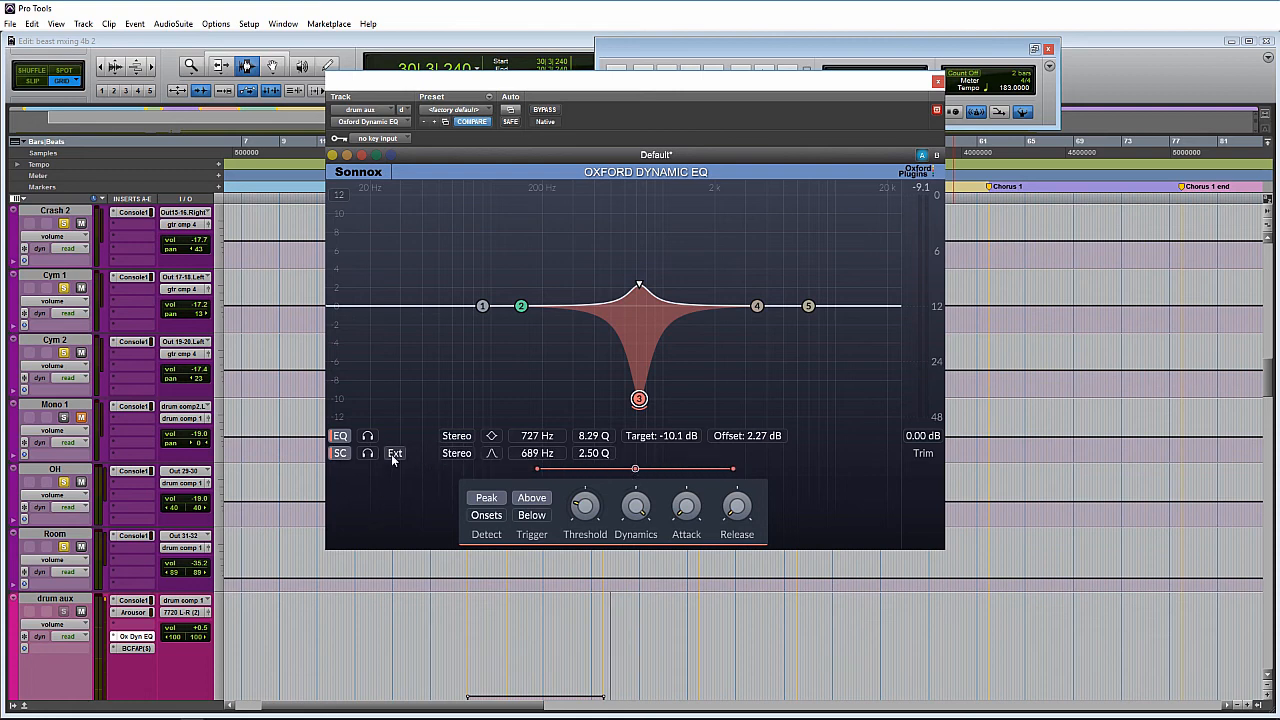
left_click(380, 138)
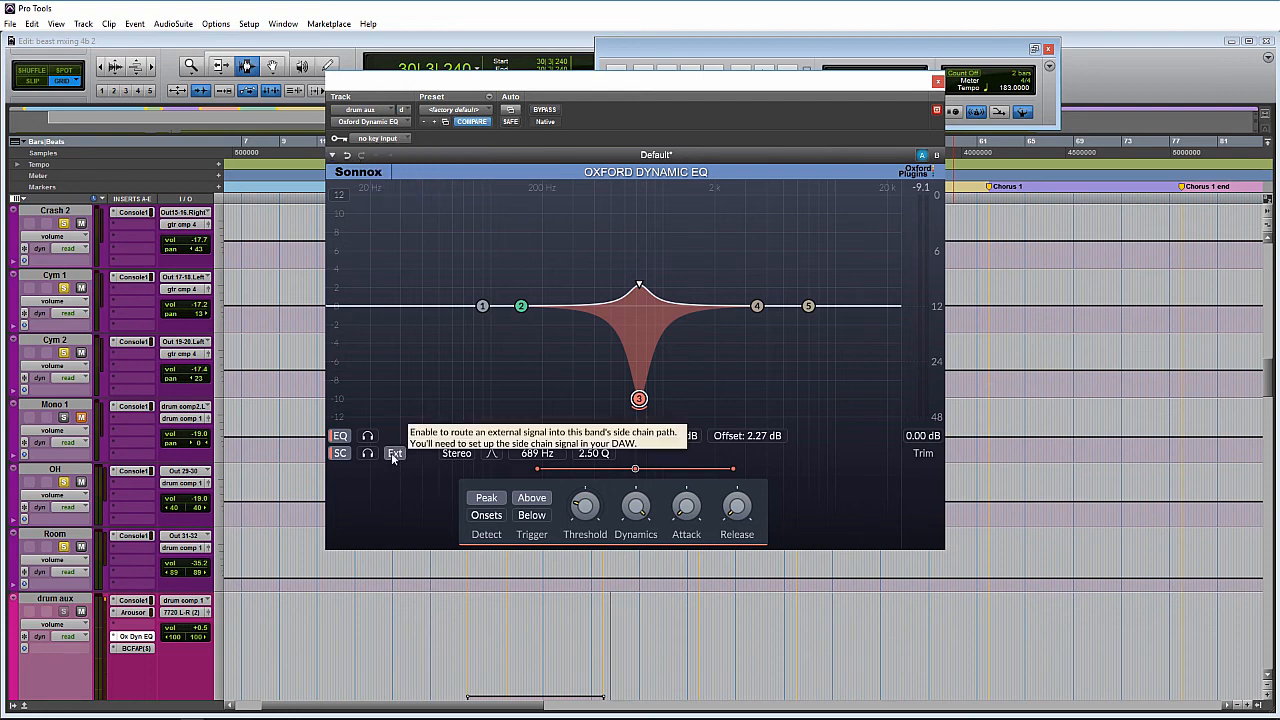
mouse_move(368, 453)
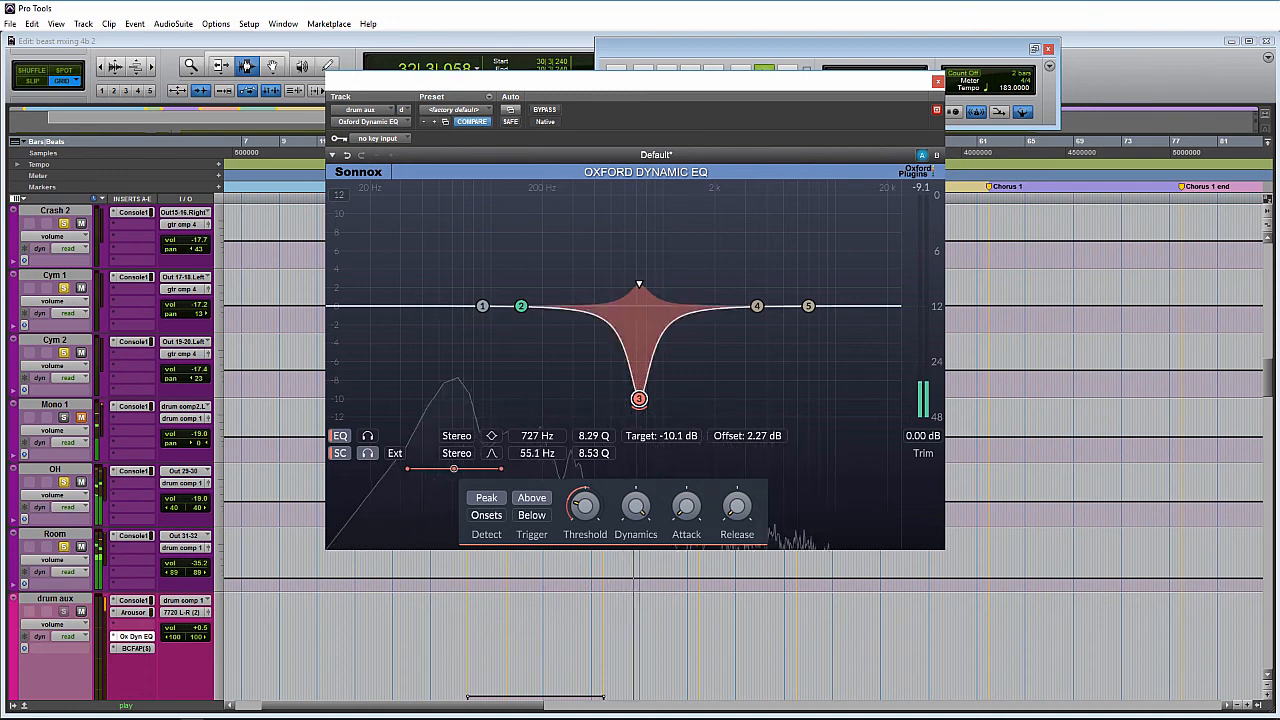
Sweep the band 3 side-chain filter (Q 8.53) from 55 Hz up to 10491 Hz
left_click_drag(454, 469, 716, 469)
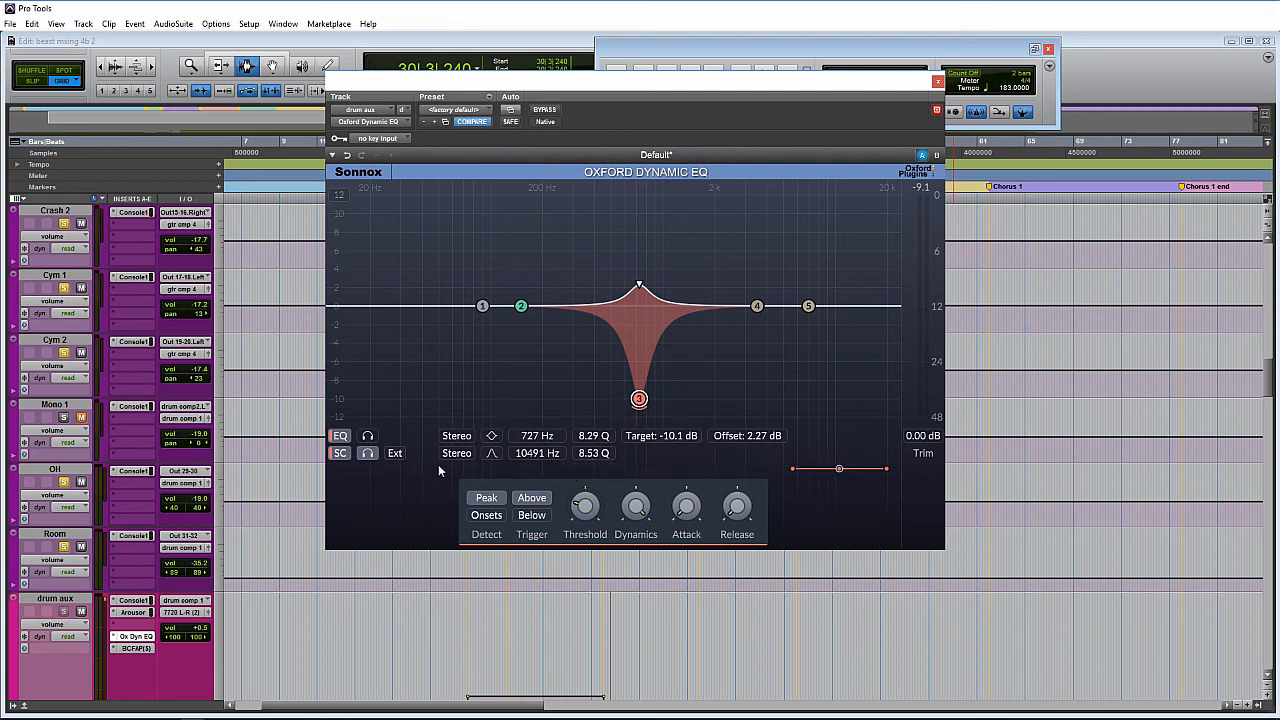
Keep the side-chain filter as Band Pass, widen it to Q 2.45, and lower it to 95.6 Hz
left_click(457, 453)
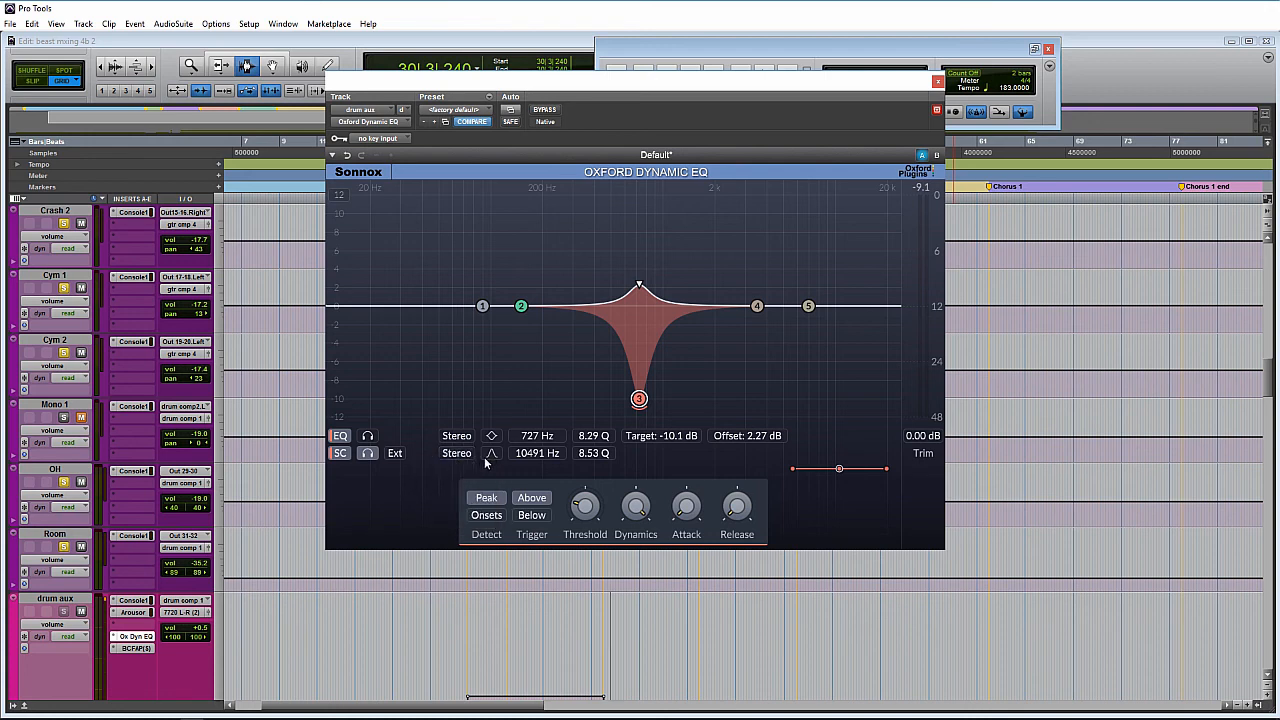
left_click(491, 453)
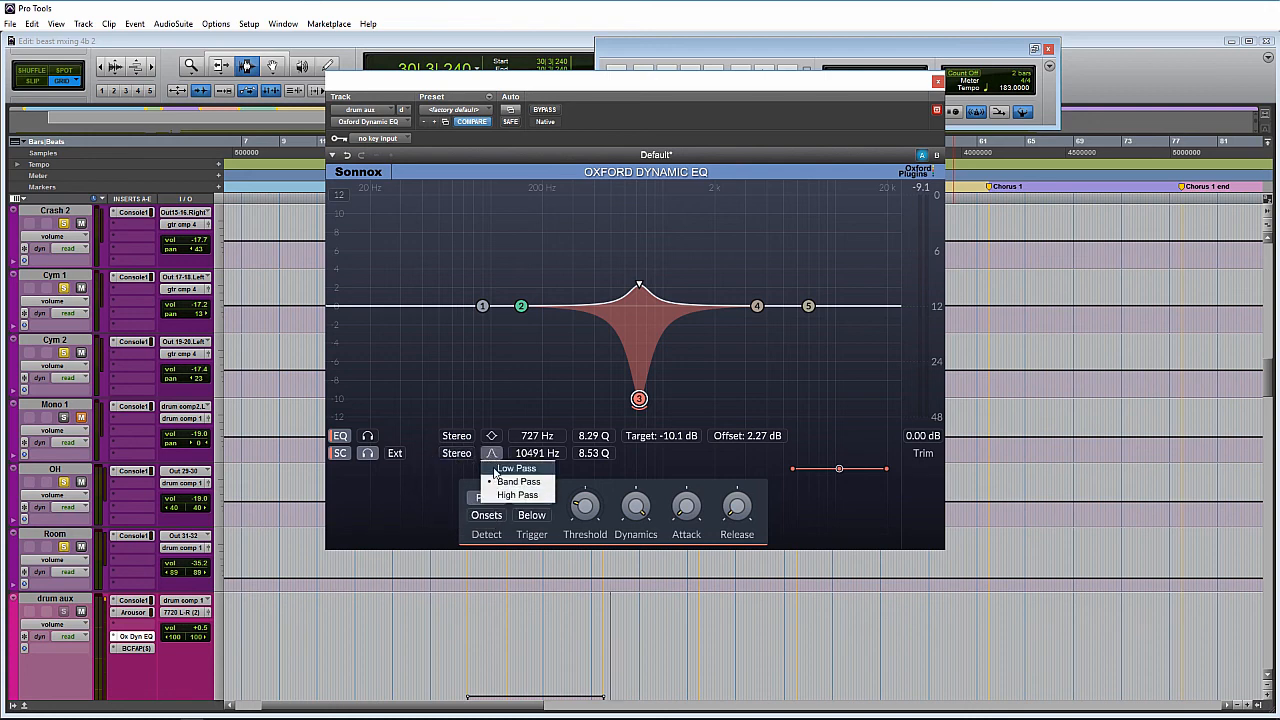
left_click(492, 453)
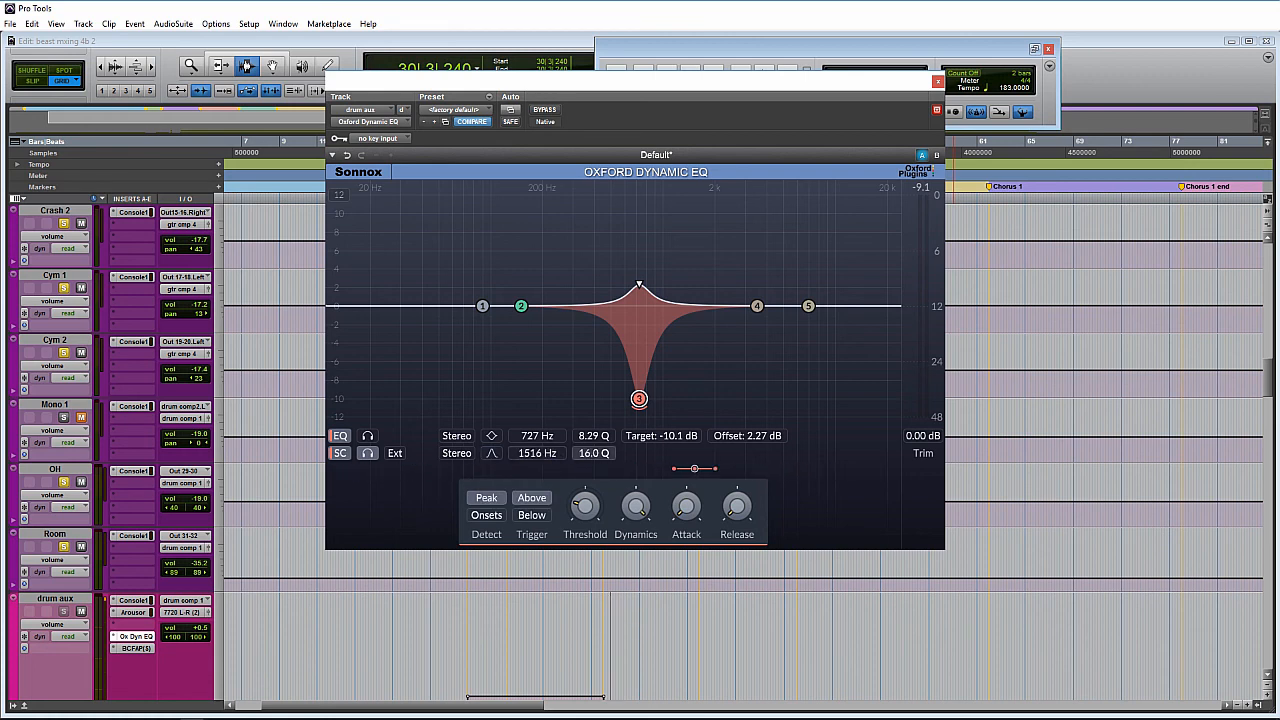
left_click_drag(693, 468, 793, 468)
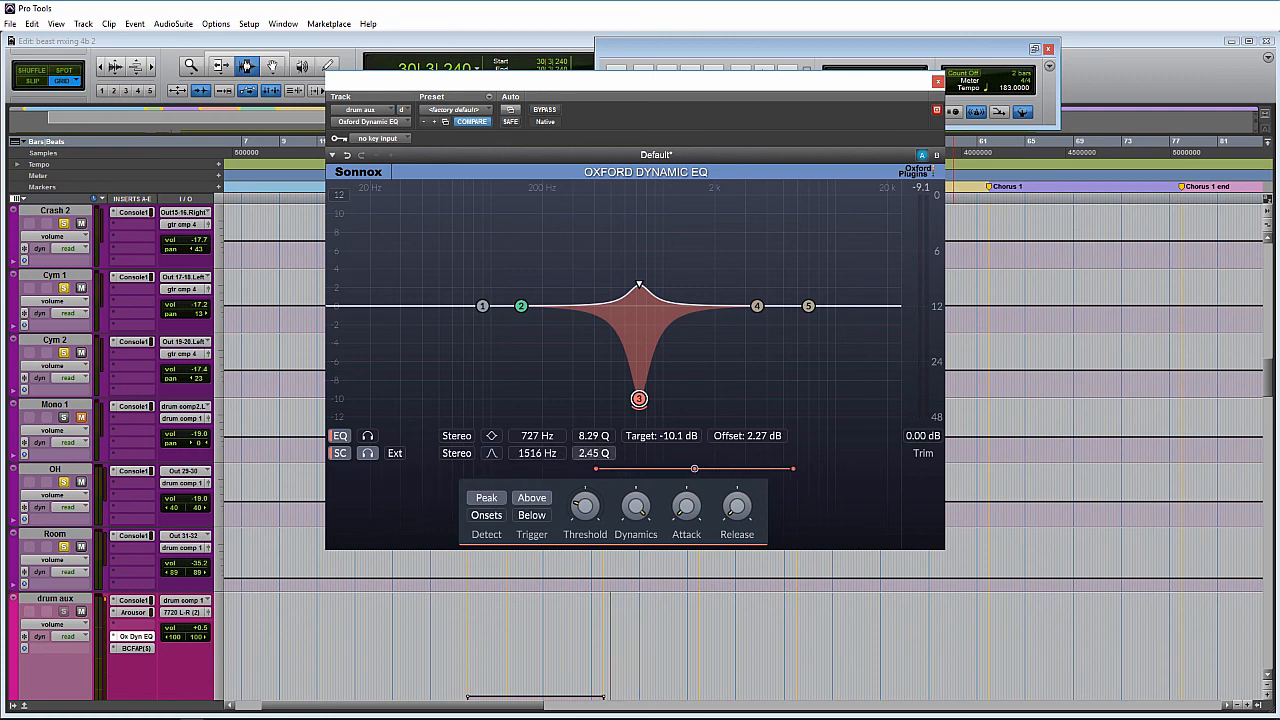
left_click_drag(695, 468, 486, 468)
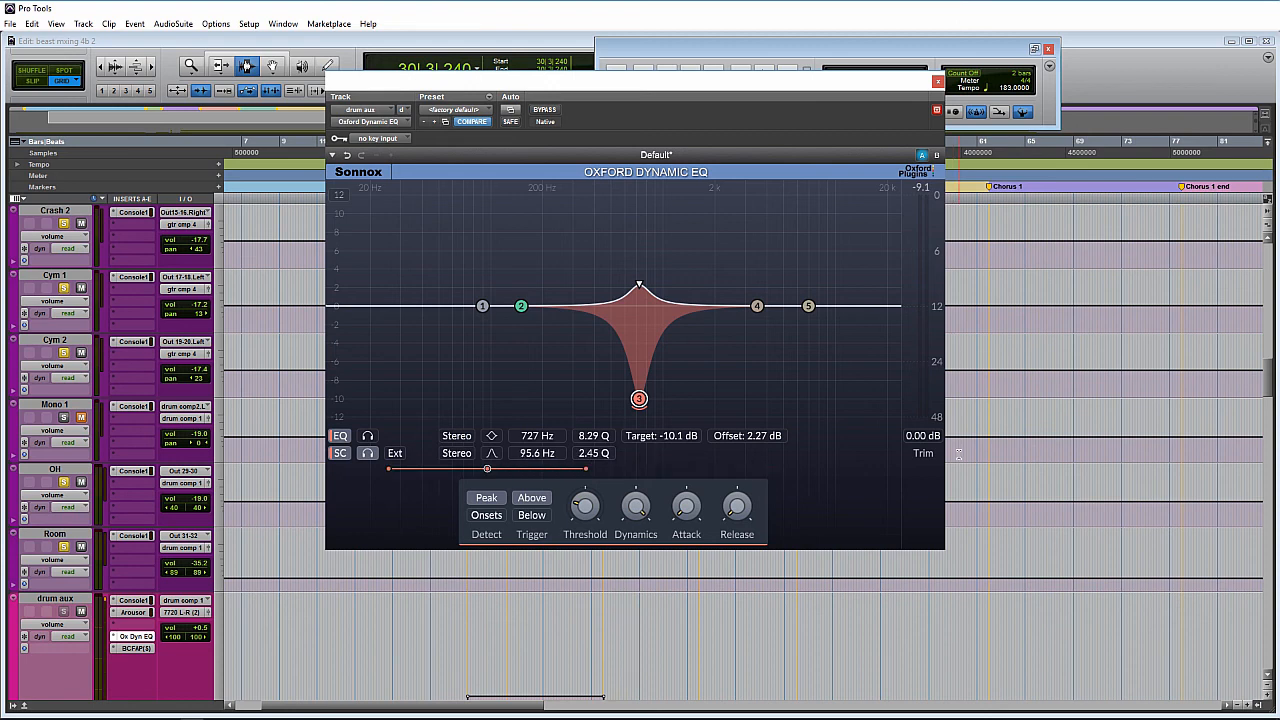